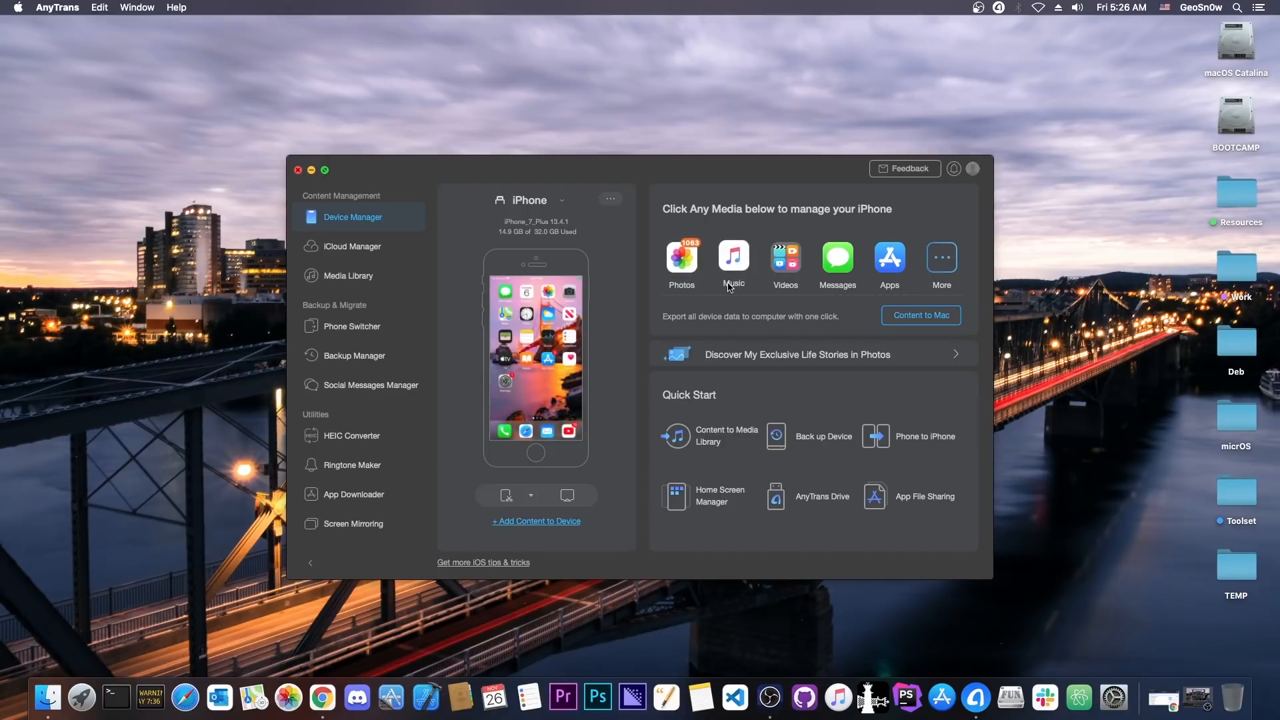
Switch from AnyTrans's Phone Switcher to Chrome's iPhone14,5 signing status results
click(352, 325)
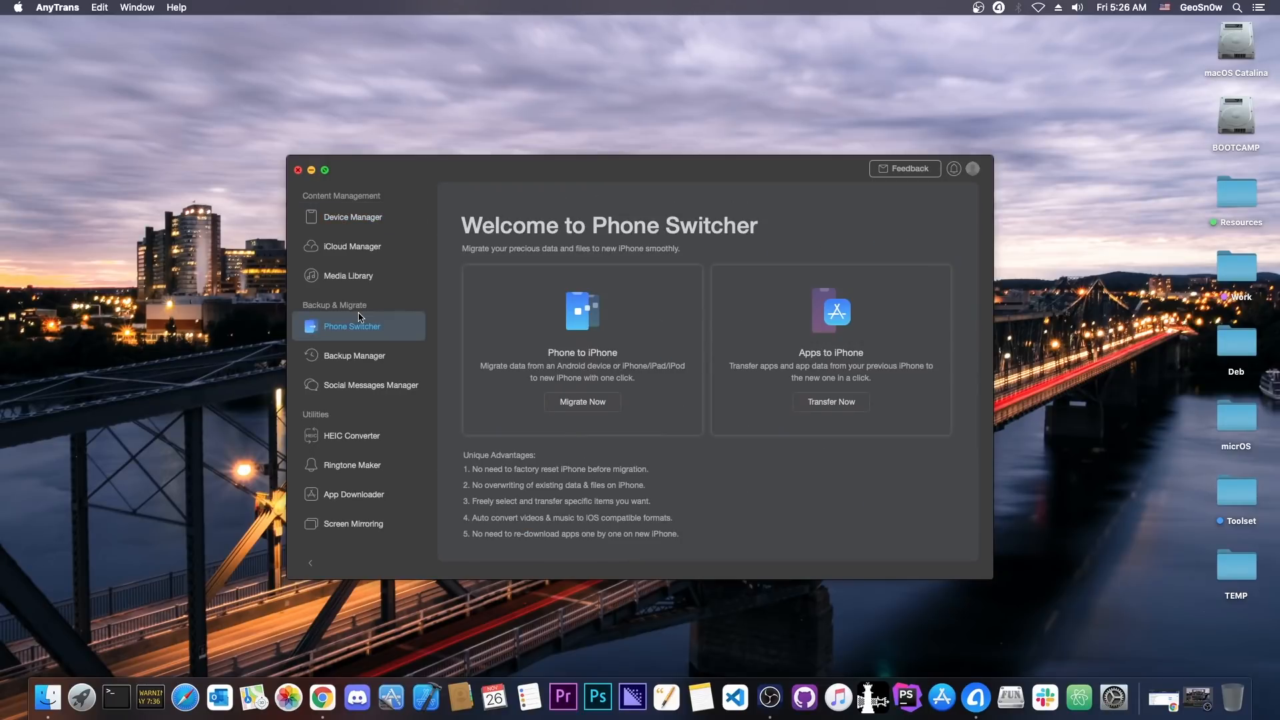
mouse_move(262, 198)
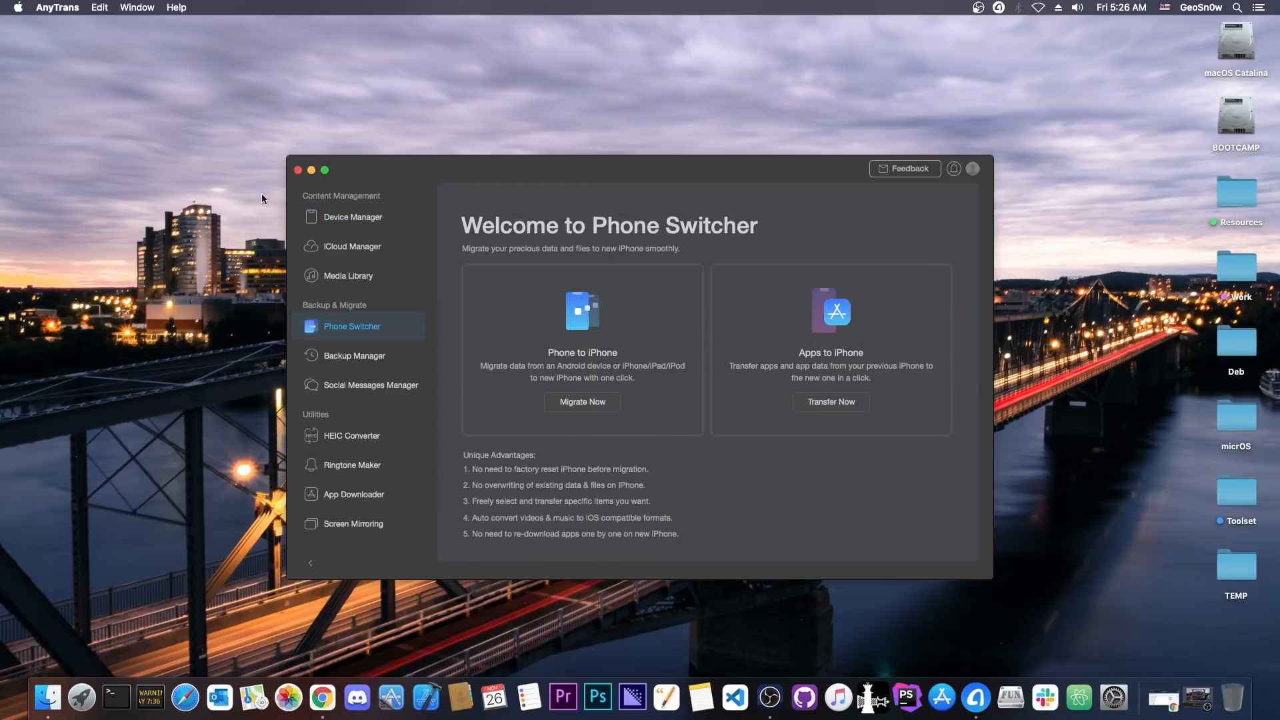
click(321, 698)
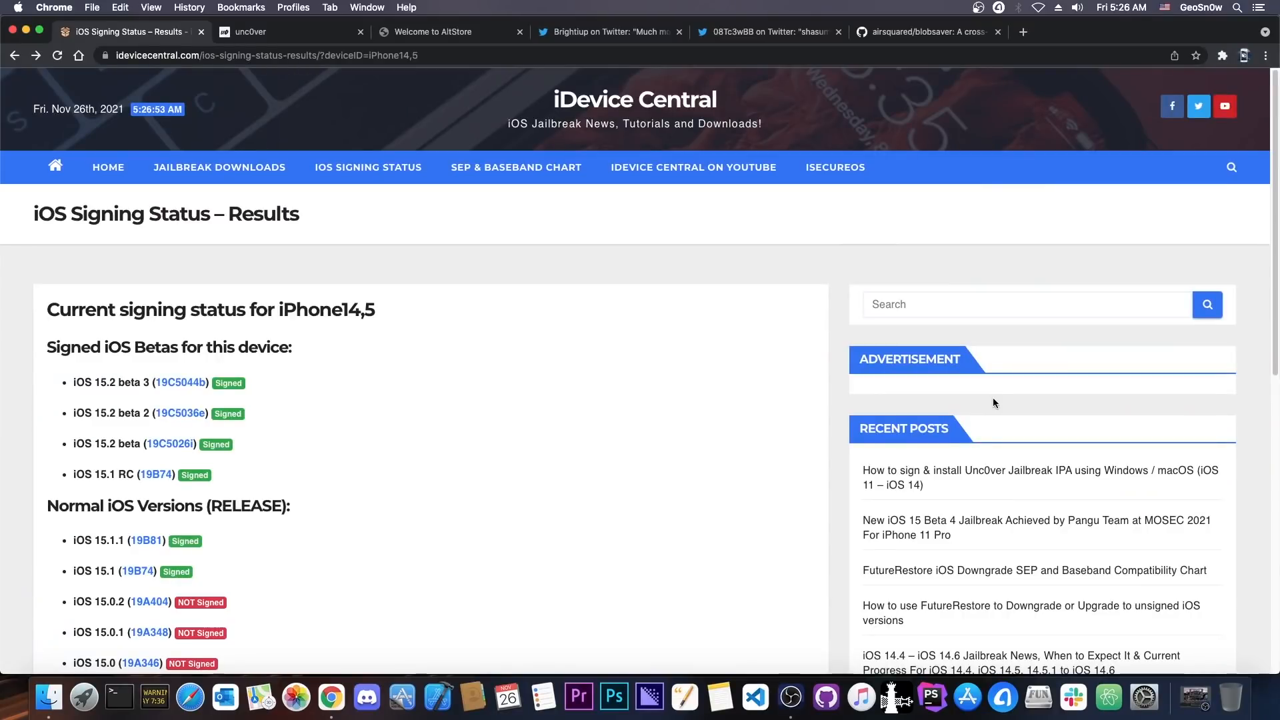
mouse_move(704, 359)
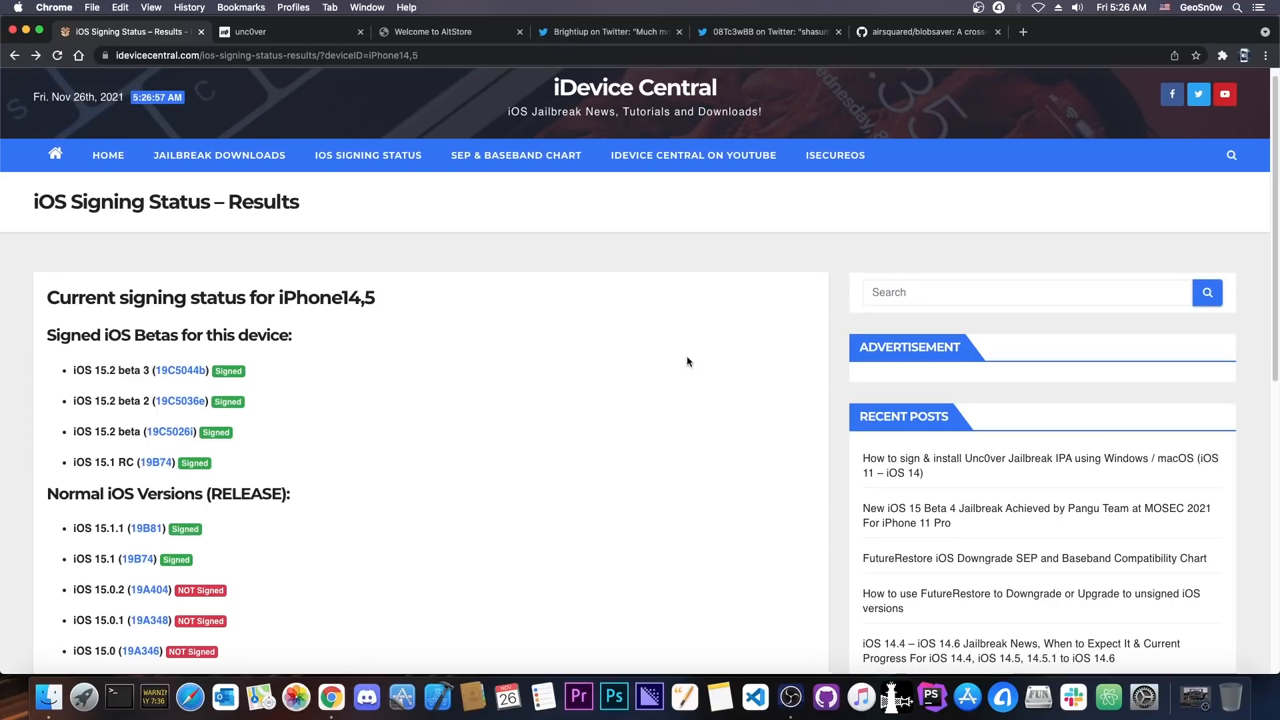
scroll(down, 3)
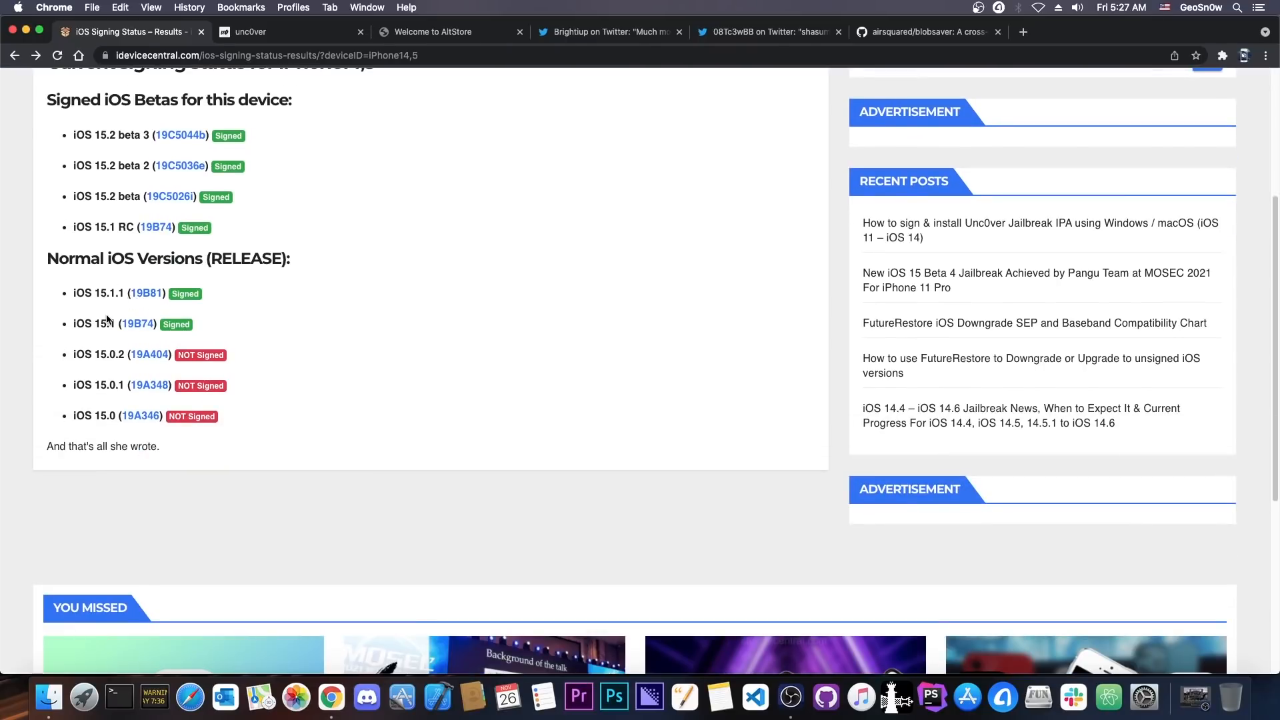
mouse_move(137, 323)
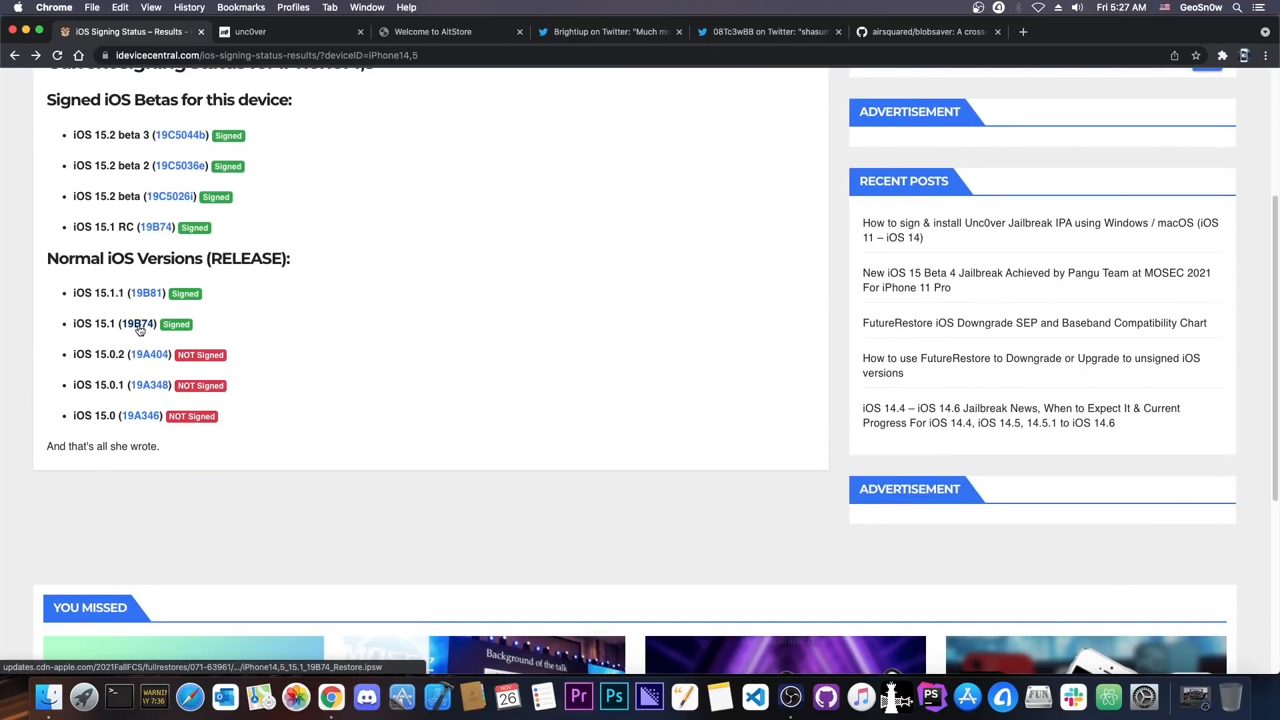
scroll(up, 3)
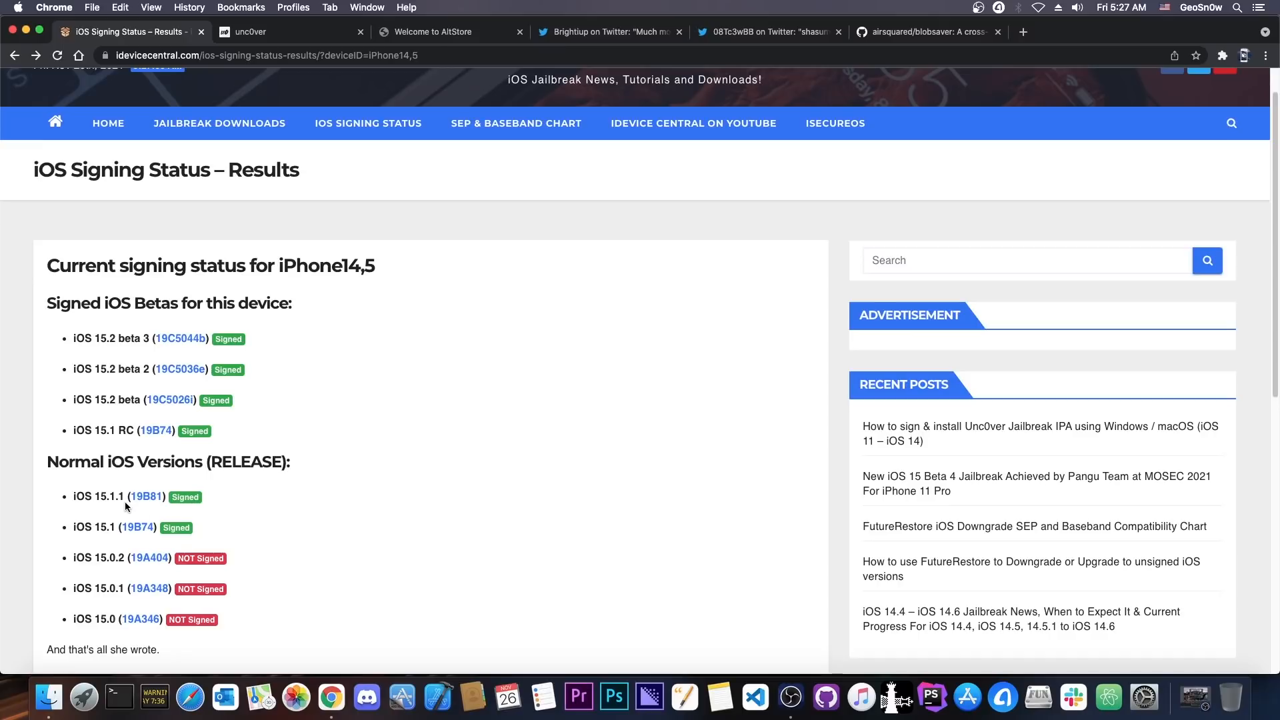
mouse_move(202, 238)
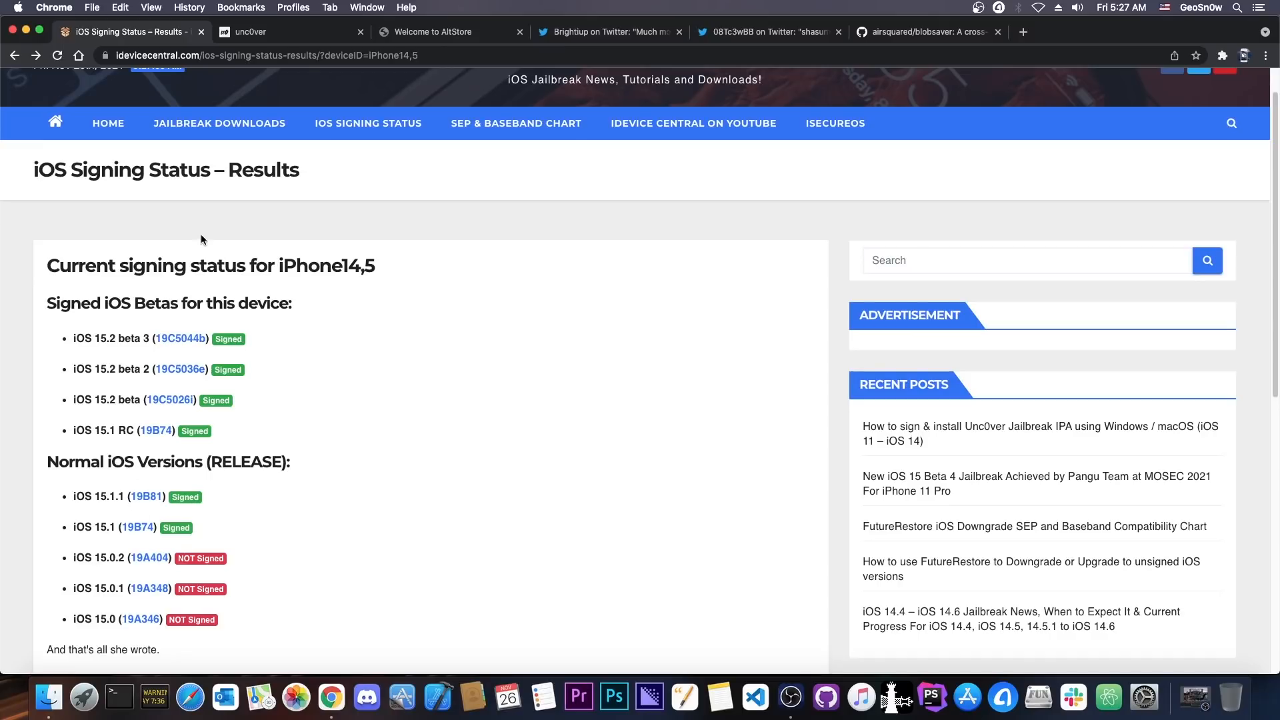
mouse_move(146, 497)
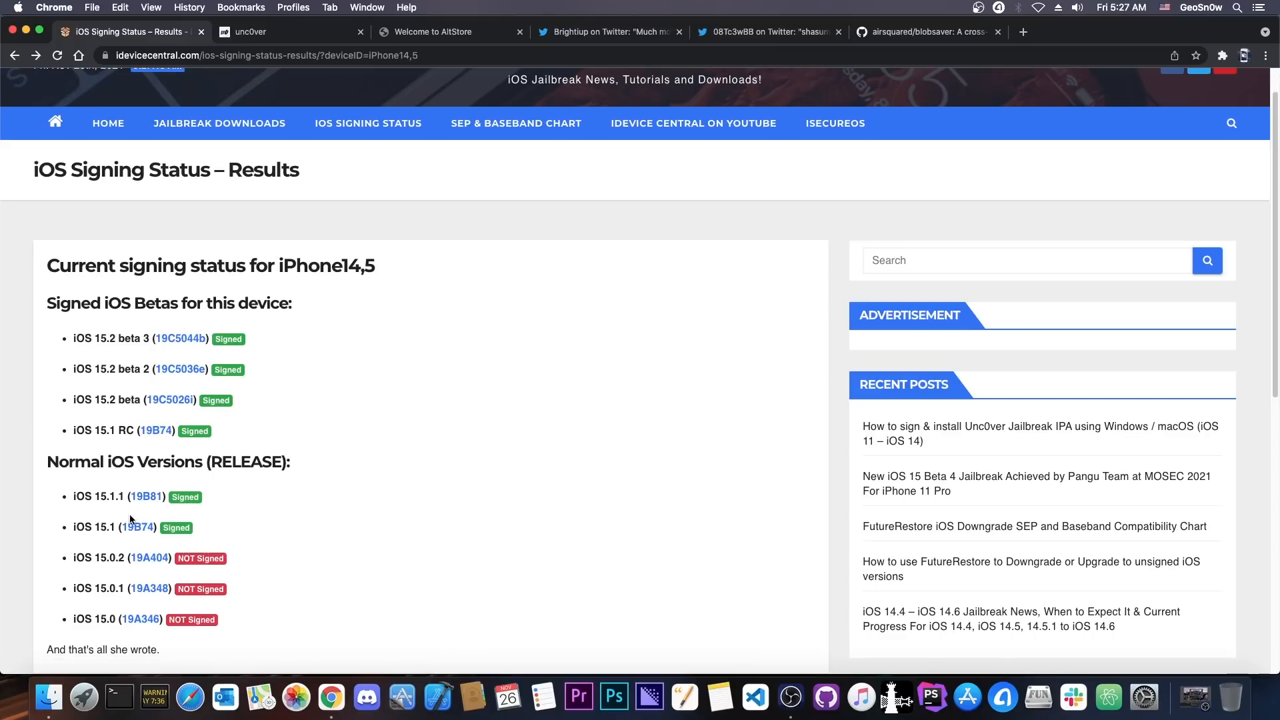
mouse_move(92, 513)
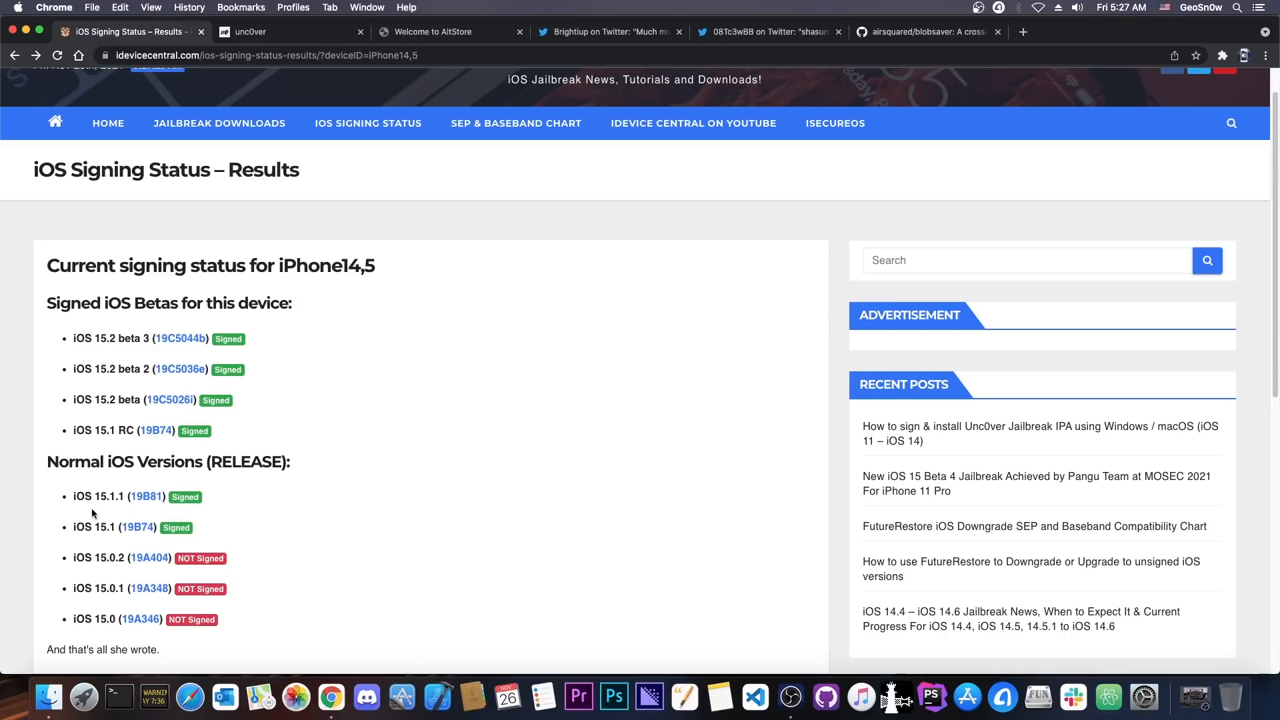
scroll(up, 3)
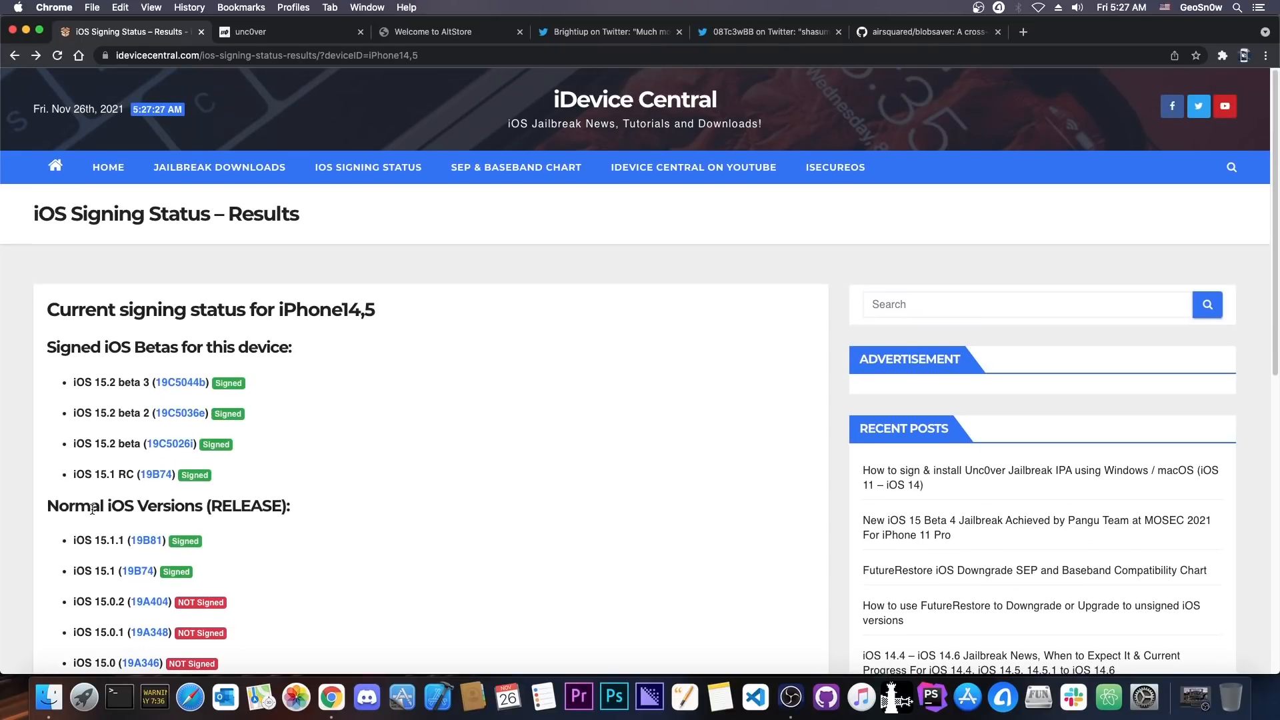
Review the unc0ver v7.0.2 site down to What's New, then return to the signing results
click(285, 32)
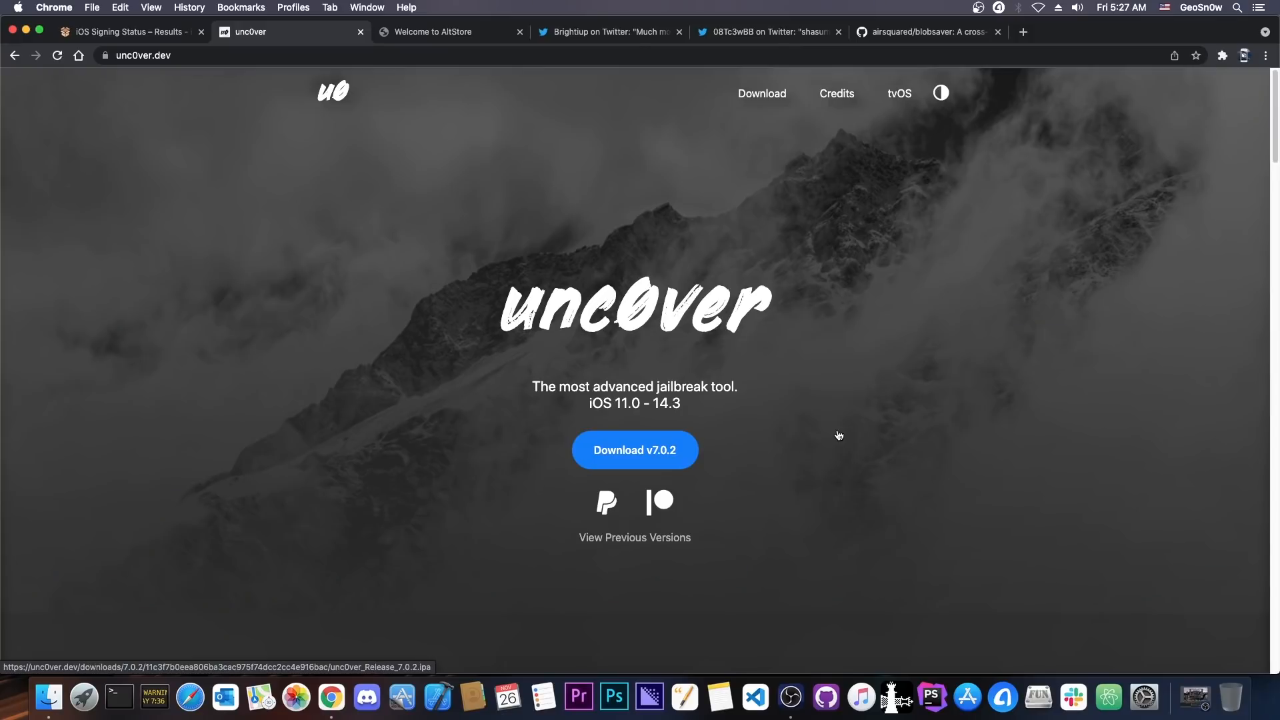
mouse_move(660, 378)
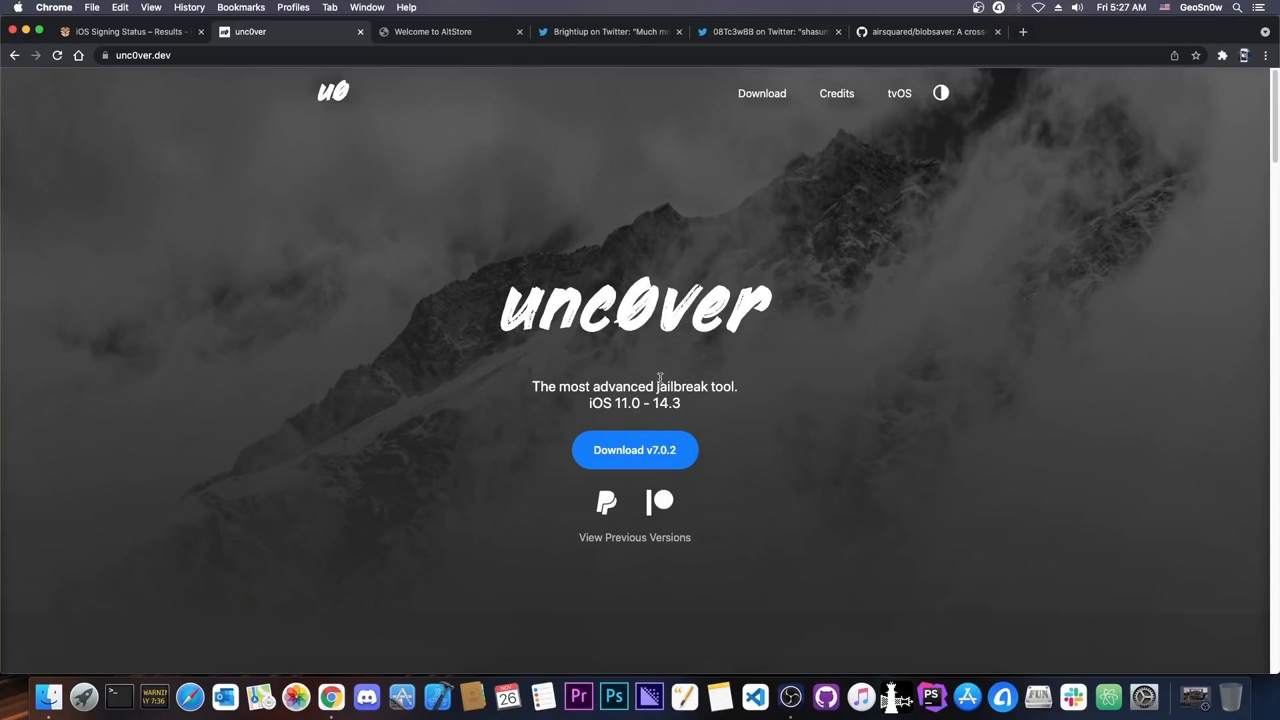
scroll(down, 3)
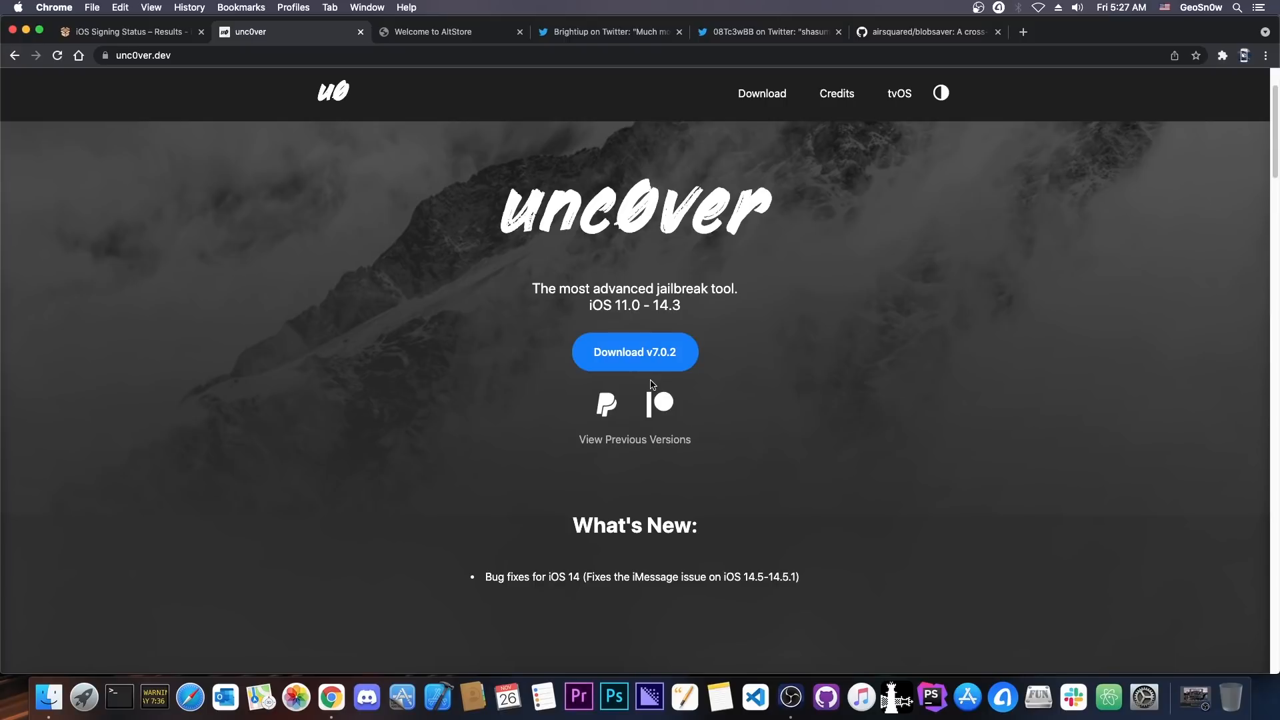
scroll(down, 3)
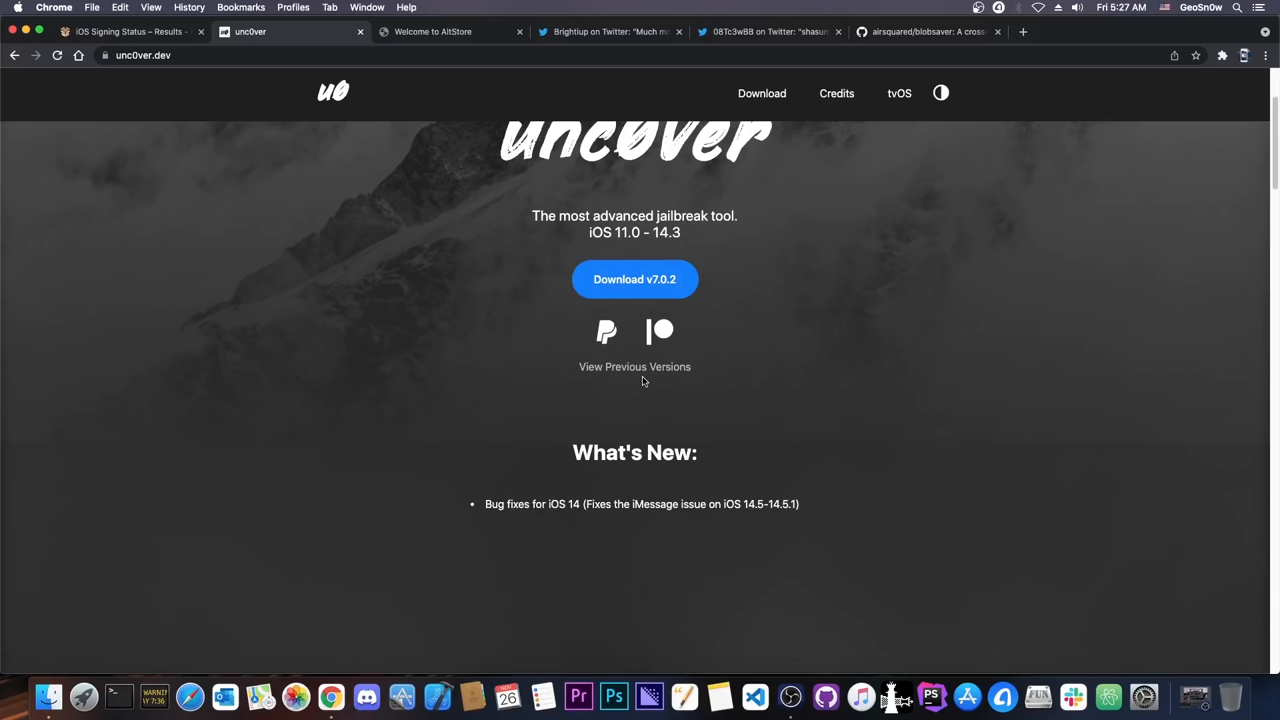
scroll(up, 3)
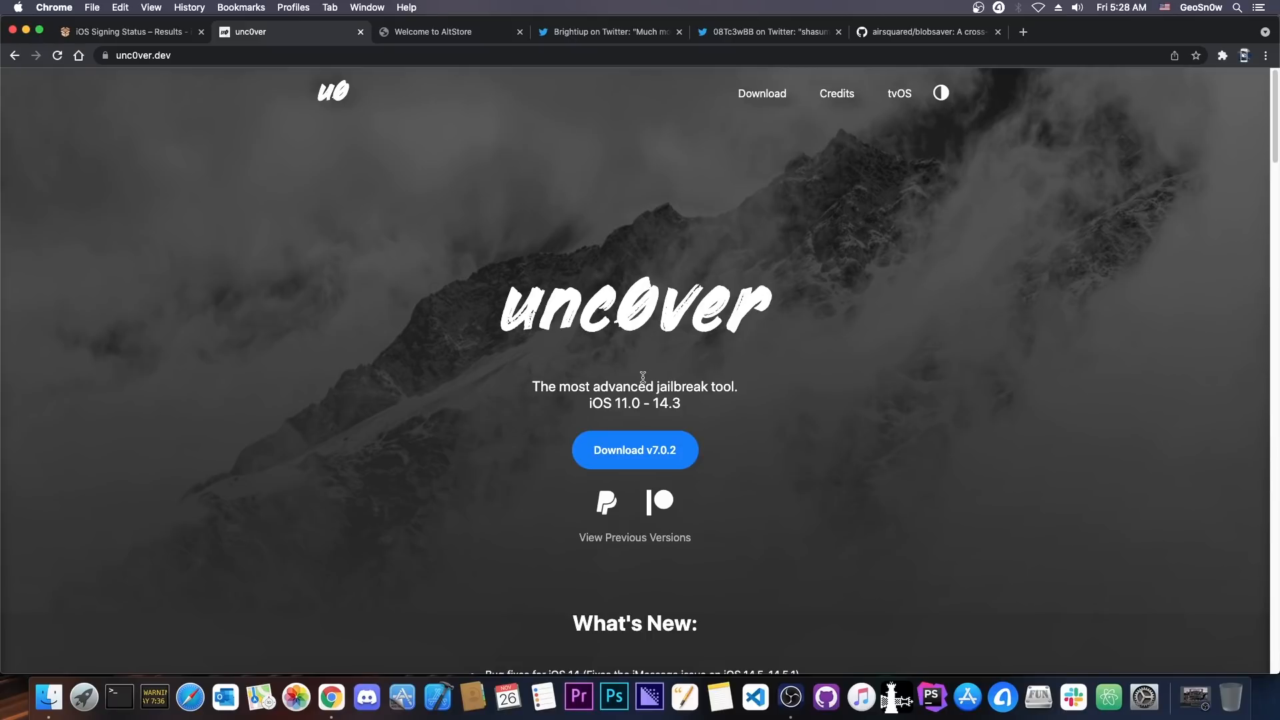
mouse_move(581, 277)
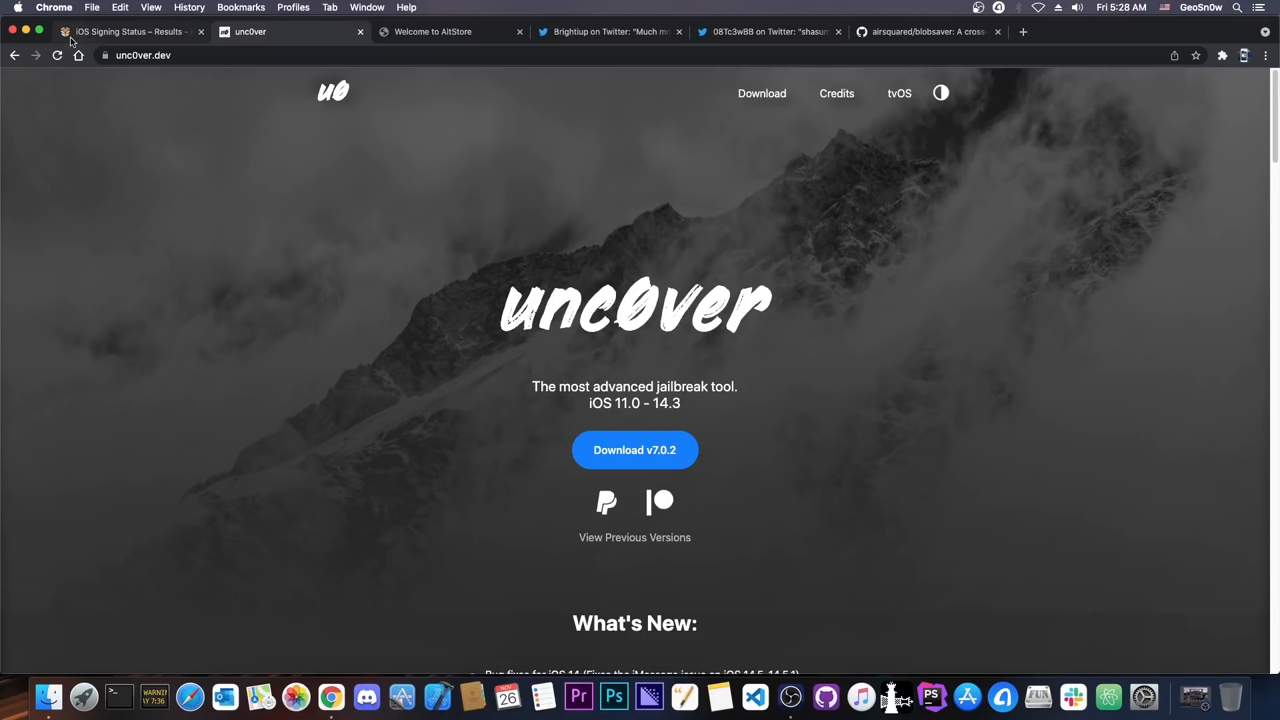
click(123, 32)
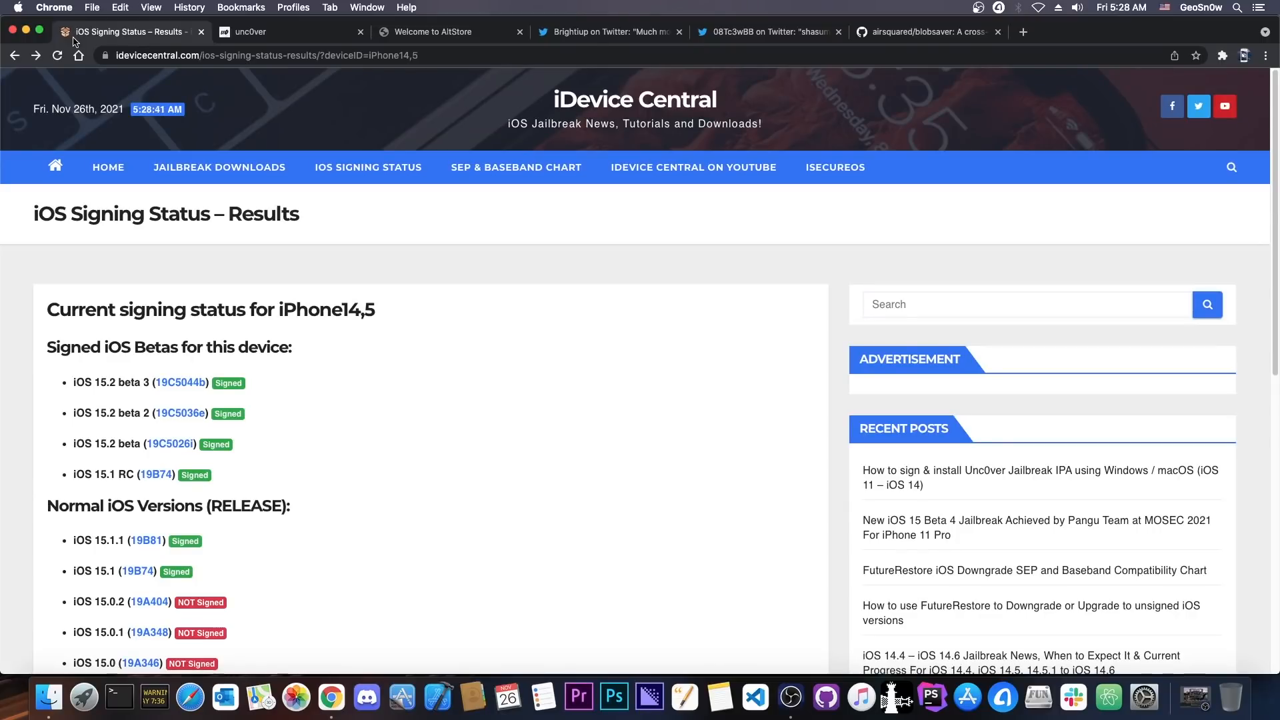
Check the iOS Signing Status page for iPhone12,1, where only iOS 15.1 and betas are signed
scroll(down, 3)
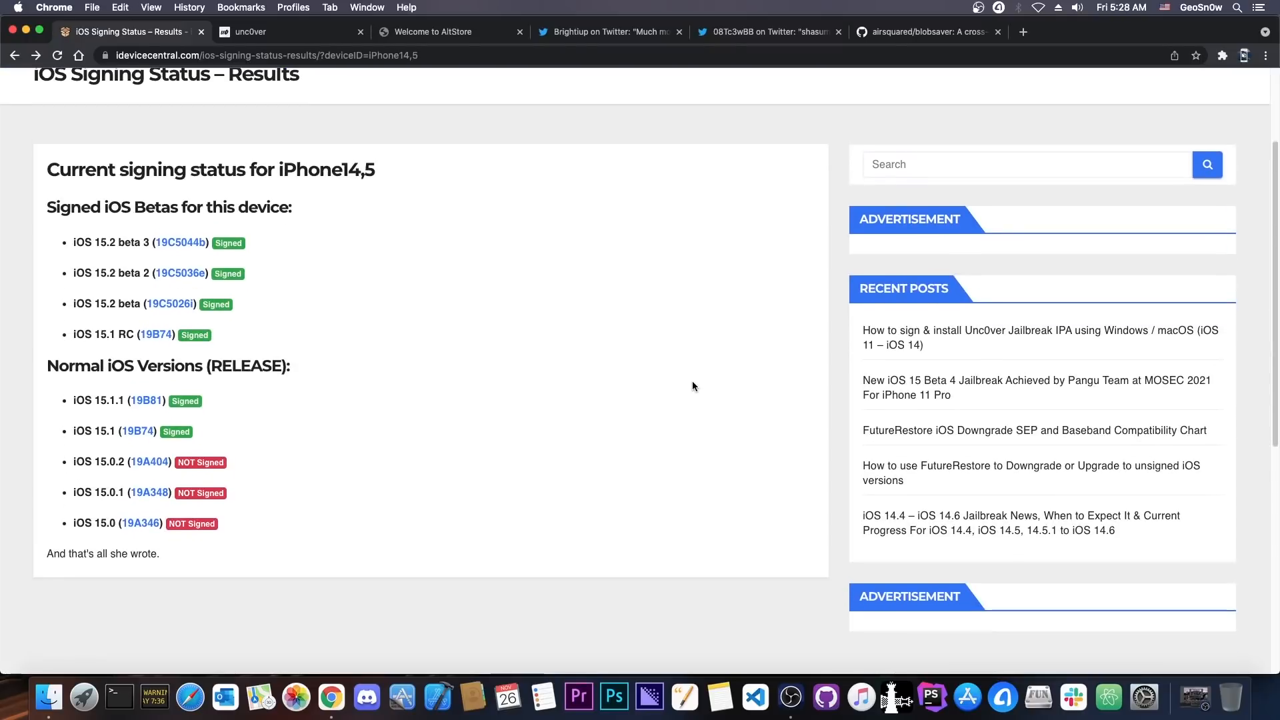
scroll(down, 3)
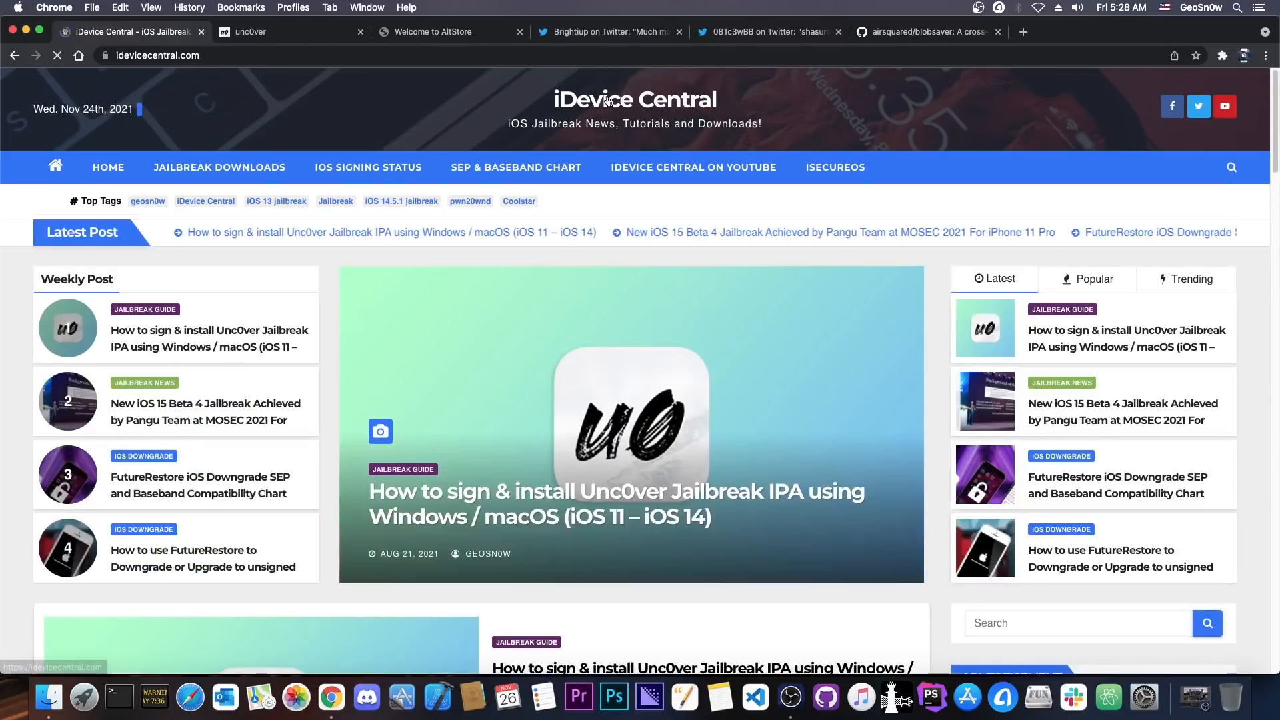
click(368, 168)
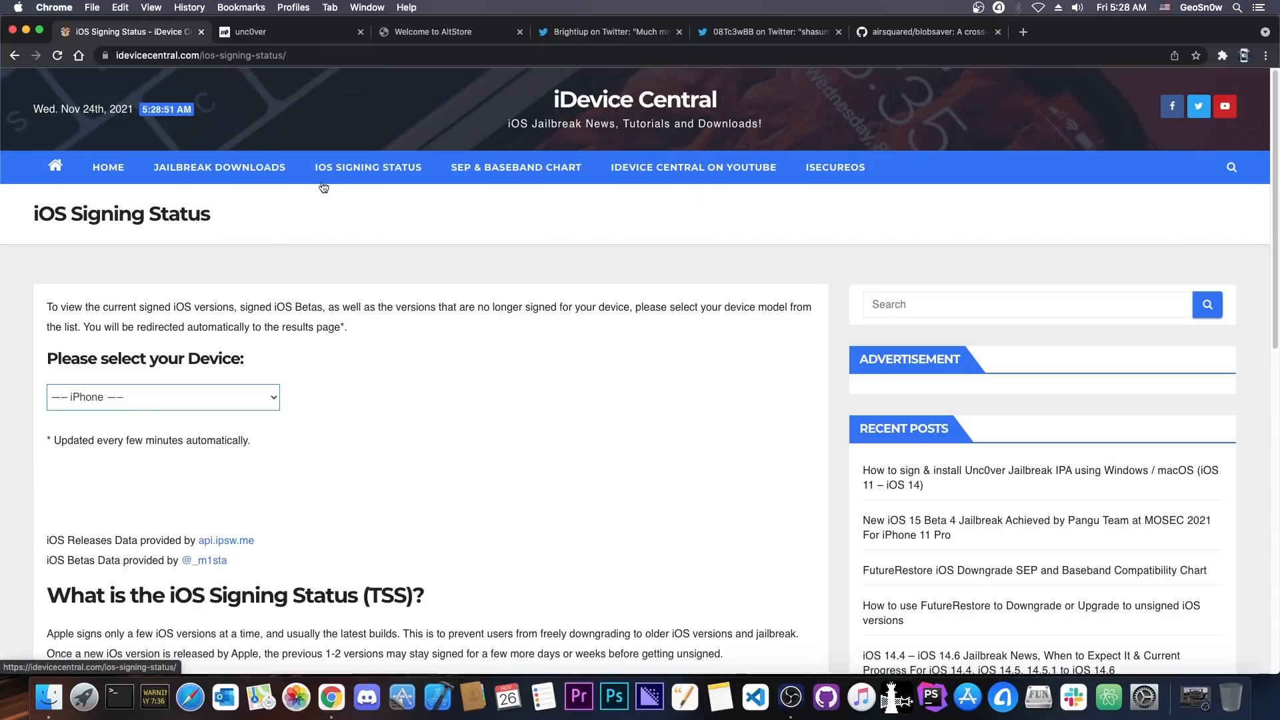
click(162, 397)
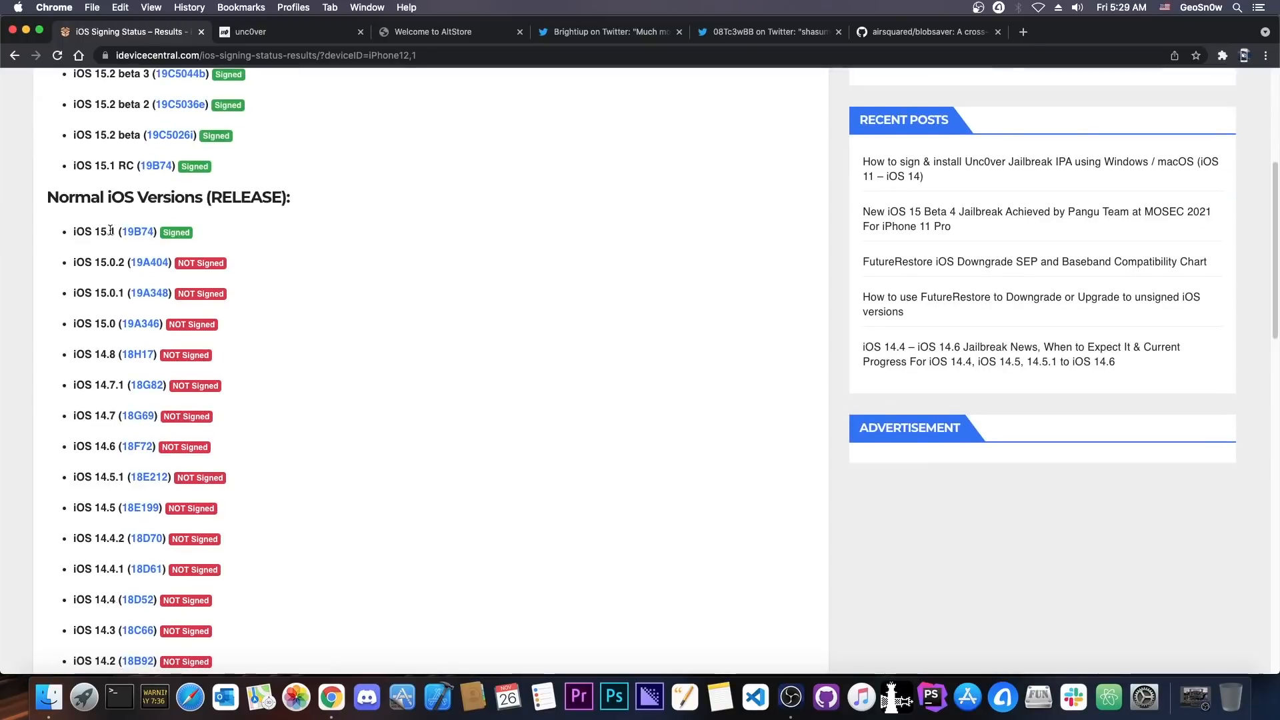
mouse_move(169, 252)
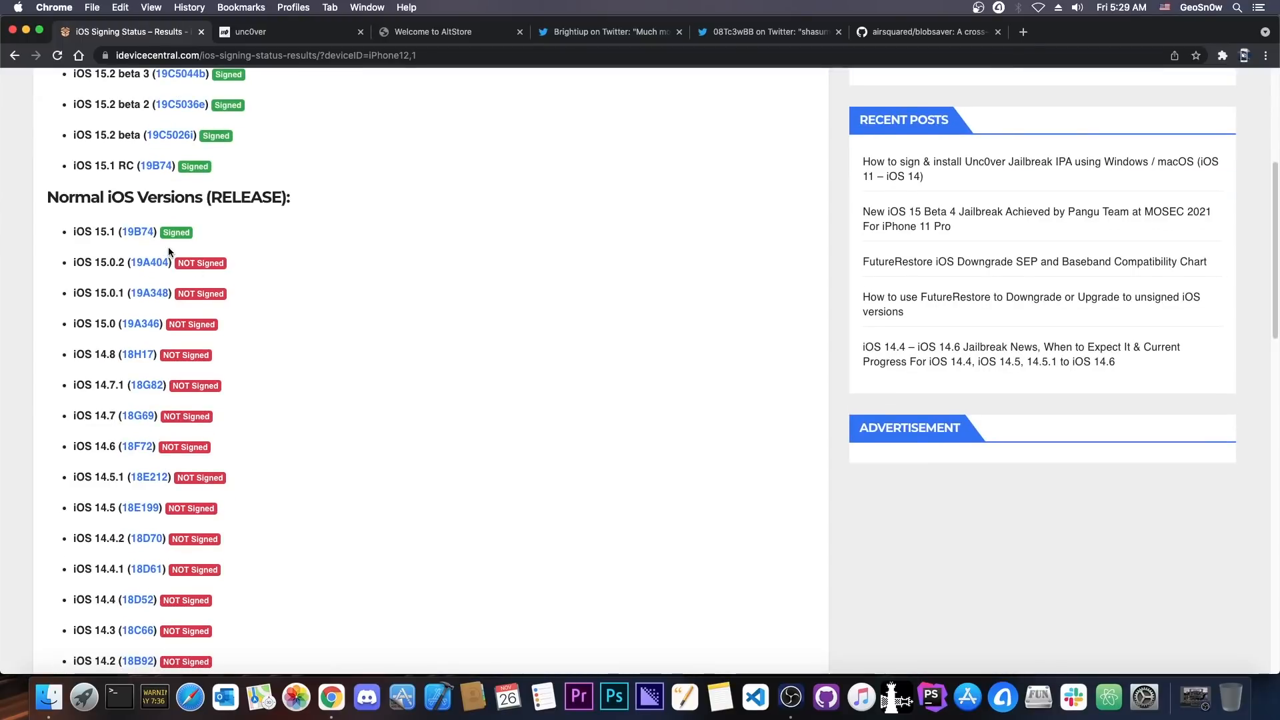
mouse_move(114, 366)
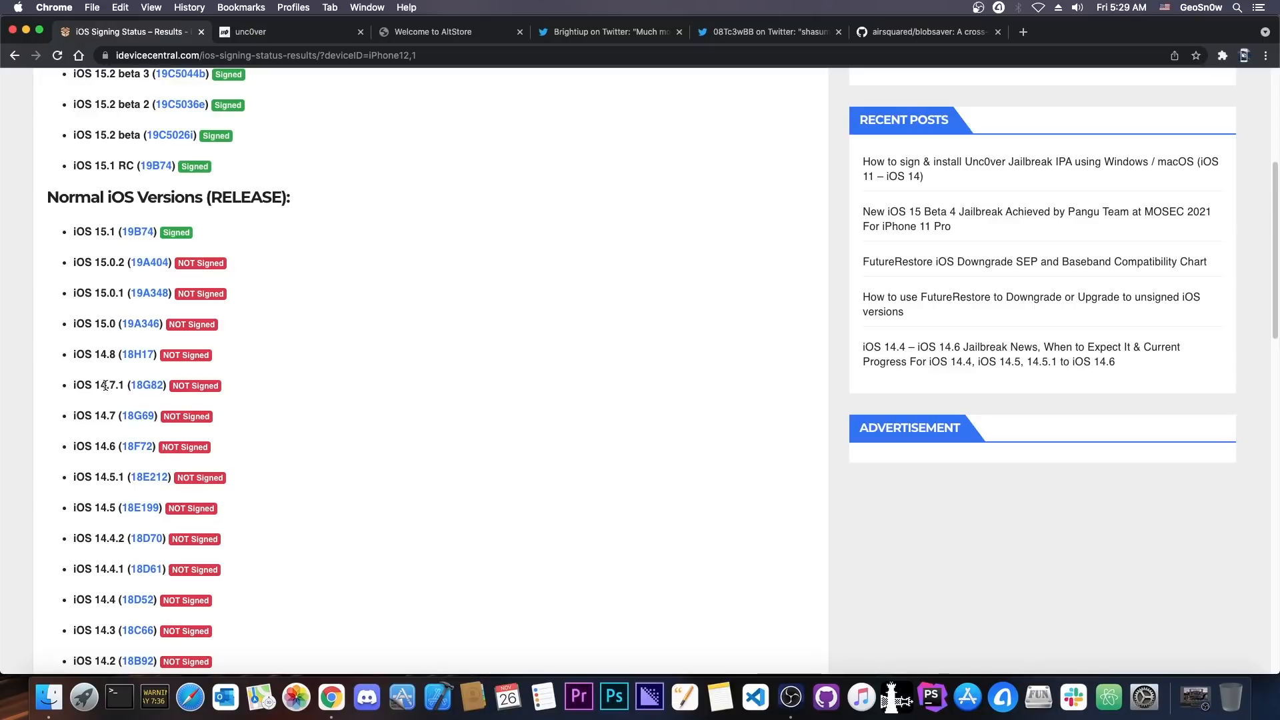
mouse_move(148, 294)
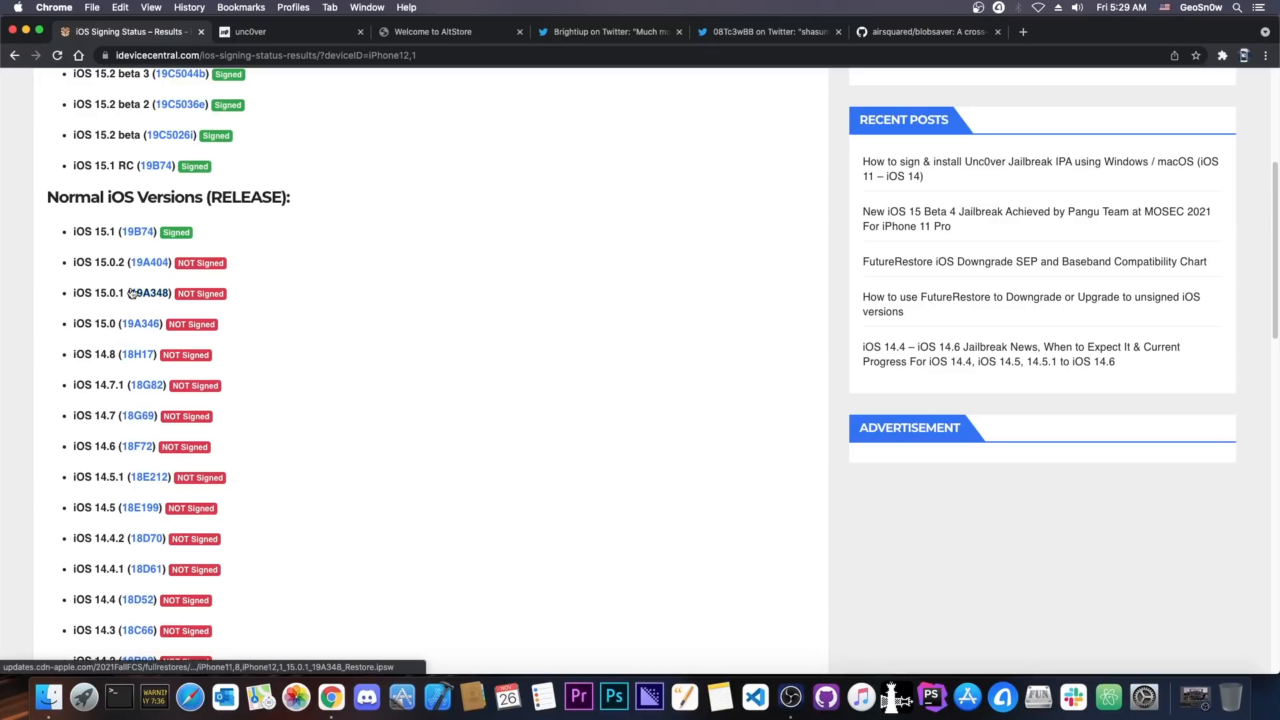
mouse_move(135, 263)
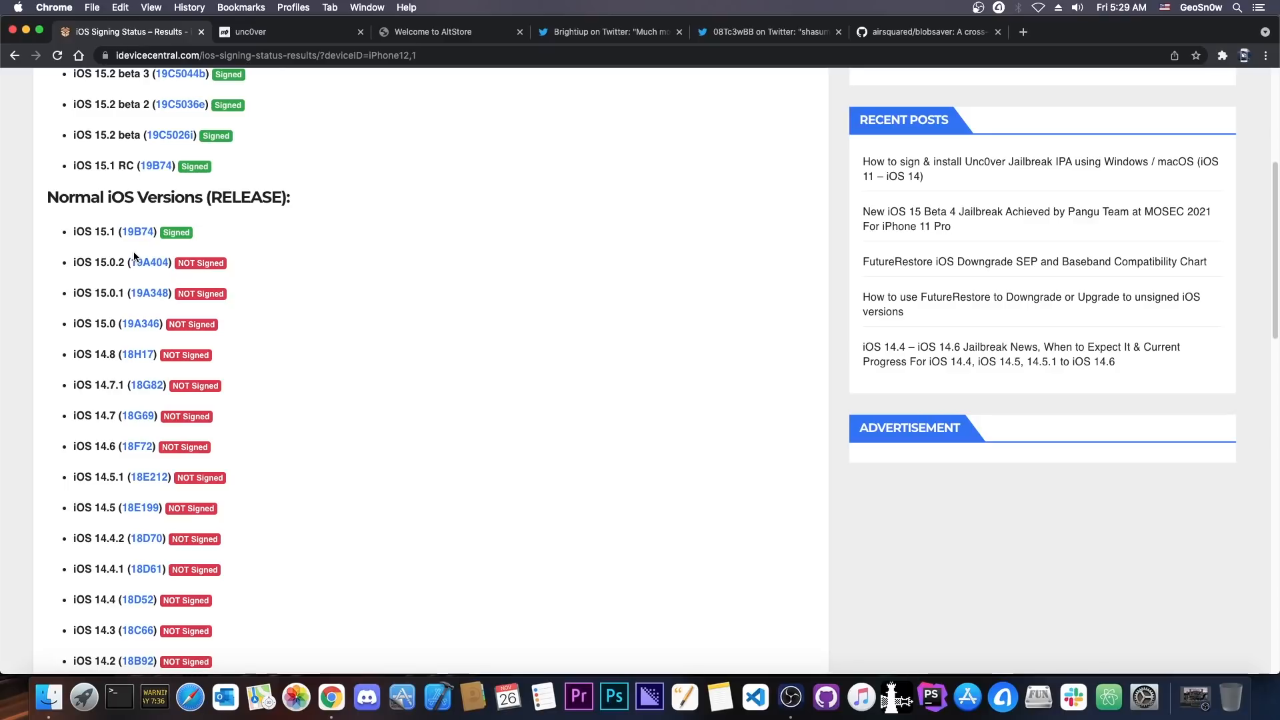
scroll(up, 3)
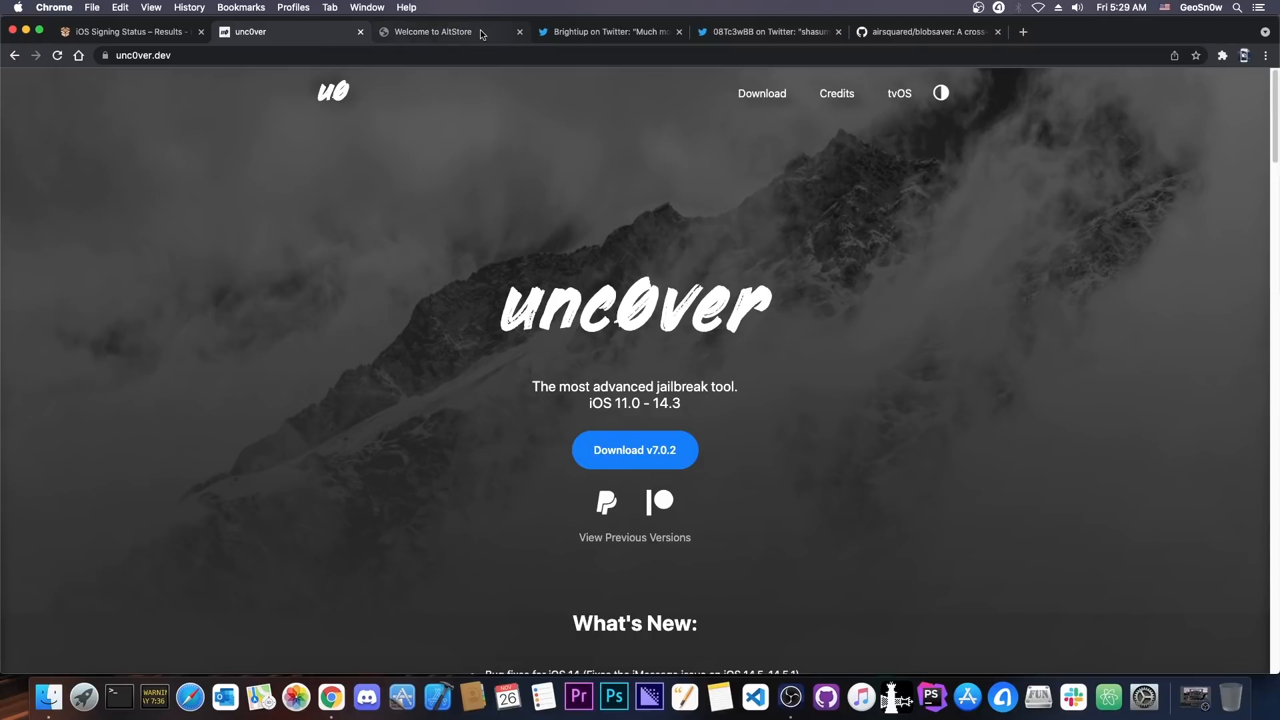
View Brightiup's iPhone13,4 iOS 15.1 kernel exploit screenshot full size, then check signing status
click(608, 32)
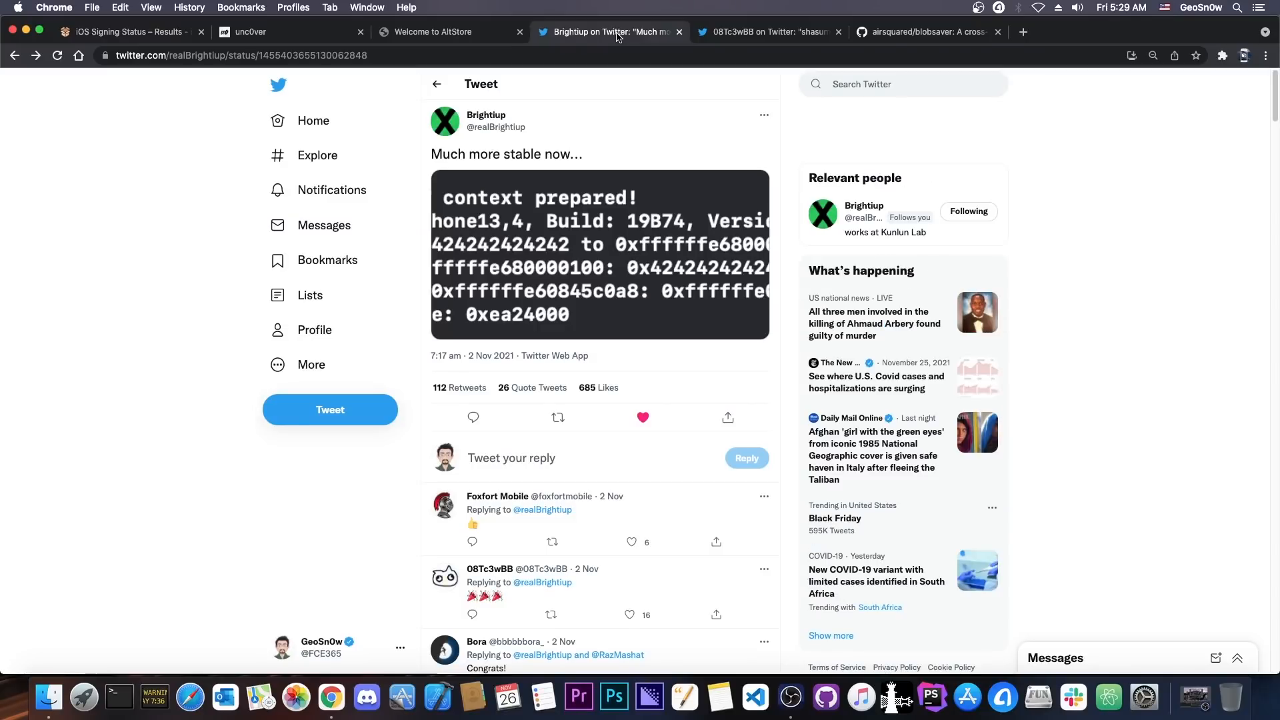
mouse_move(555, 220)
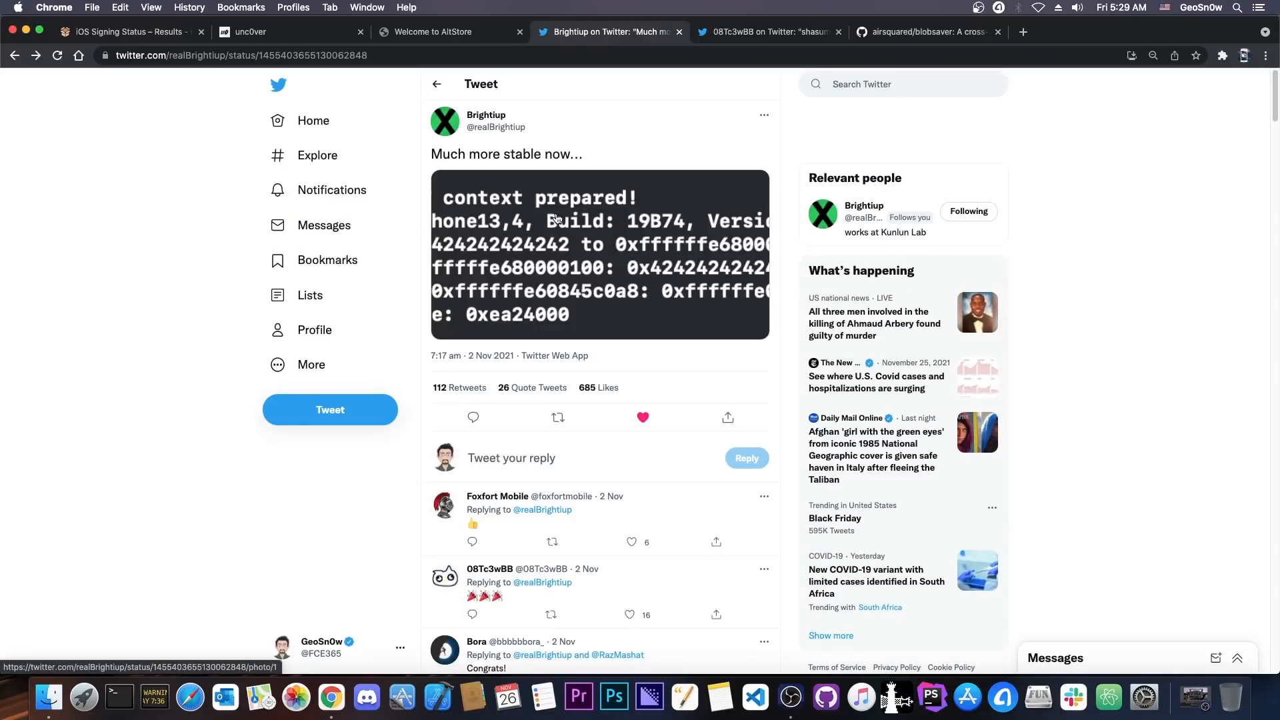
click(555, 224)
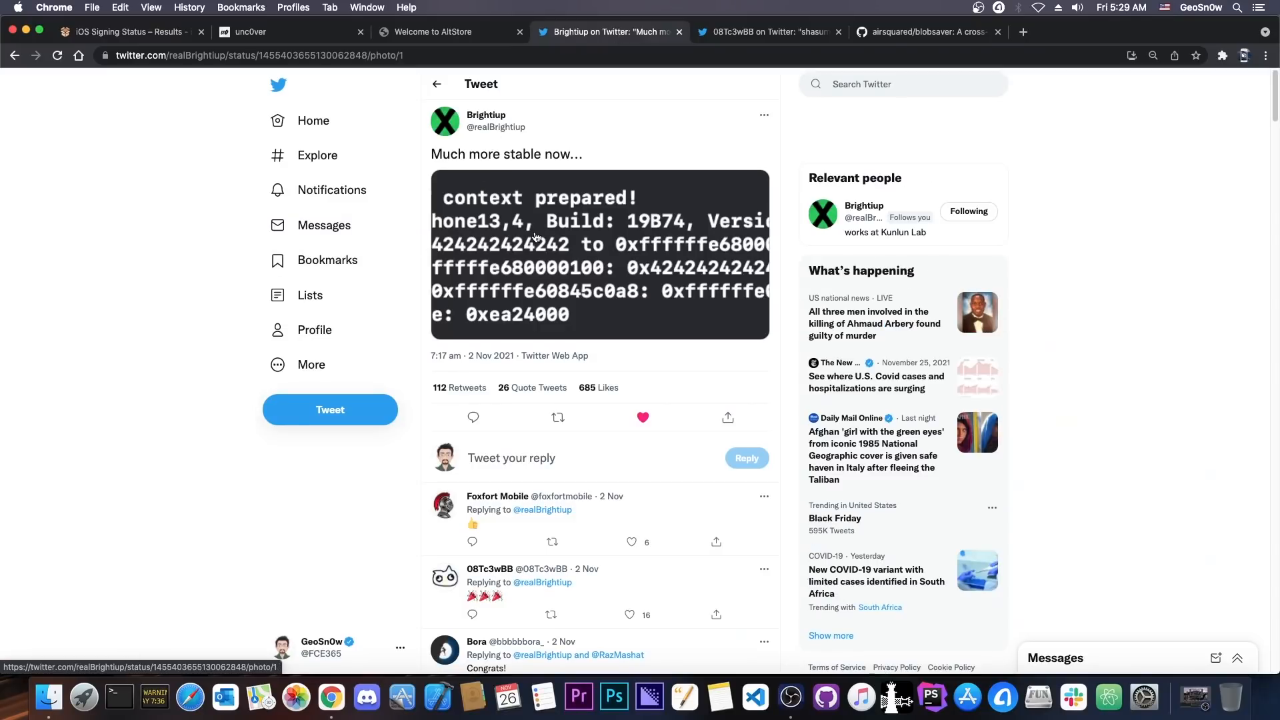
click(599, 255)
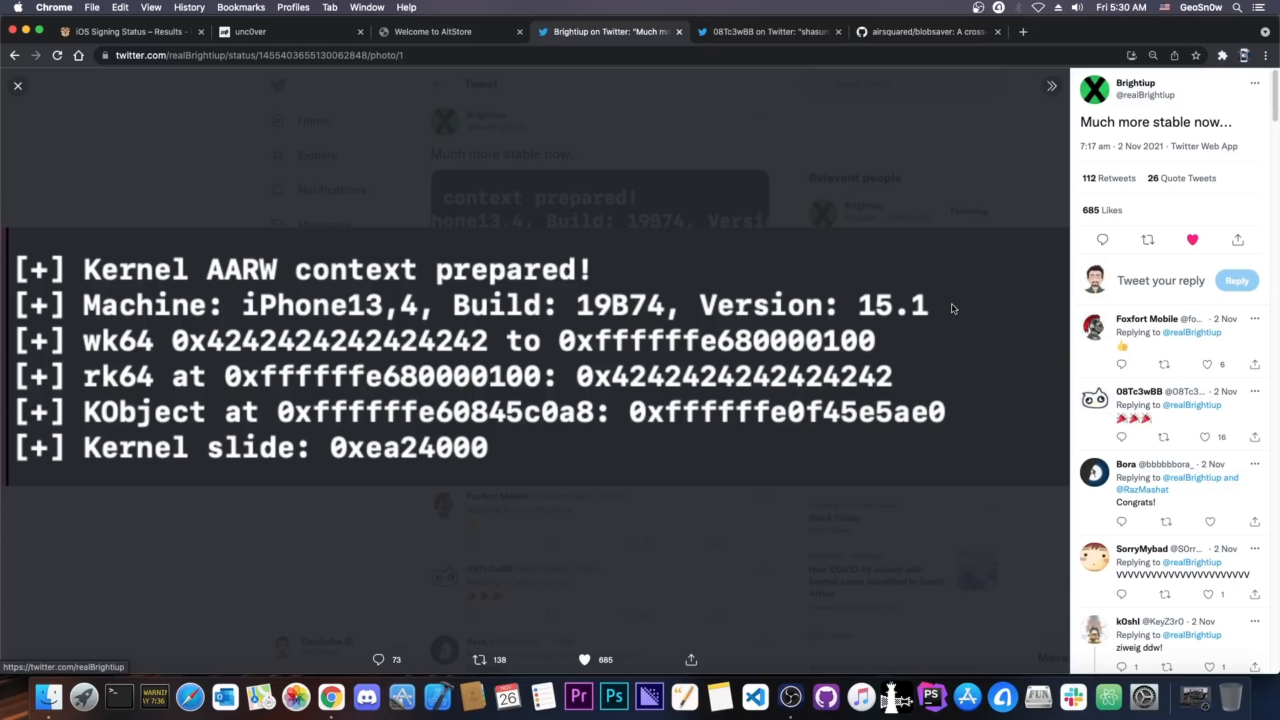
mouse_move(160, 42)
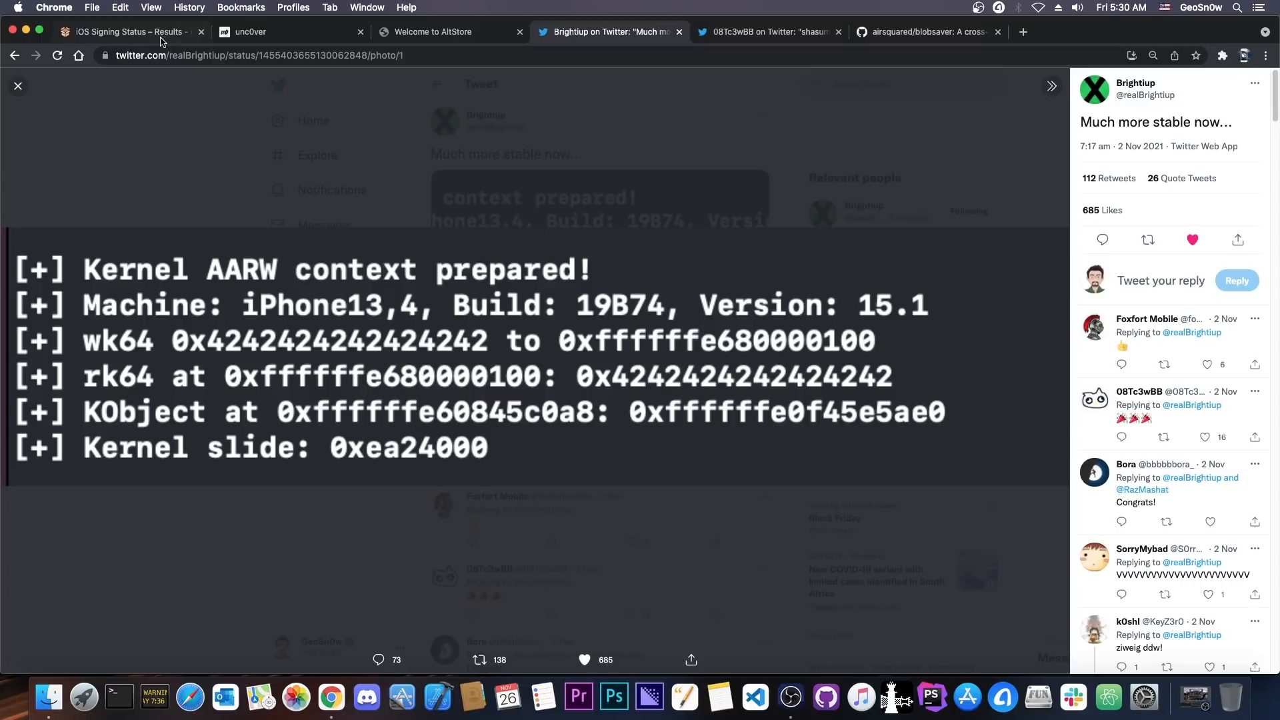
click(127, 31)
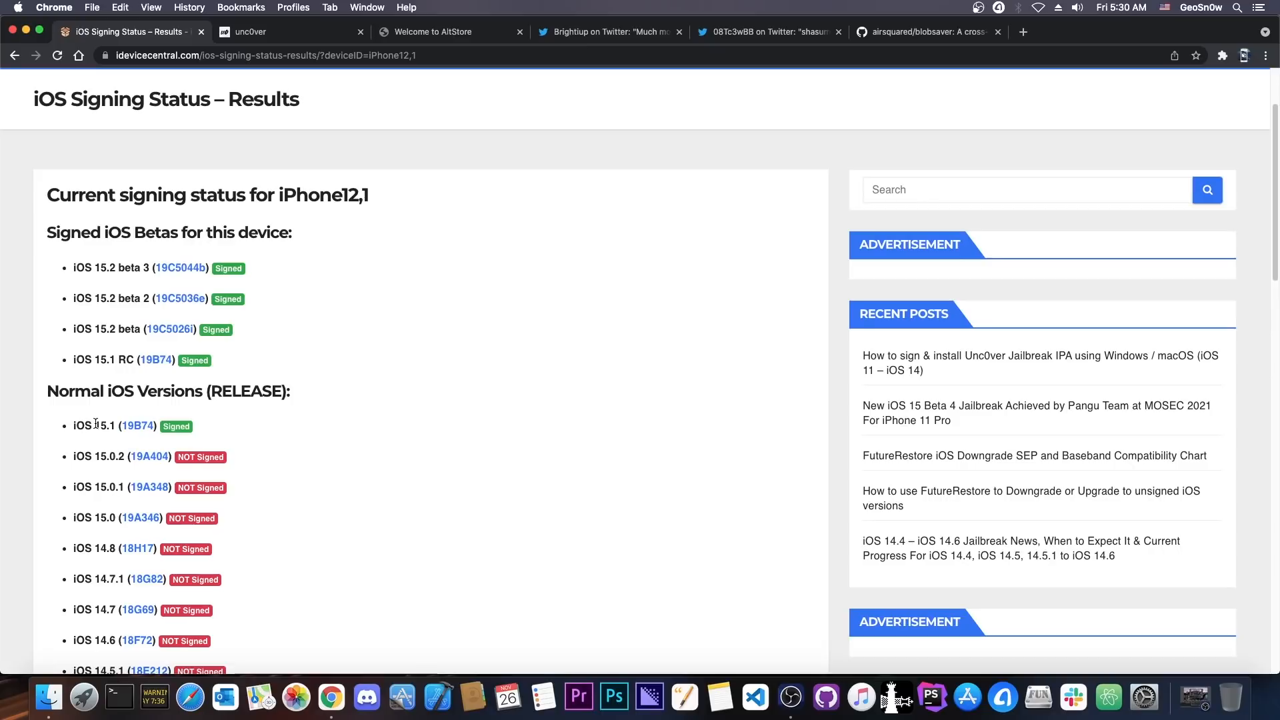
Close the full-size screenshot and move on to 08Tc3wBB's iOS 15 code-execution 0day tweet
click(608, 30)
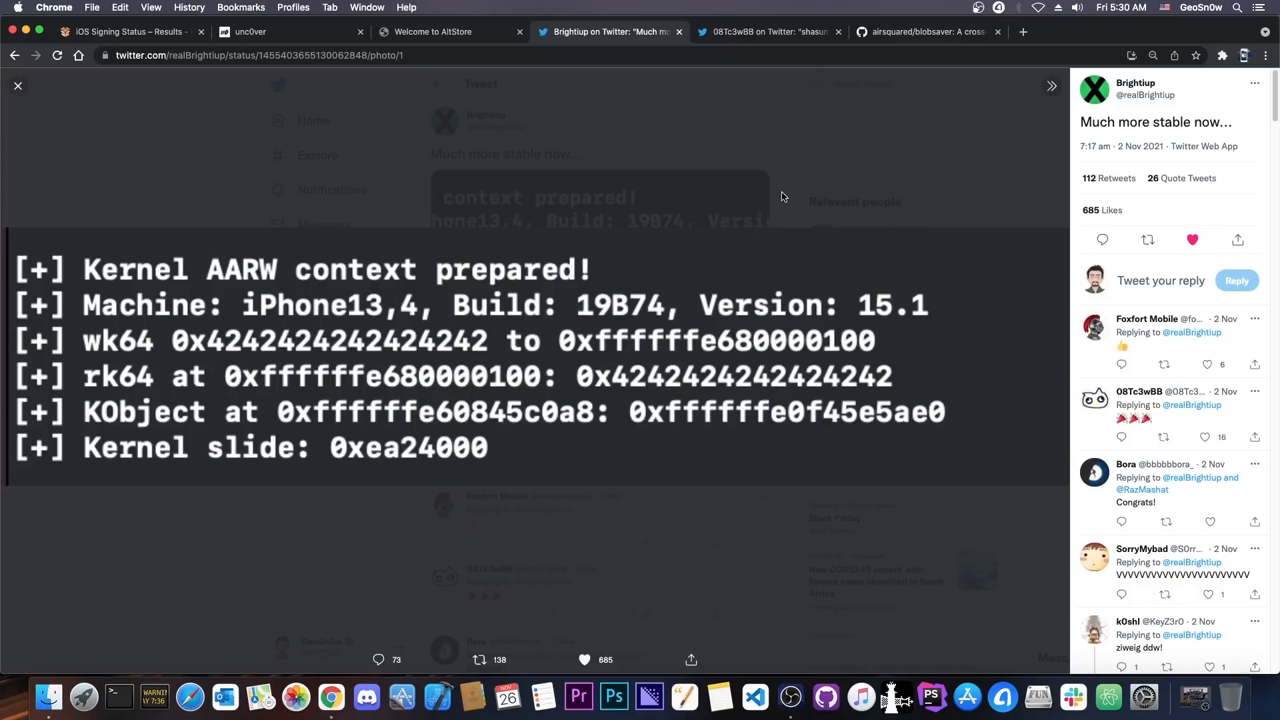
click(17, 85)
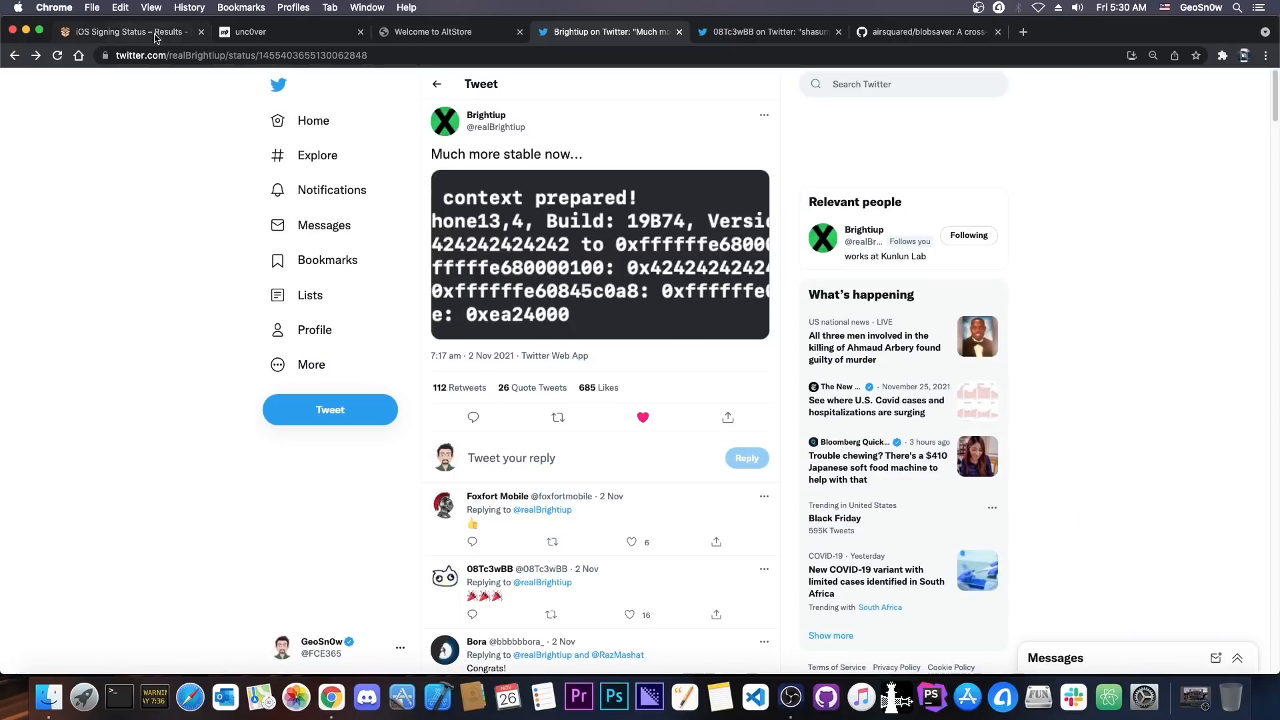
click(126, 32)
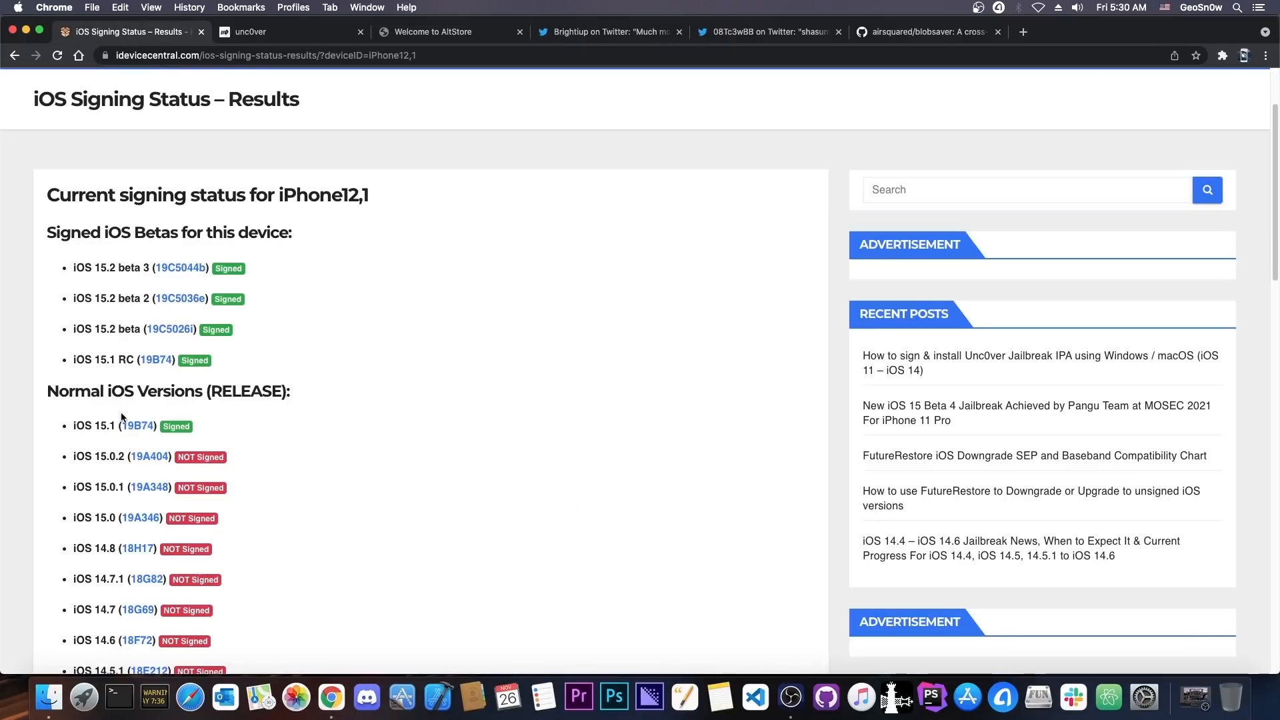
click(768, 32)
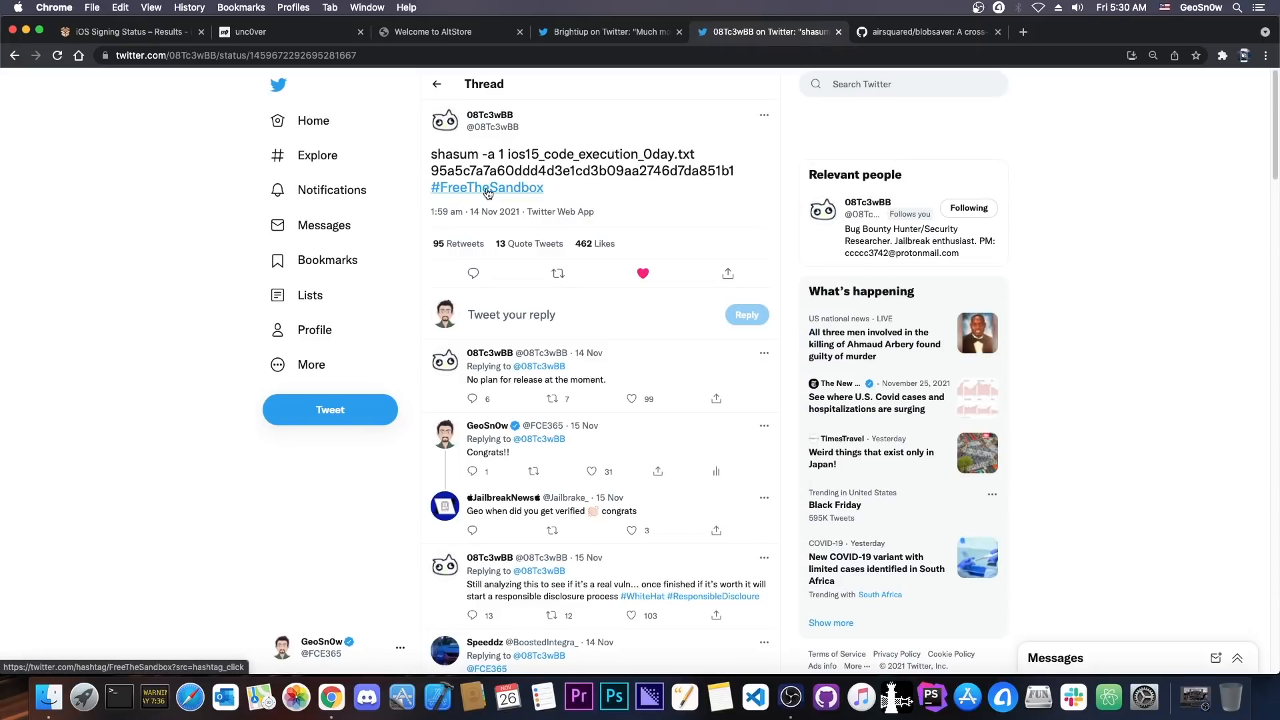
mouse_move(475, 186)
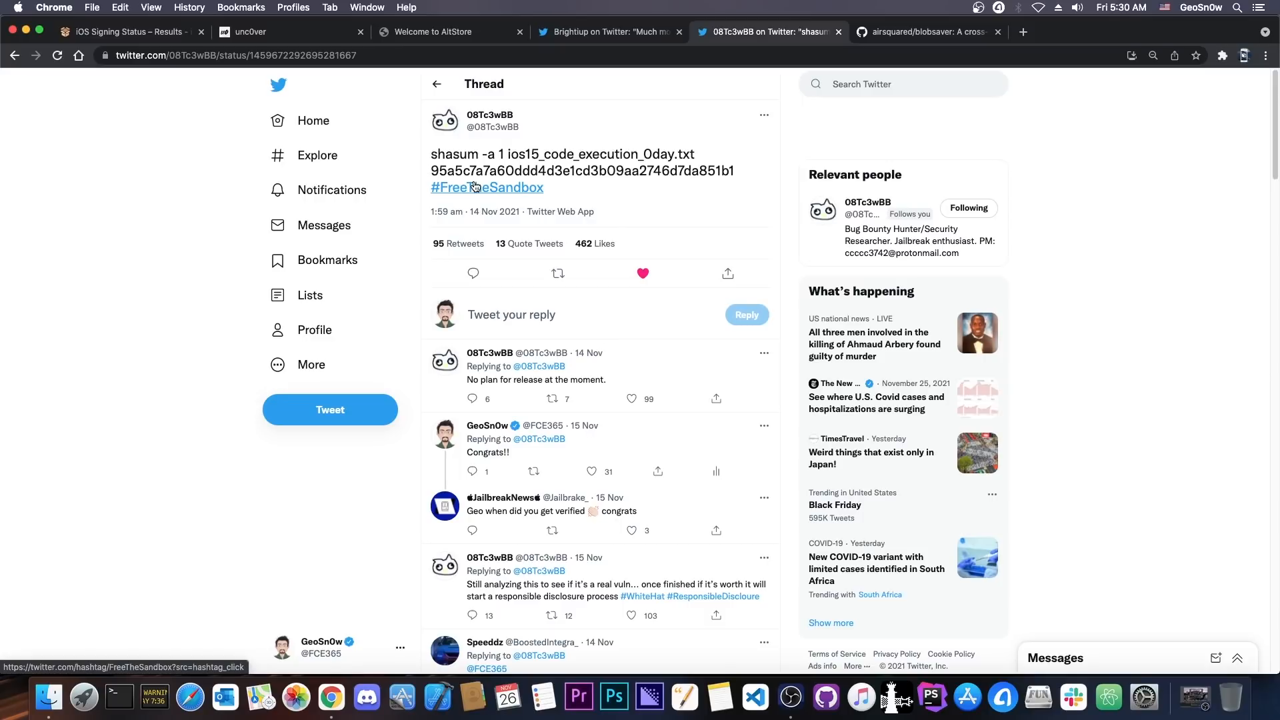
Read 08Tc3wBB's 'Still analyzing' responsible-disclosure follow-up, rechecking signing status in between
click(584, 589)
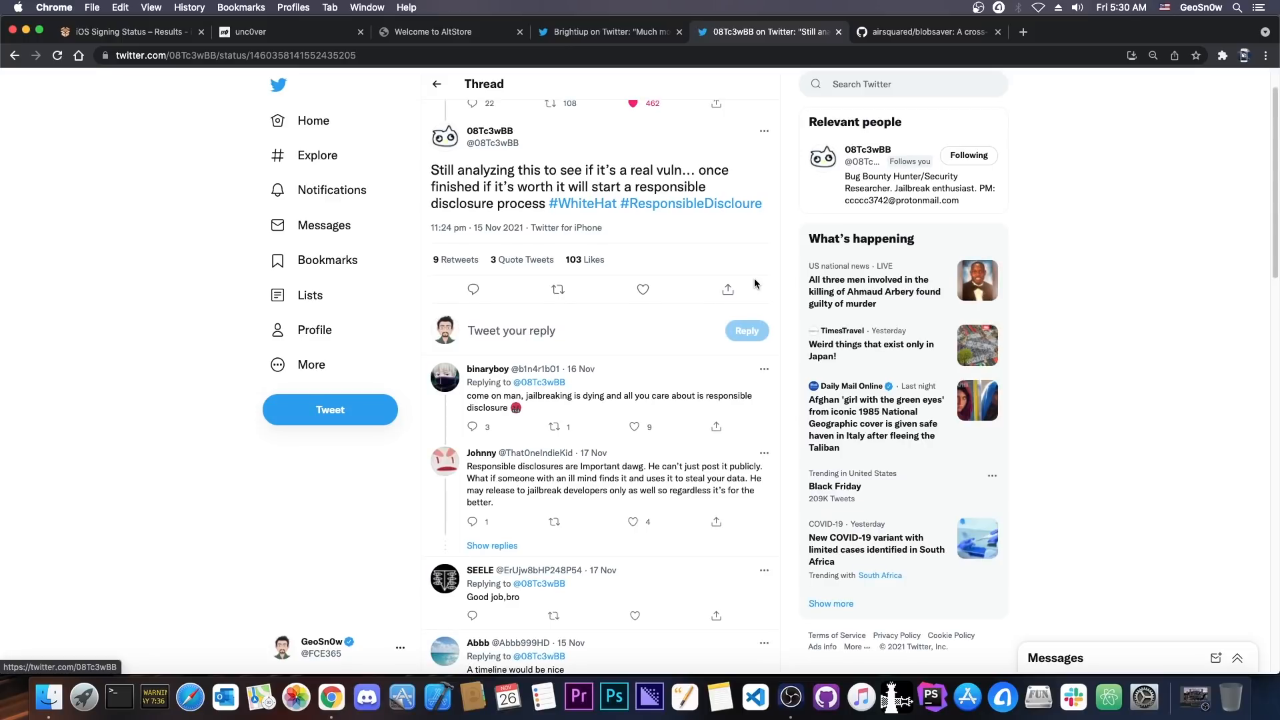
mouse_move(778, 288)
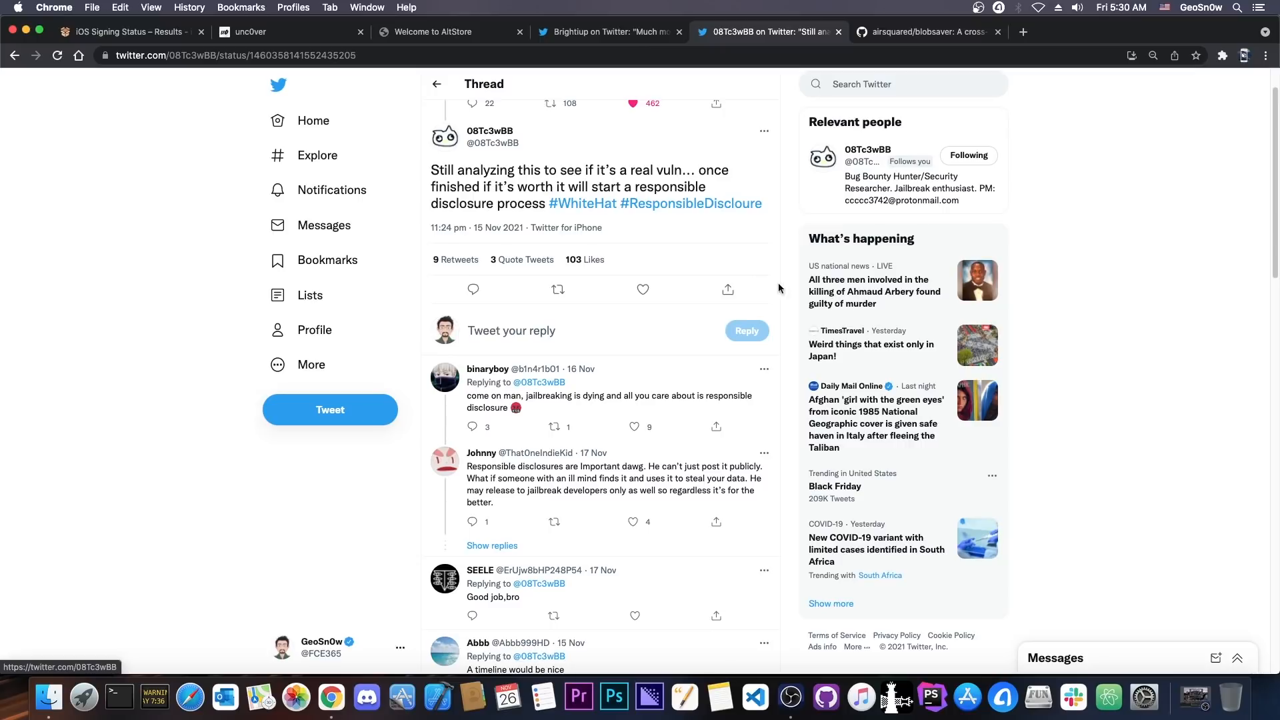
mouse_move(561, 275)
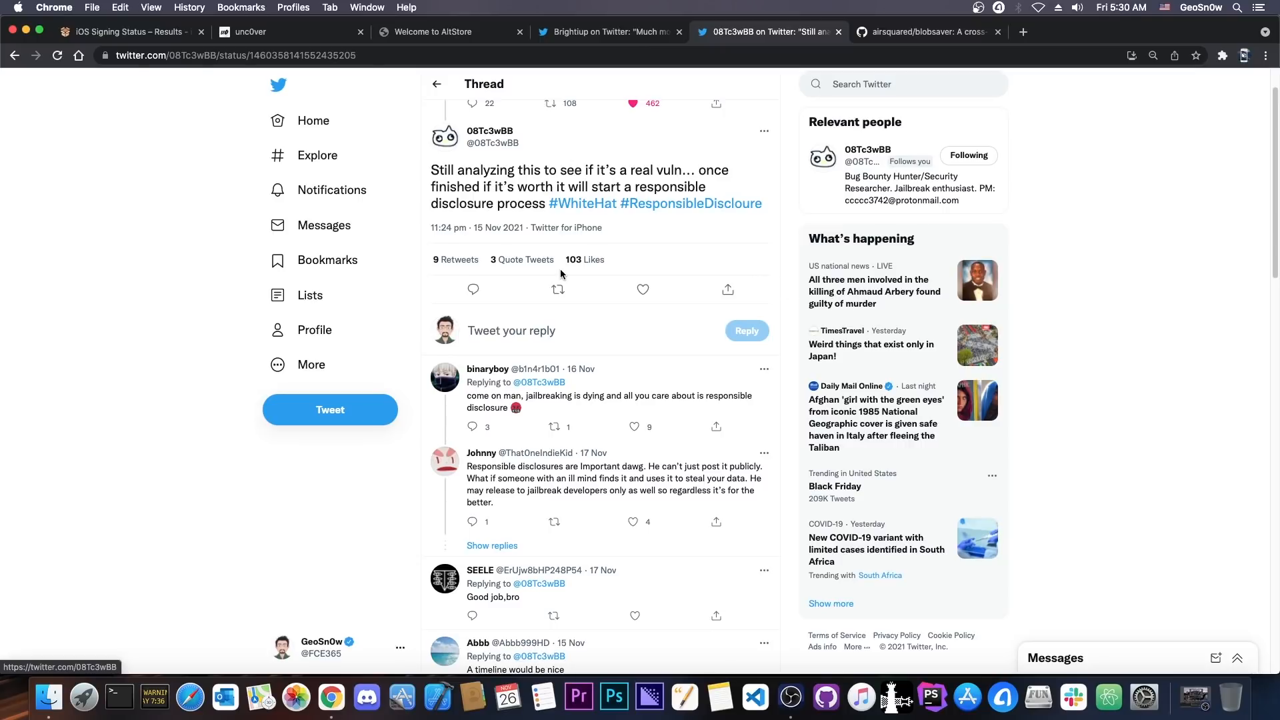
mouse_move(460, 163)
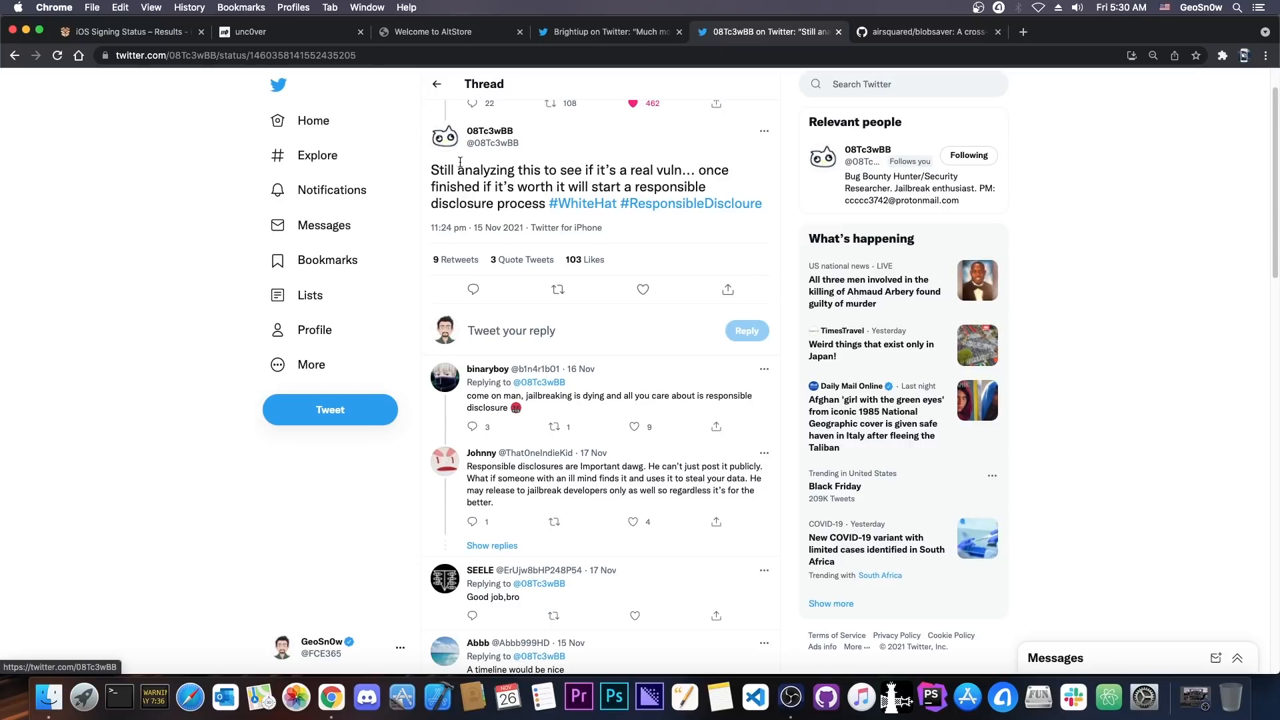
click(127, 31)
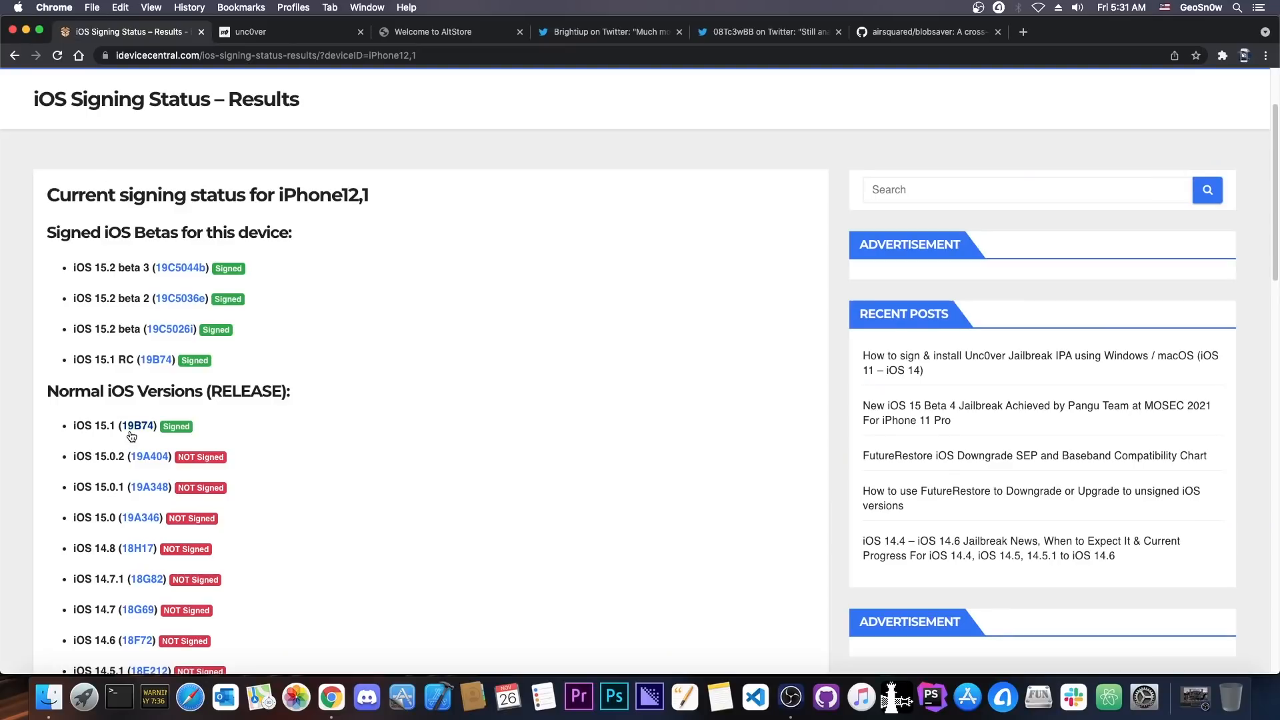
mouse_move(374, 66)
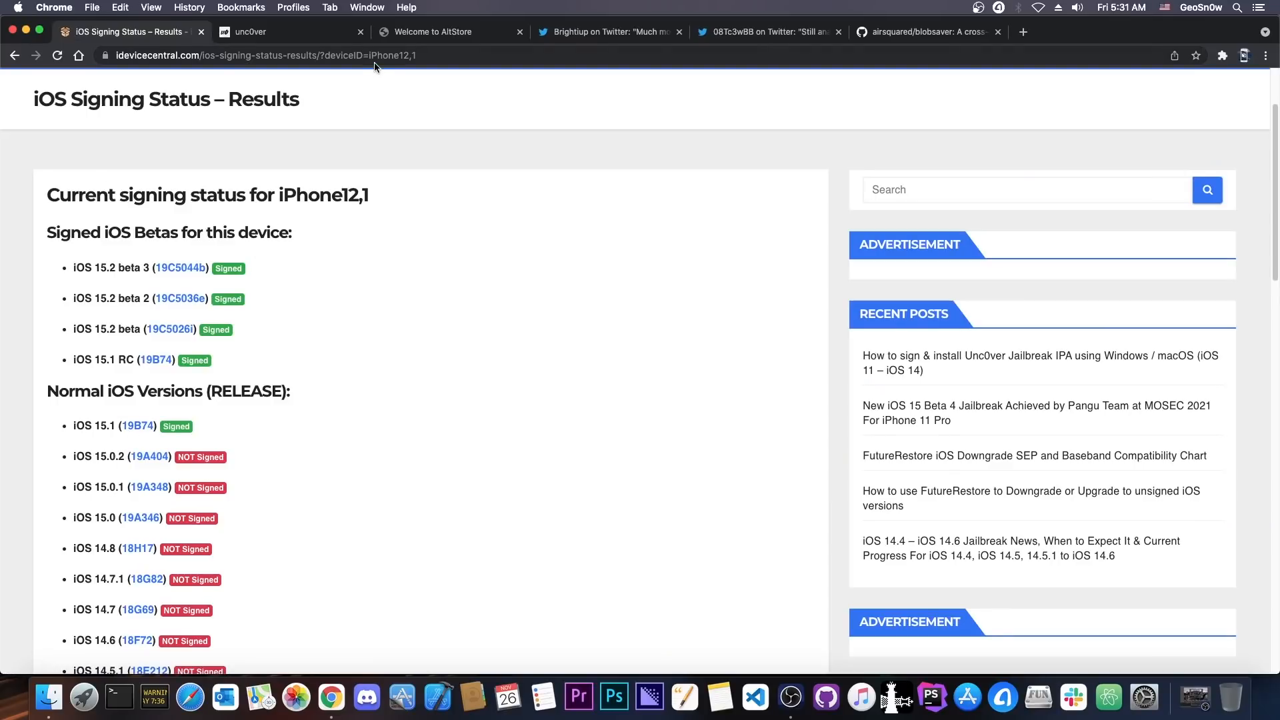
click(768, 32)
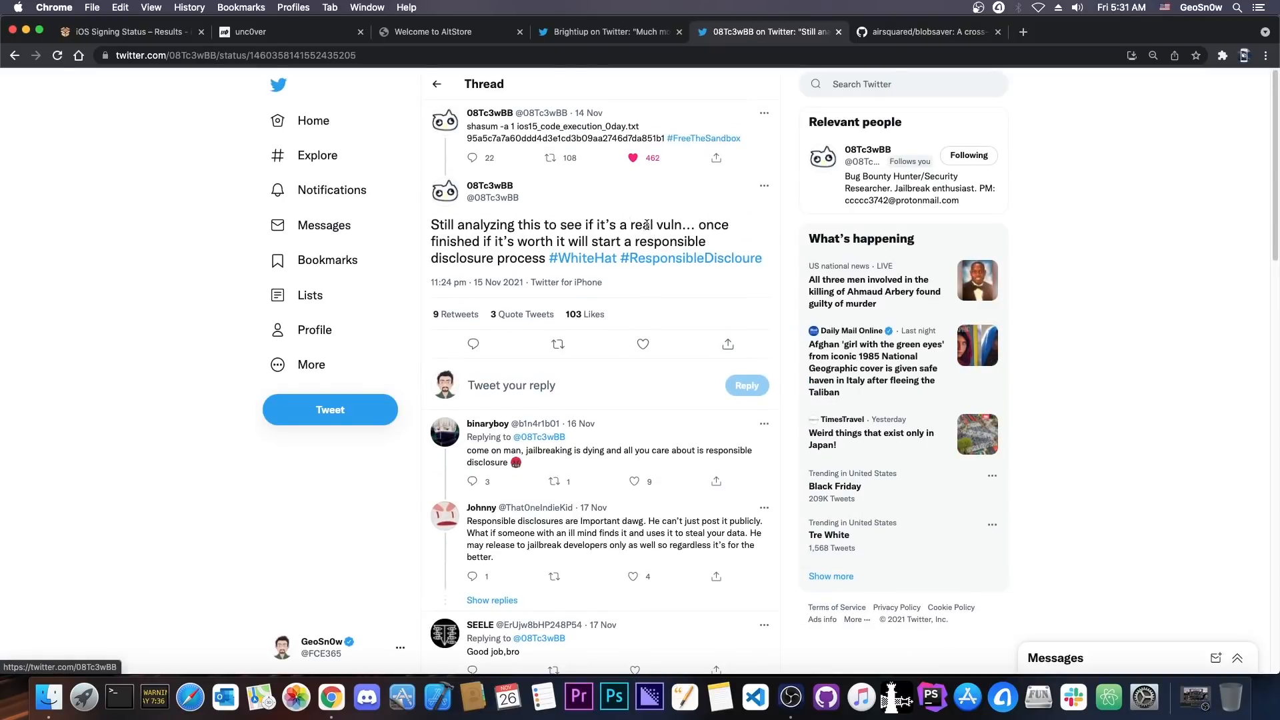
mouse_move(620, 214)
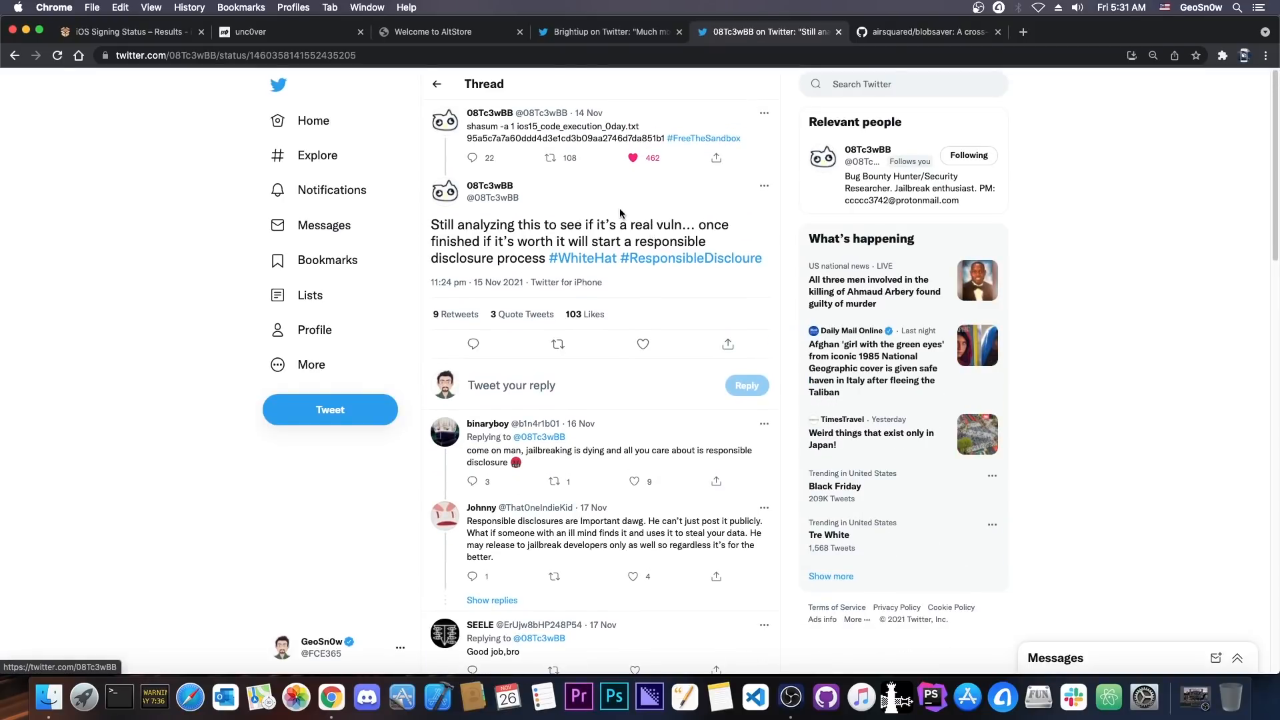
mouse_move(315, 230)
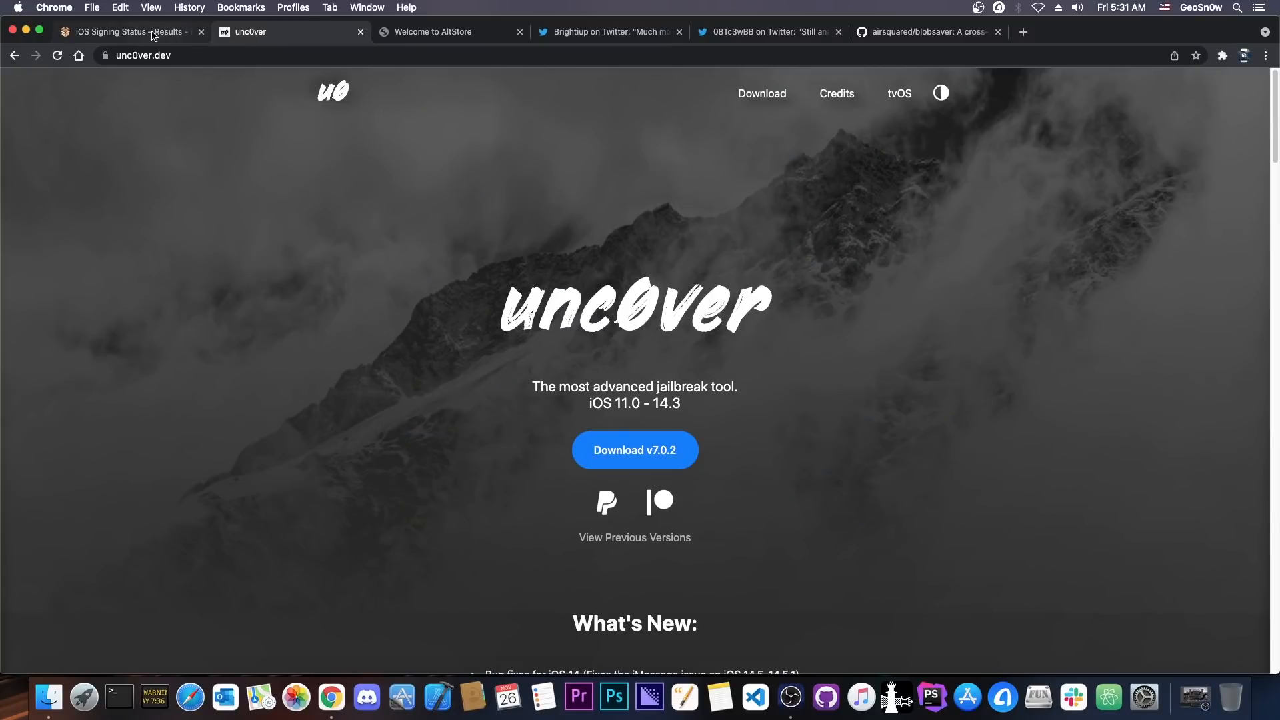
Glance at the airsquared/blobsaver README, then return to the iPhone12,1 signing results
click(923, 32)
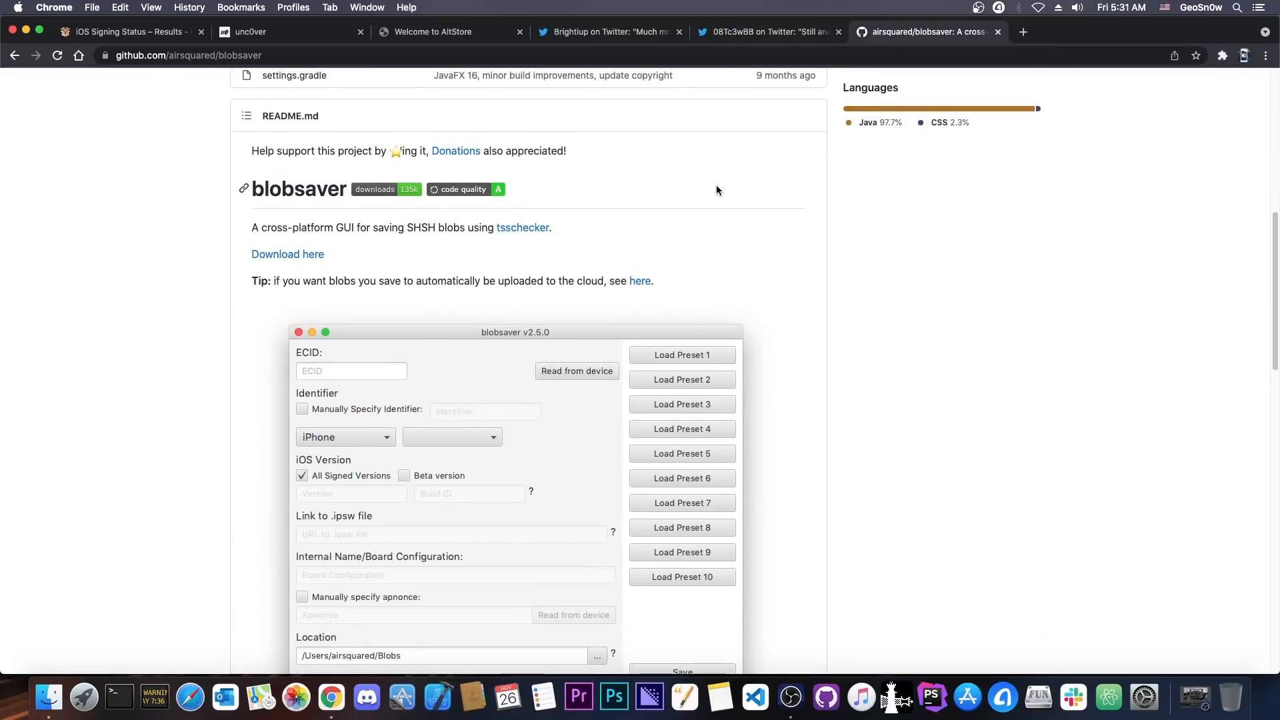
click(127, 31)
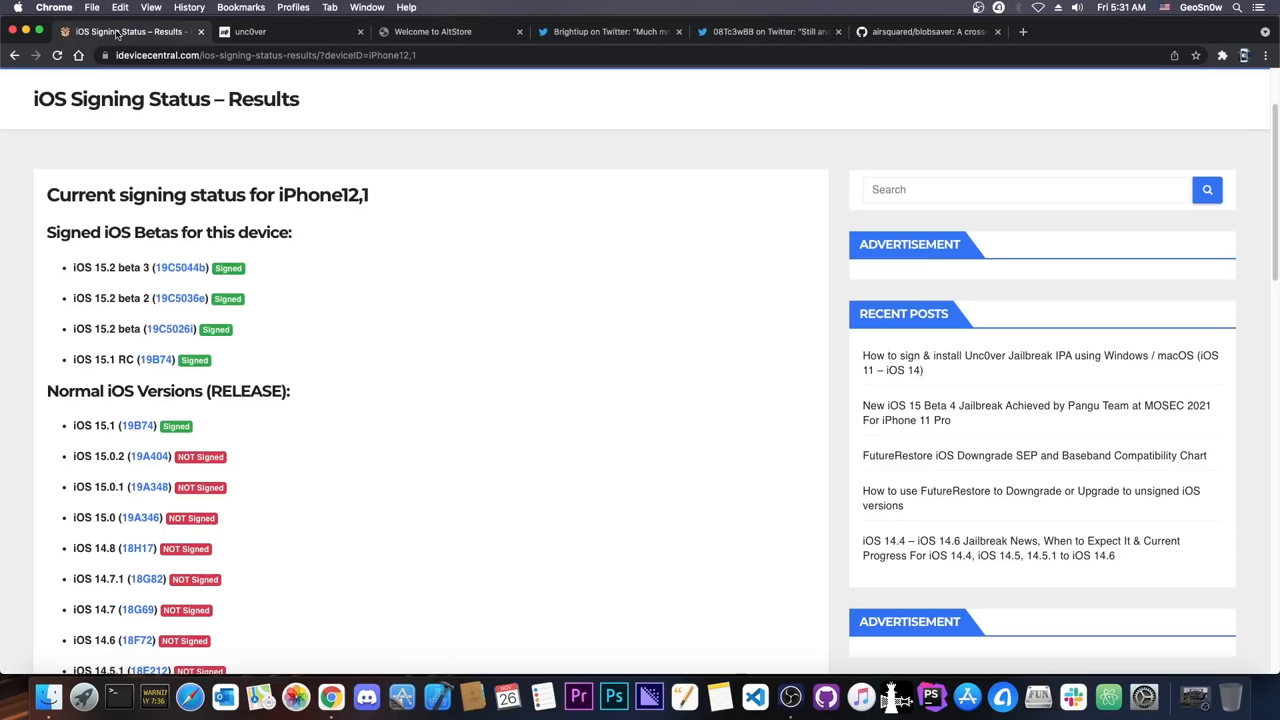
scroll(down, 3)
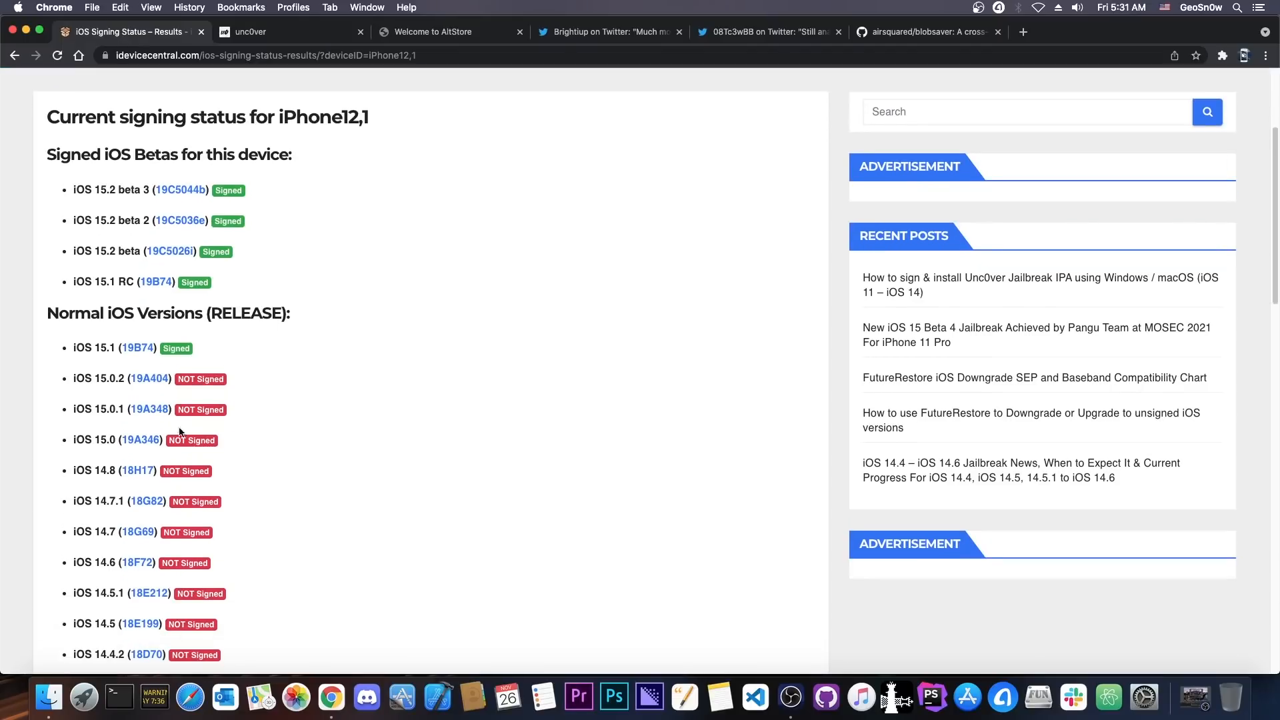
scroll(up, 3)
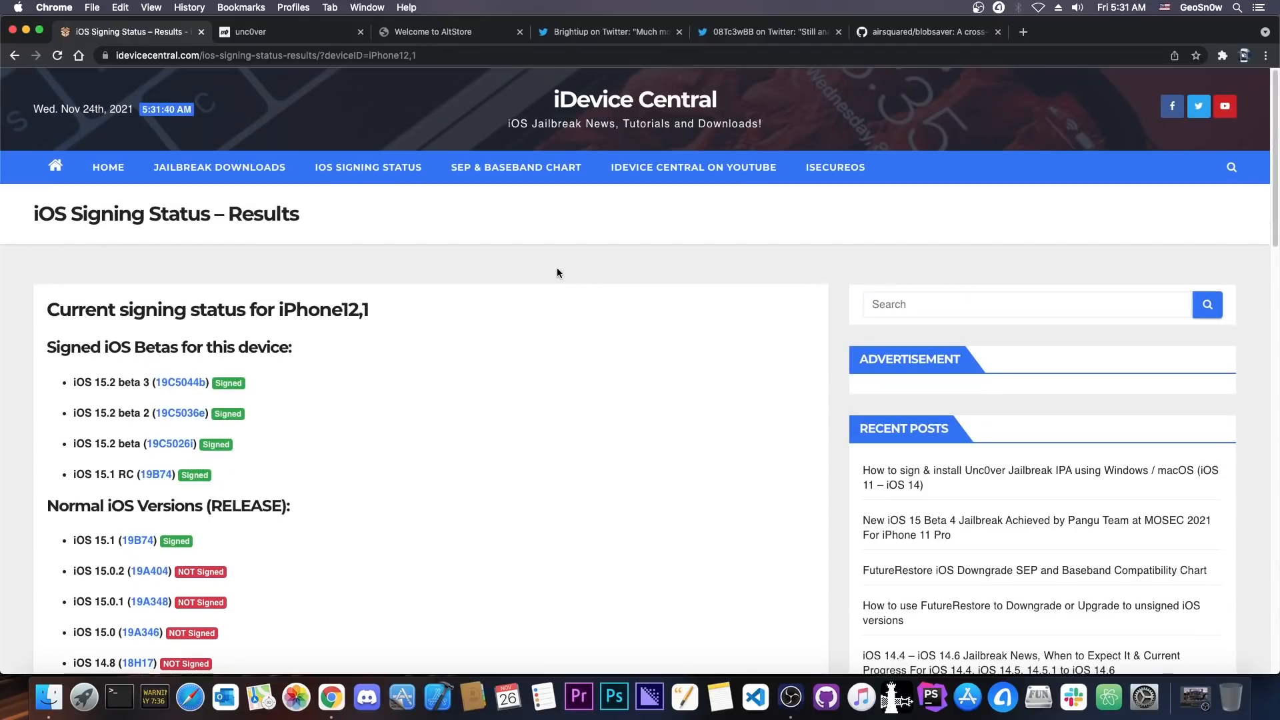
mouse_move(604, 123)
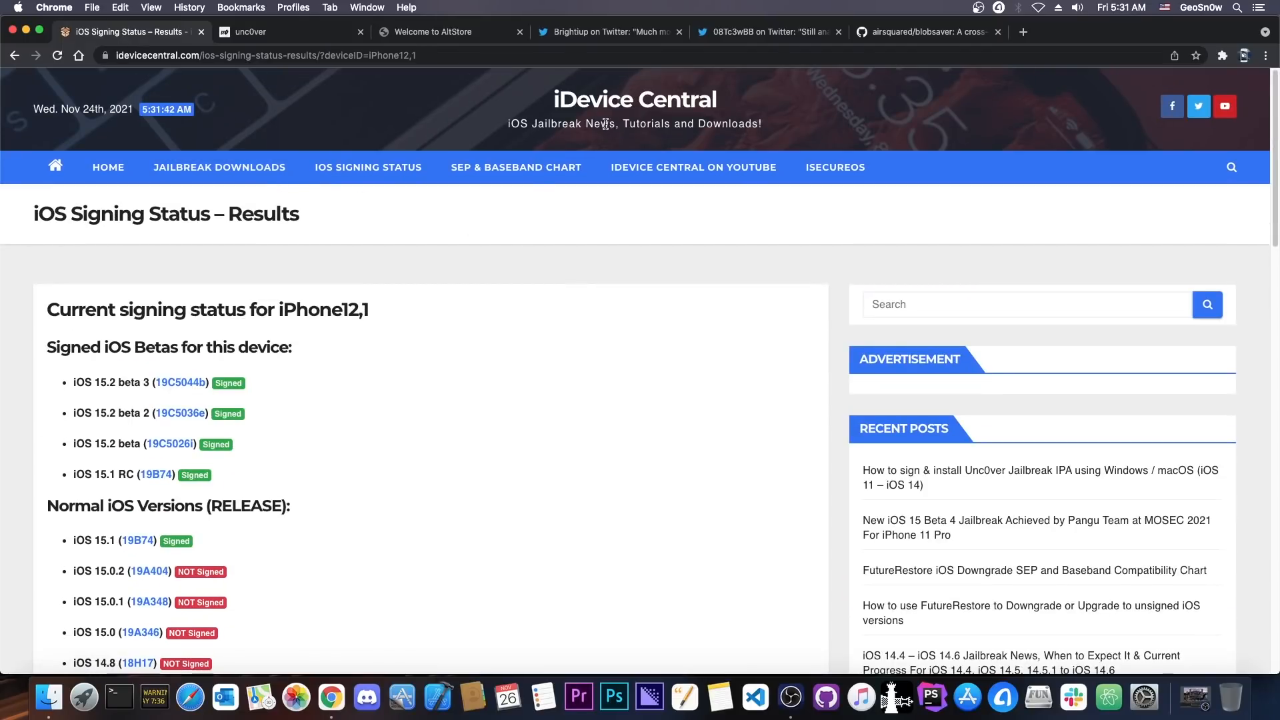
Review the FutureRestore SEP and Baseband compatibility chart article
click(1034, 569)
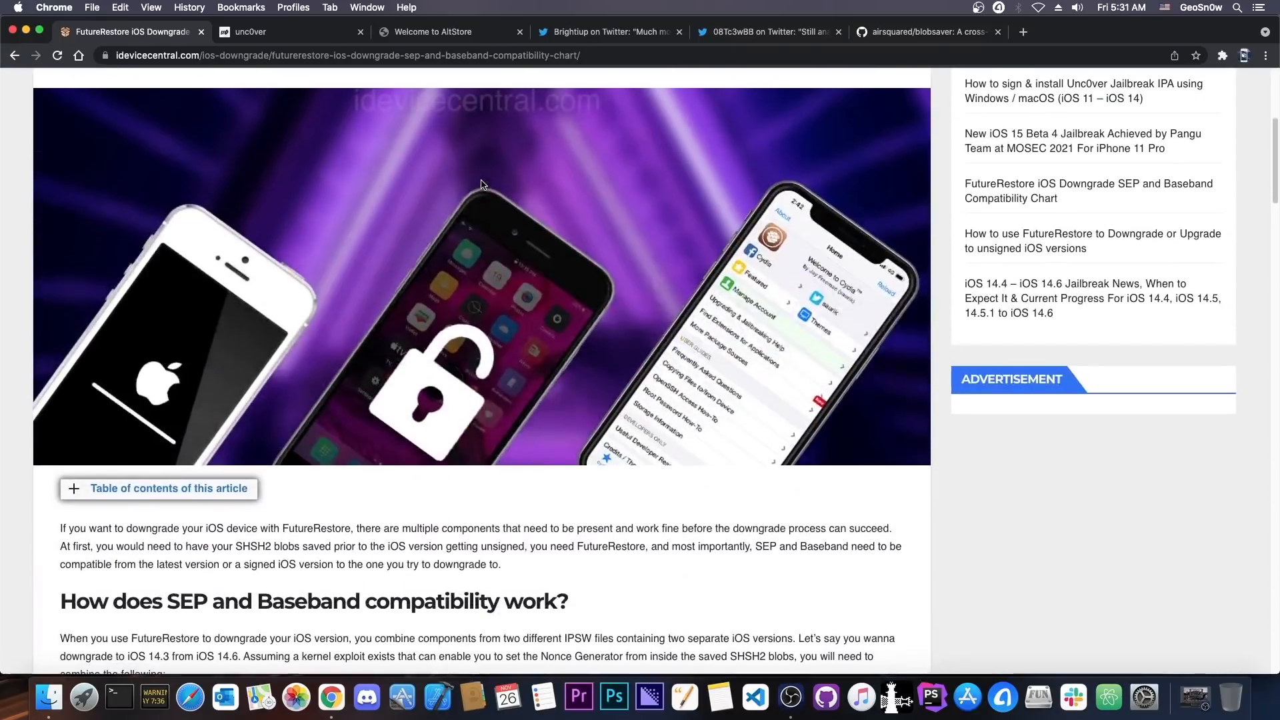
scroll(up, 3)
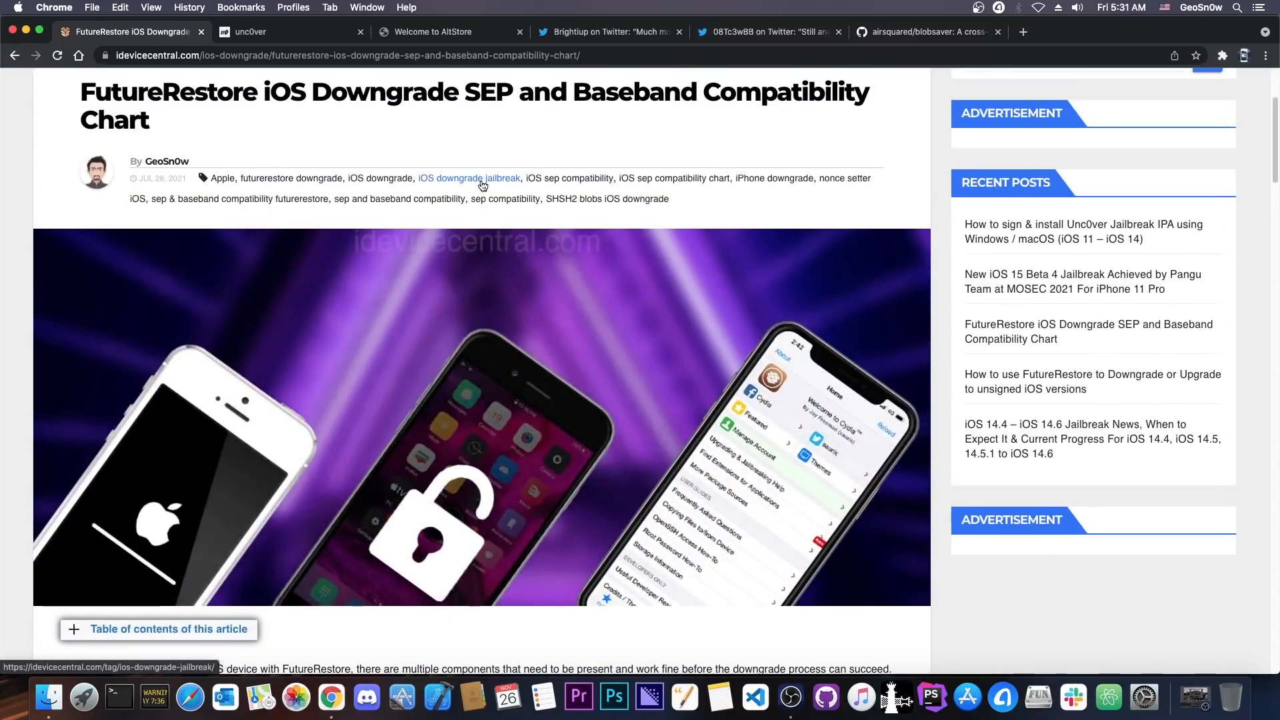
scroll(down, 3)
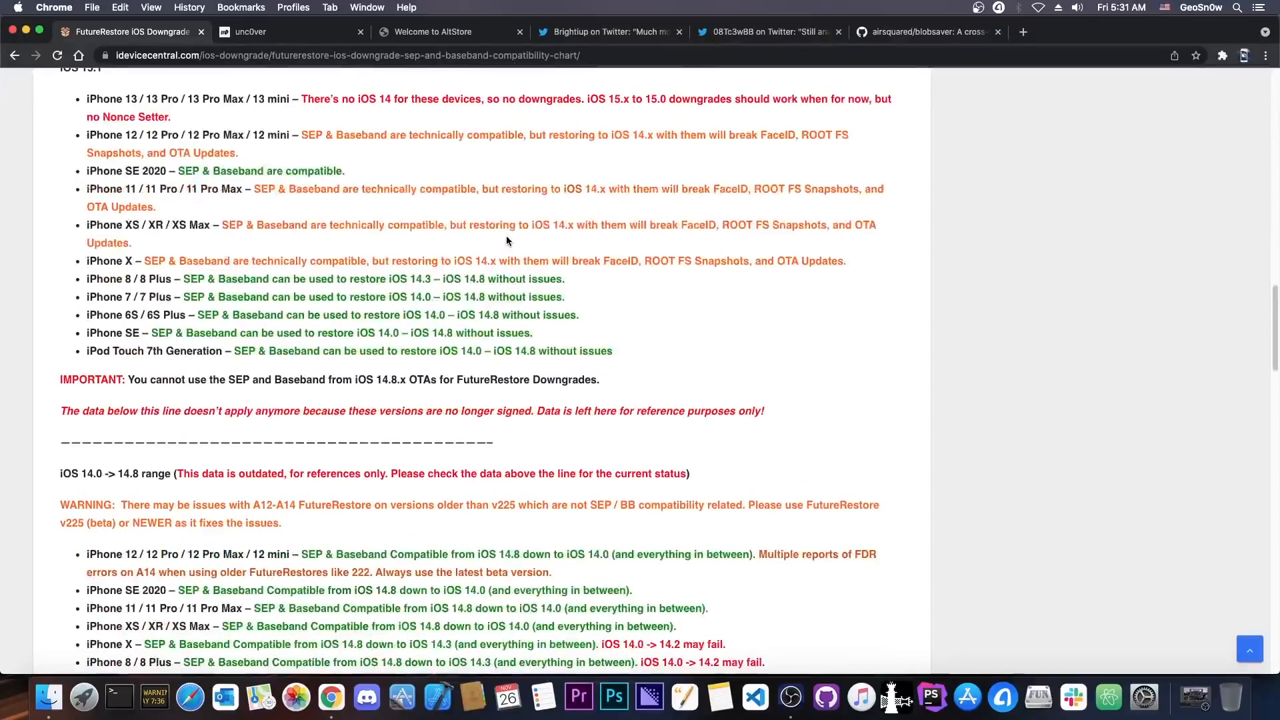
scroll(down, 3)
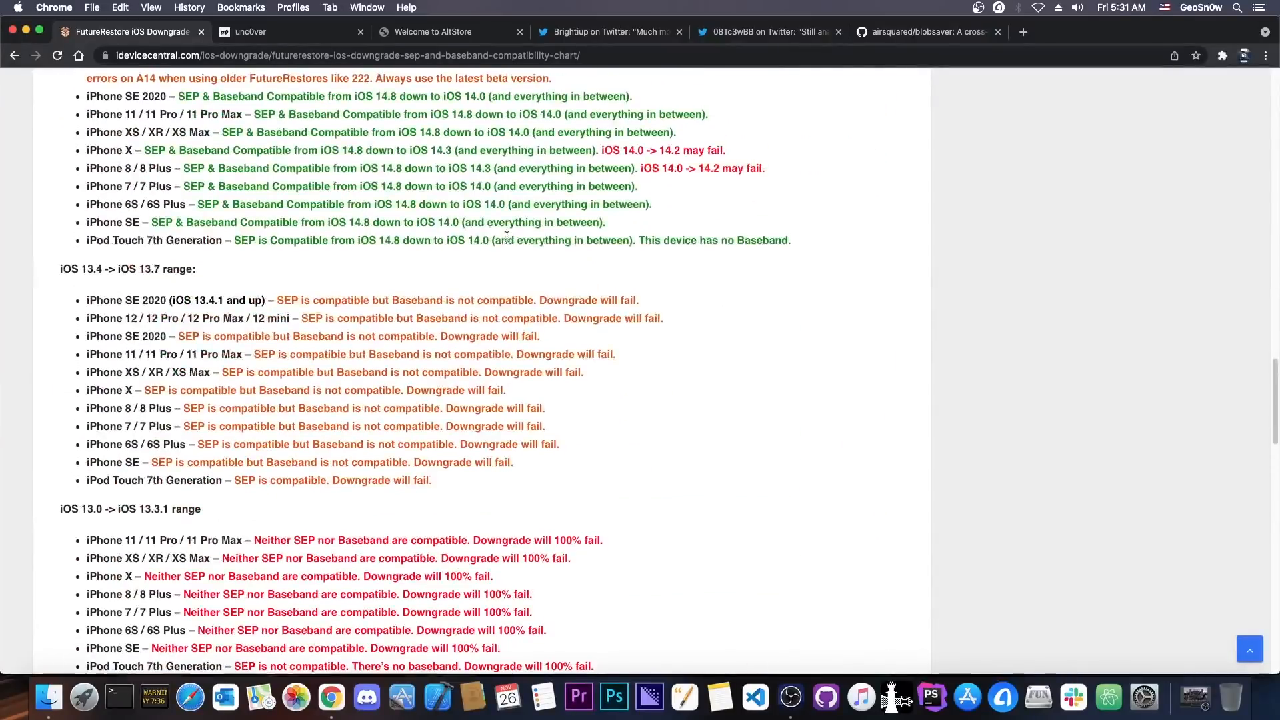
scroll(up, 3)
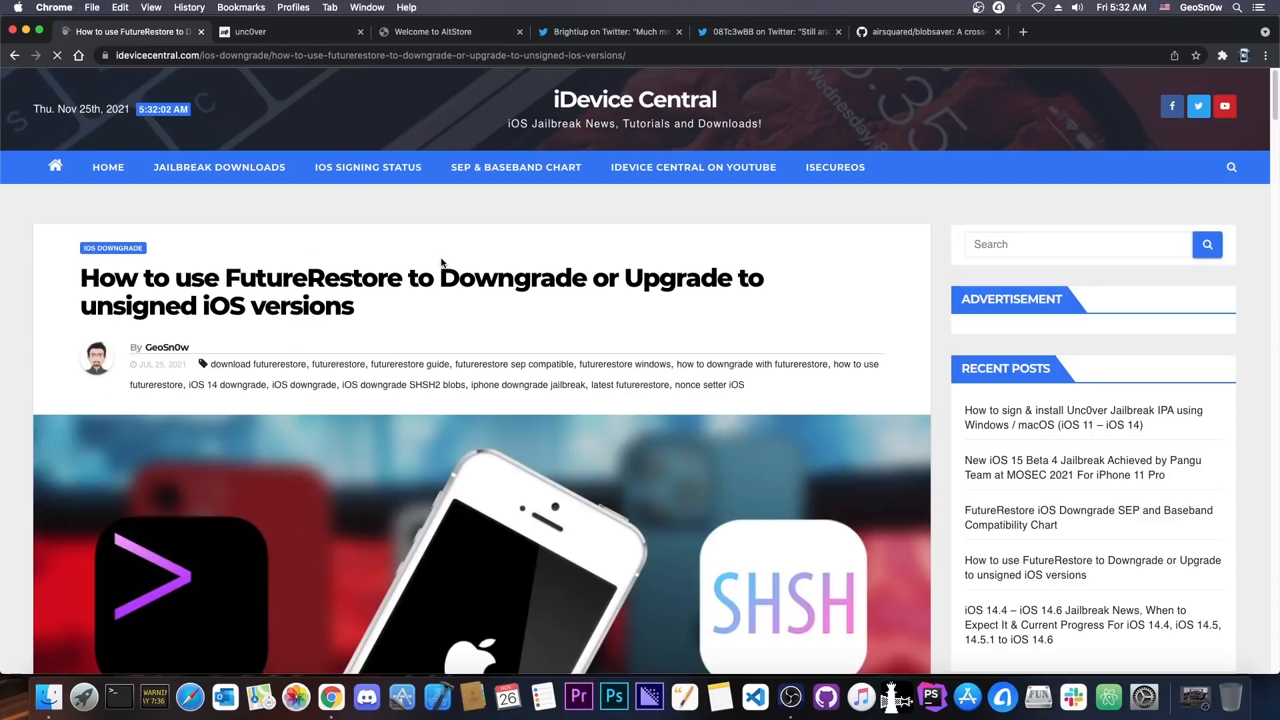
Read the FutureRestore downgrade guide down to its video tutorial and troubleshooting section
scroll(down, 3)
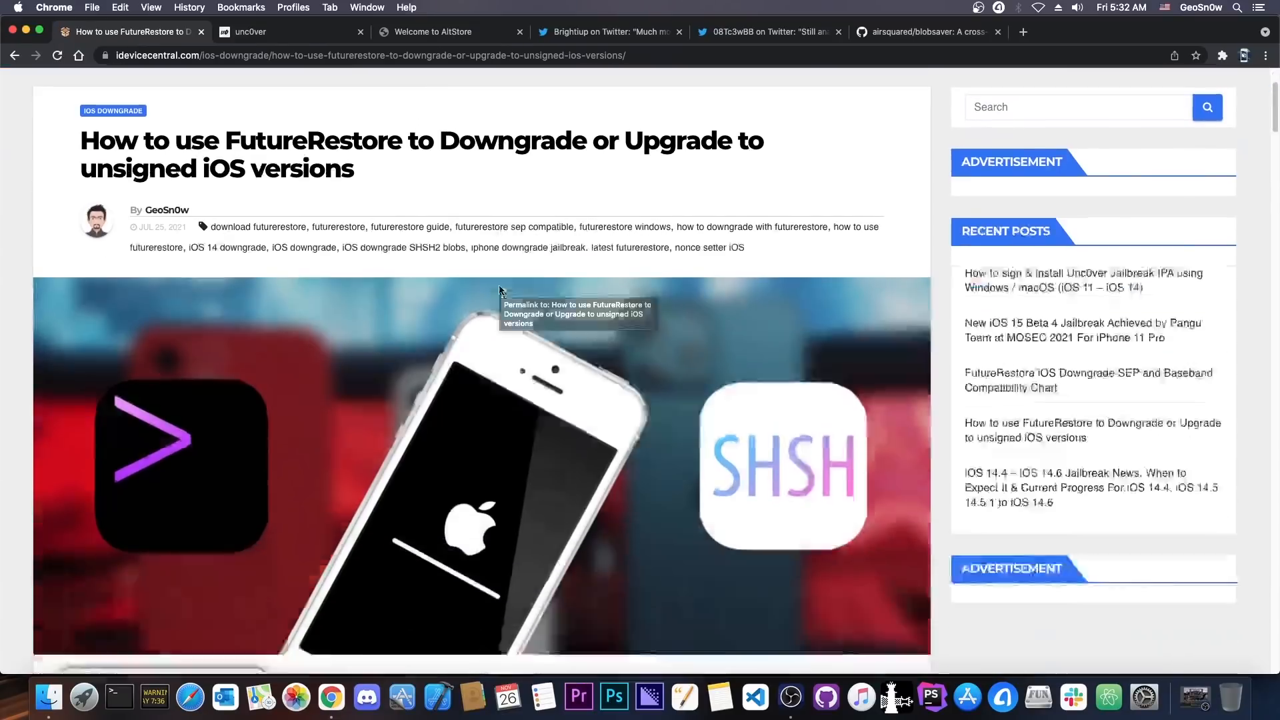
scroll(down, 3)
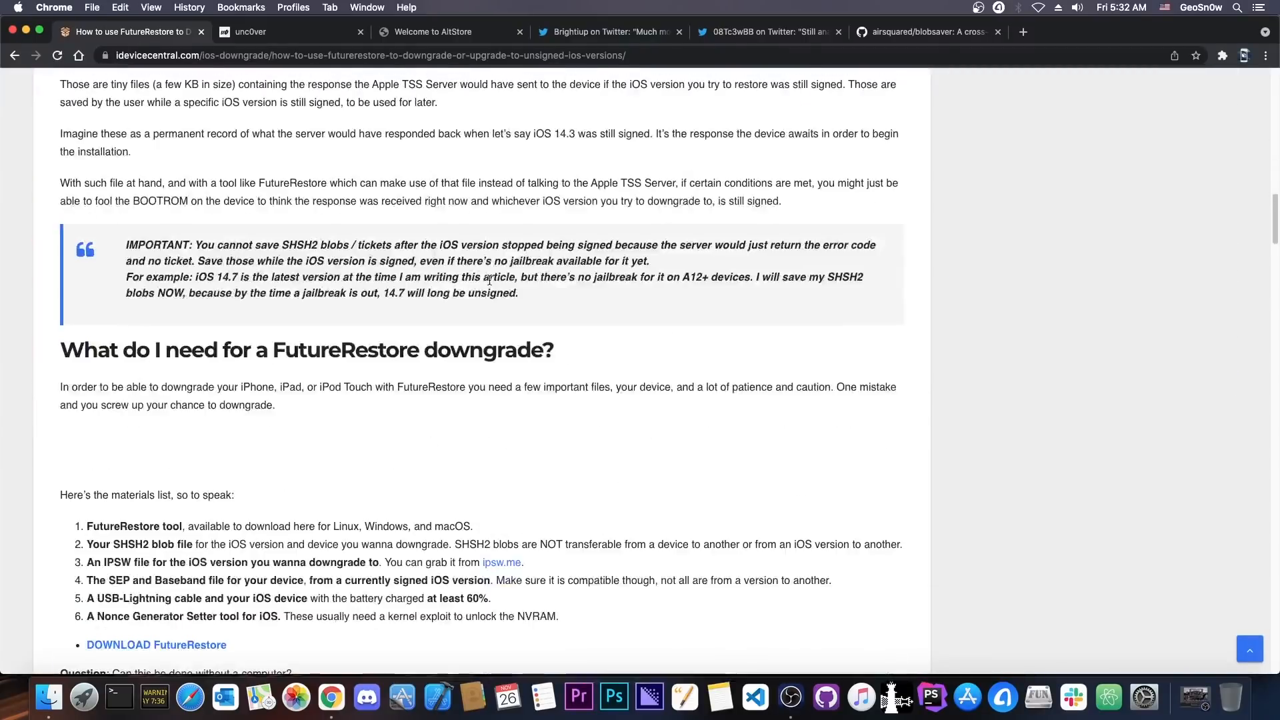
scroll(down, 3)
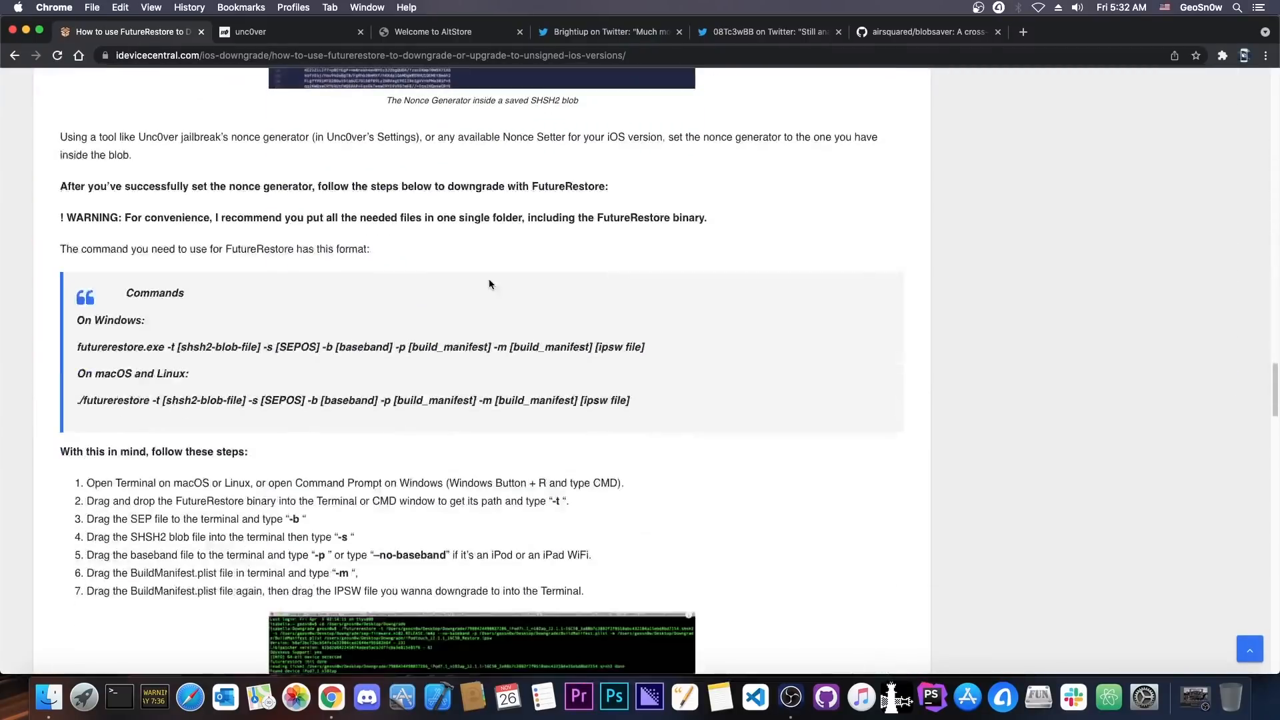
scroll(down, 3)
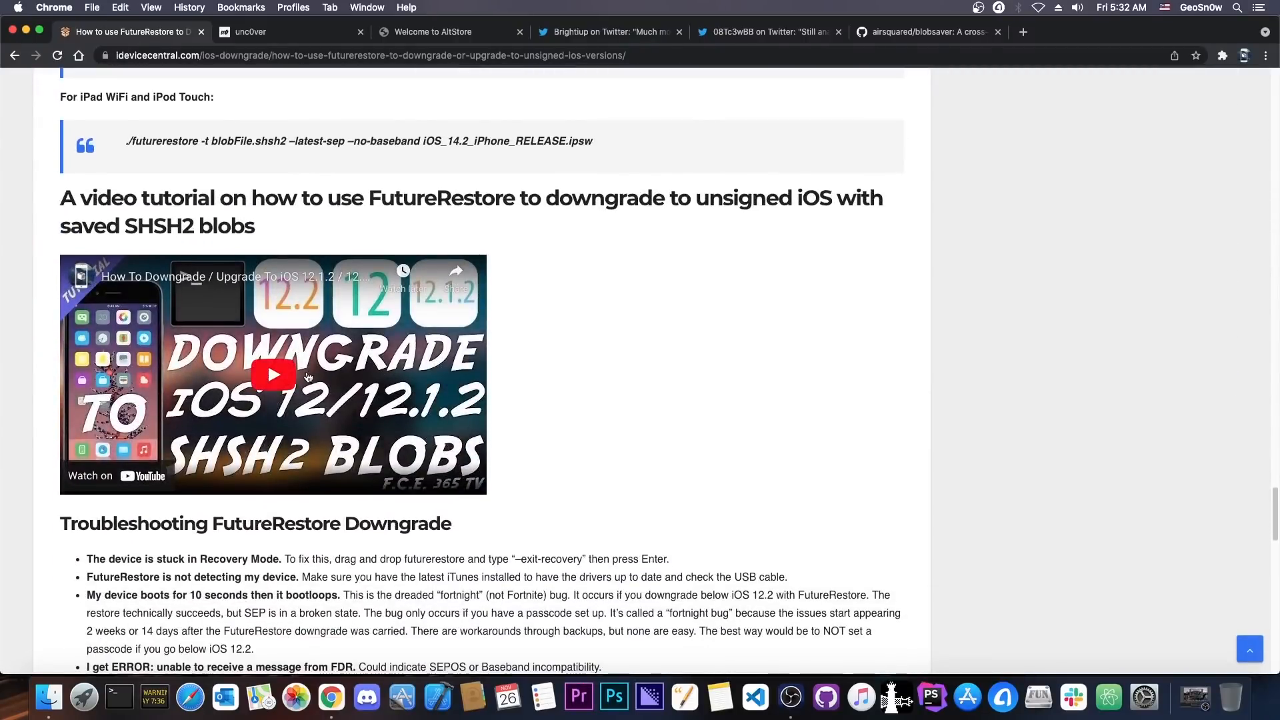
Revisit the blobsaver README screenshots, then return to the iPhone12,1 signing status results
click(14, 56)
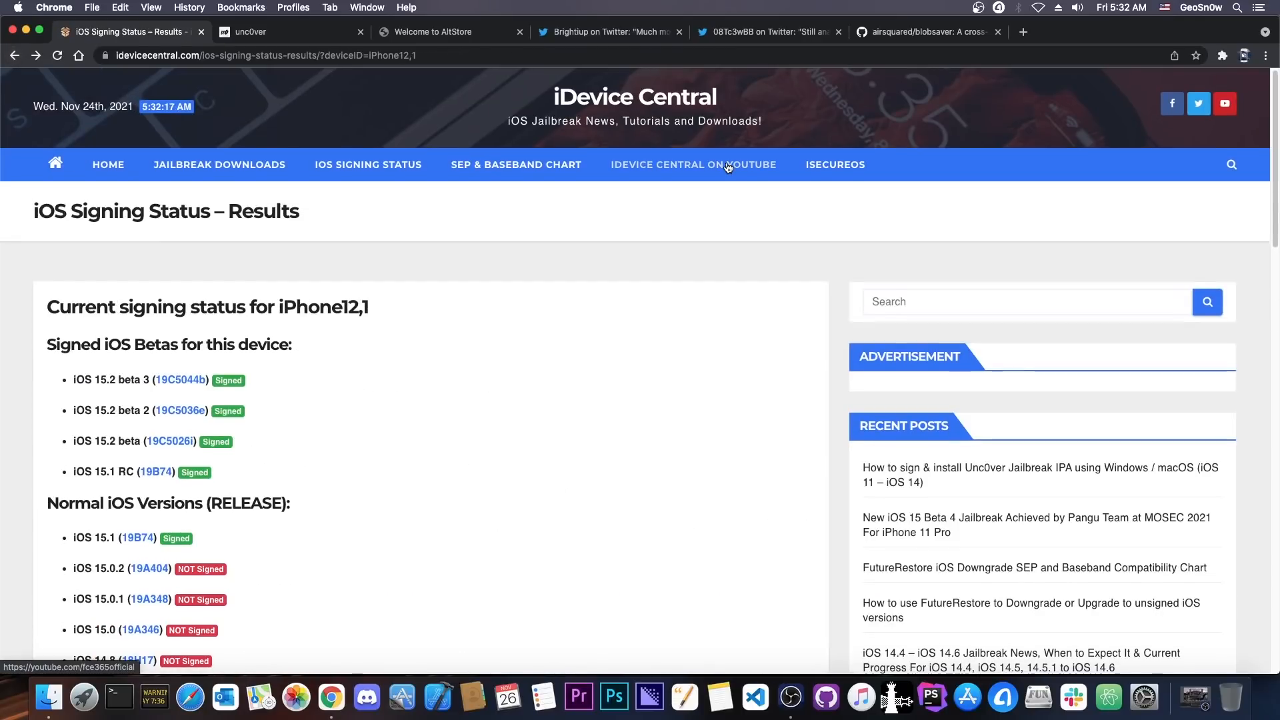
mouse_move(692, 164)
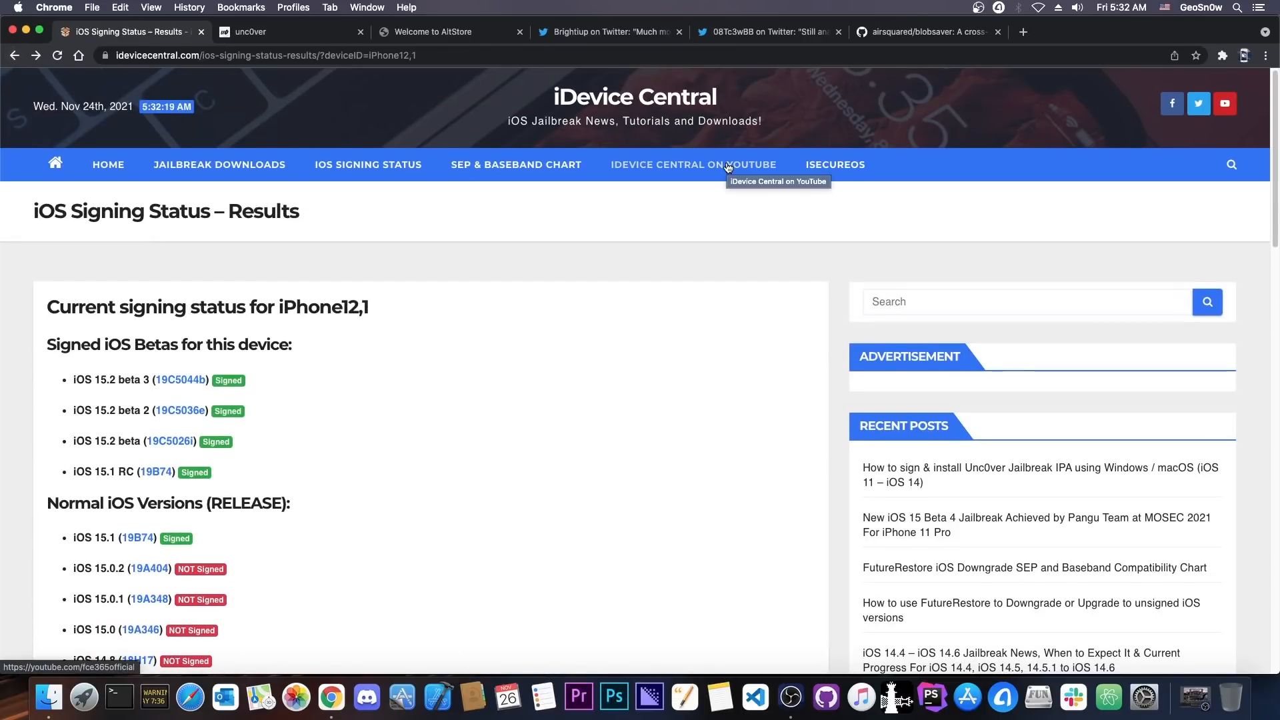
click(927, 32)
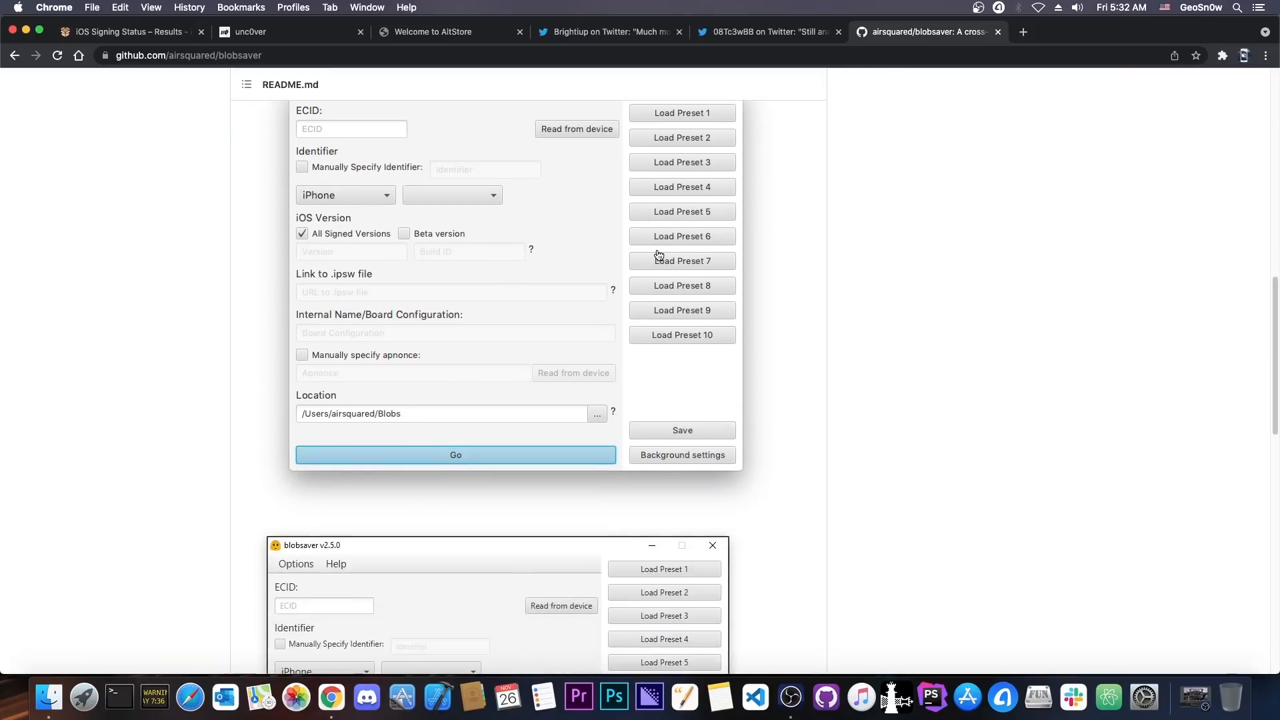
scroll(up, 3)
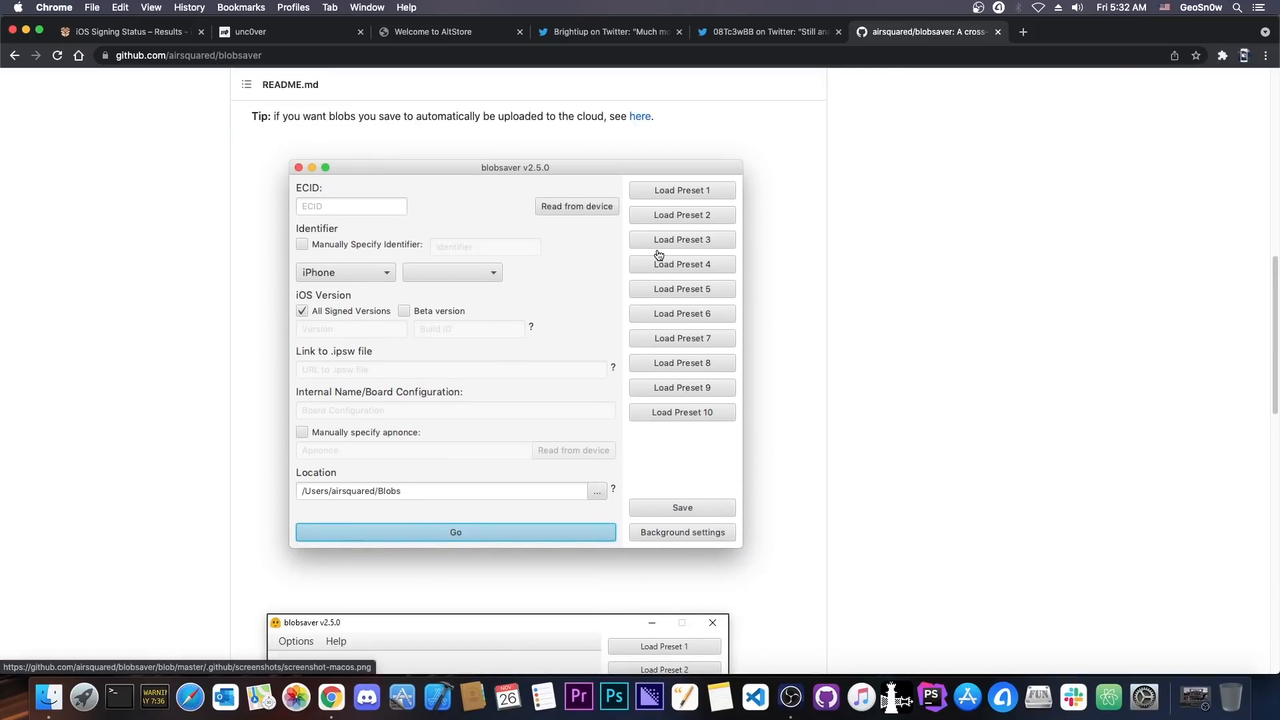
click(123, 31)
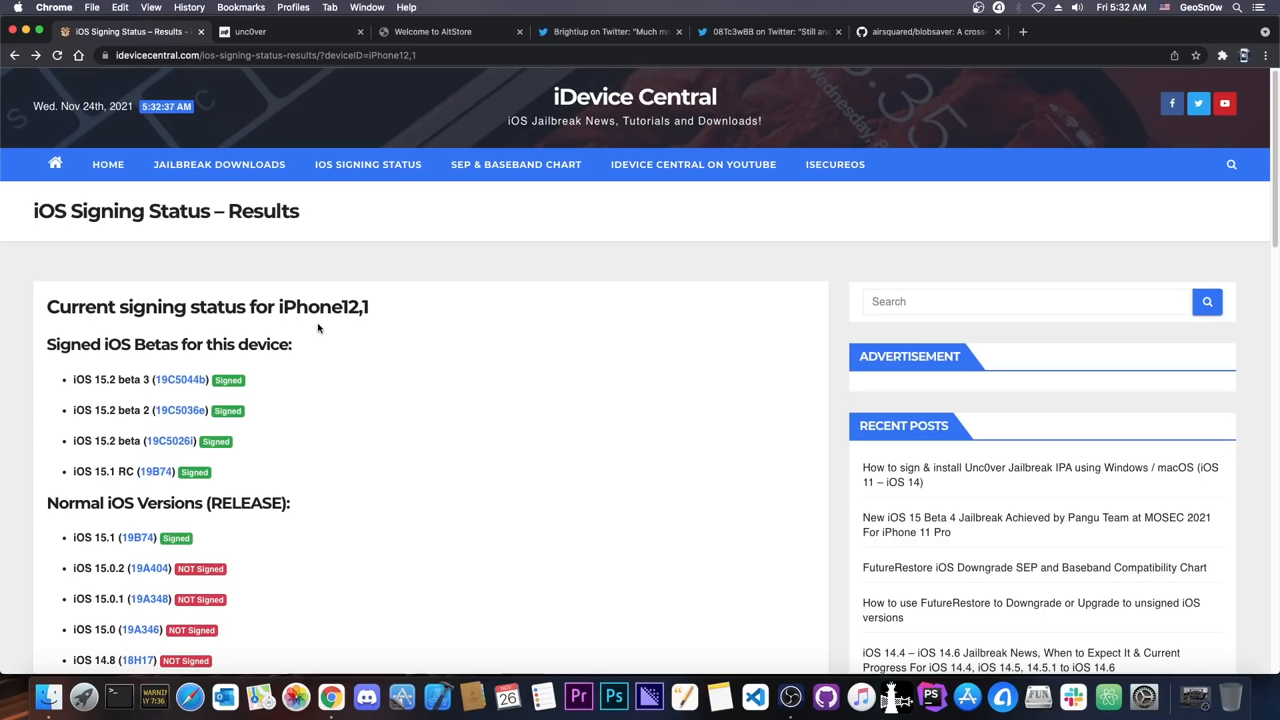
scroll(down, 3)
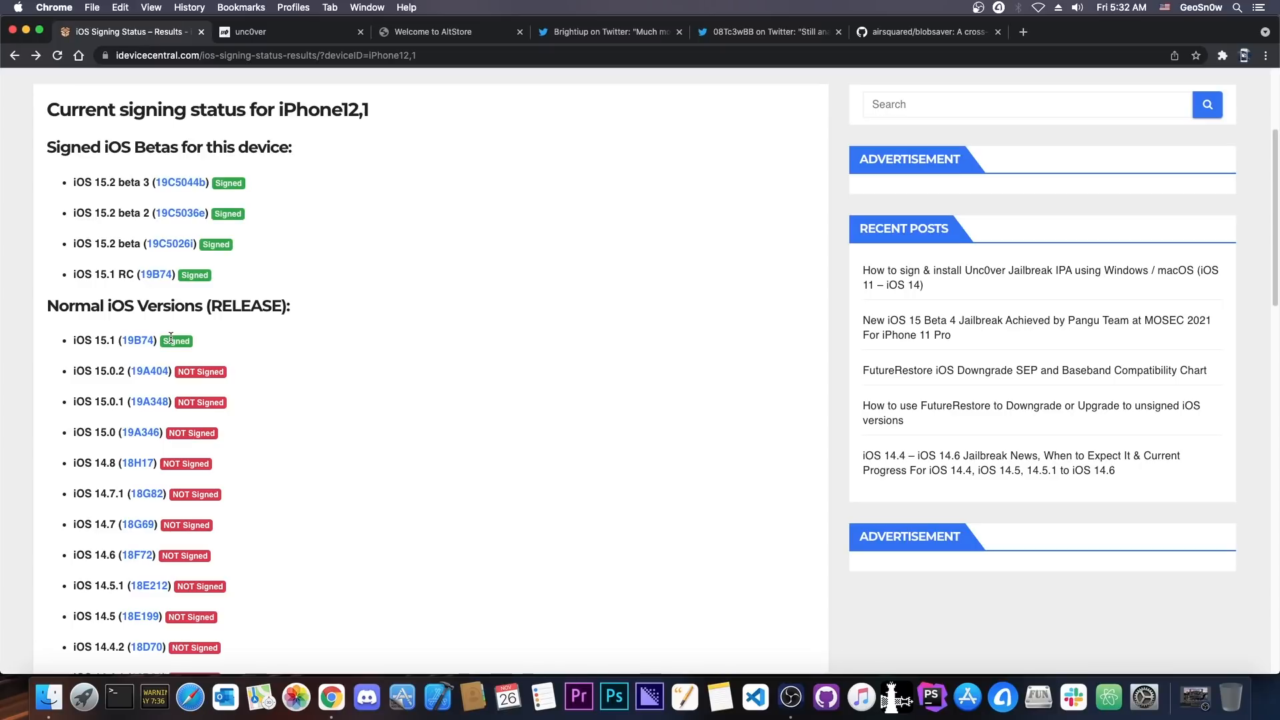
mouse_move(195, 380)
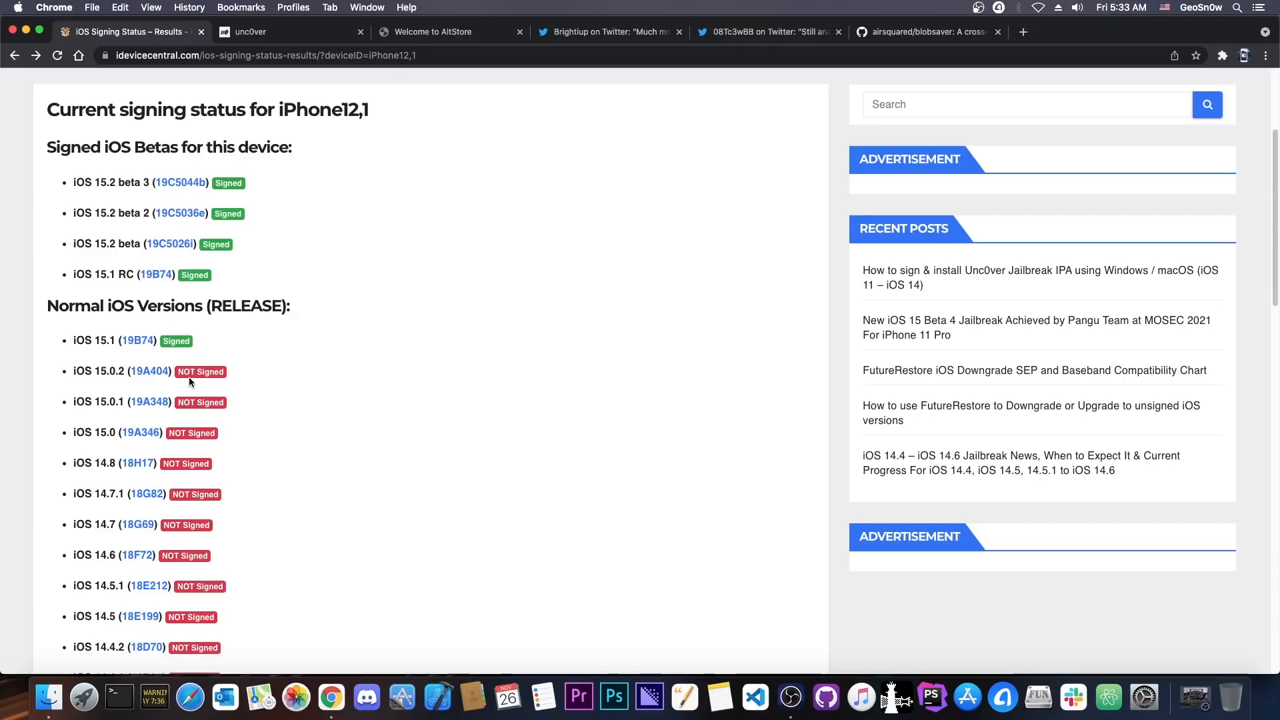
mouse_move(145, 360)
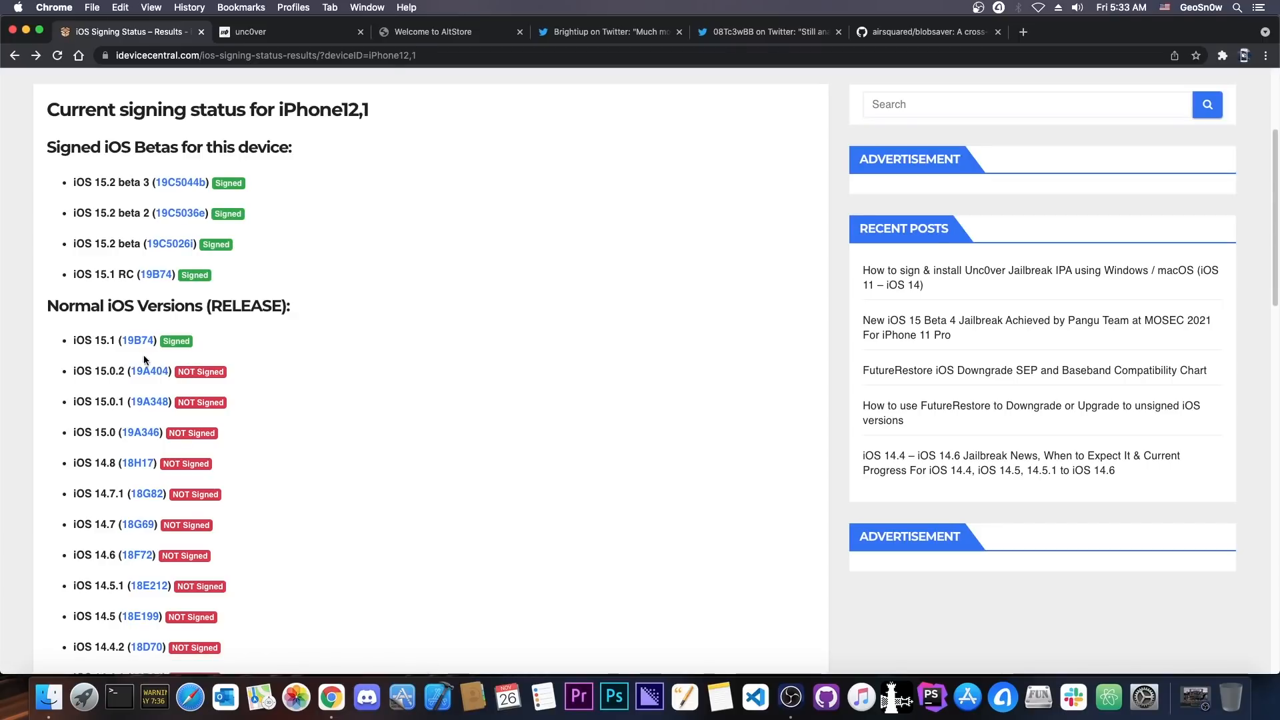
mouse_move(136, 340)
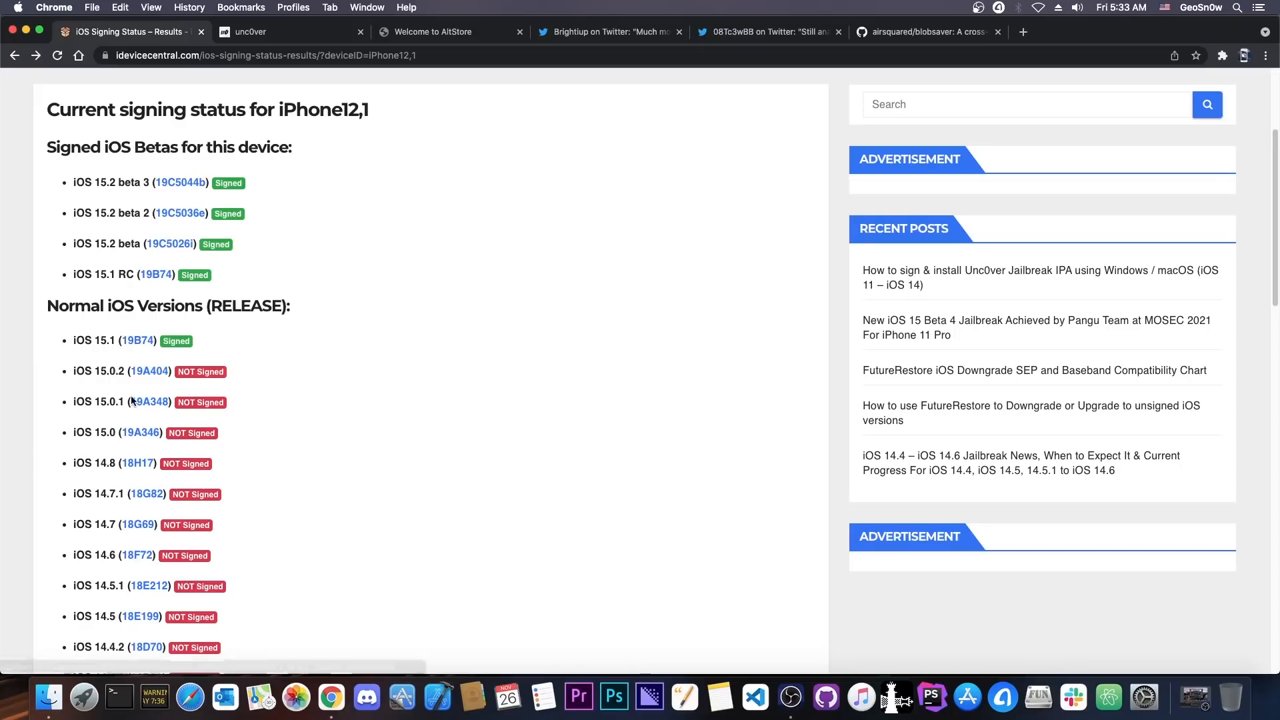
mouse_move(114, 417)
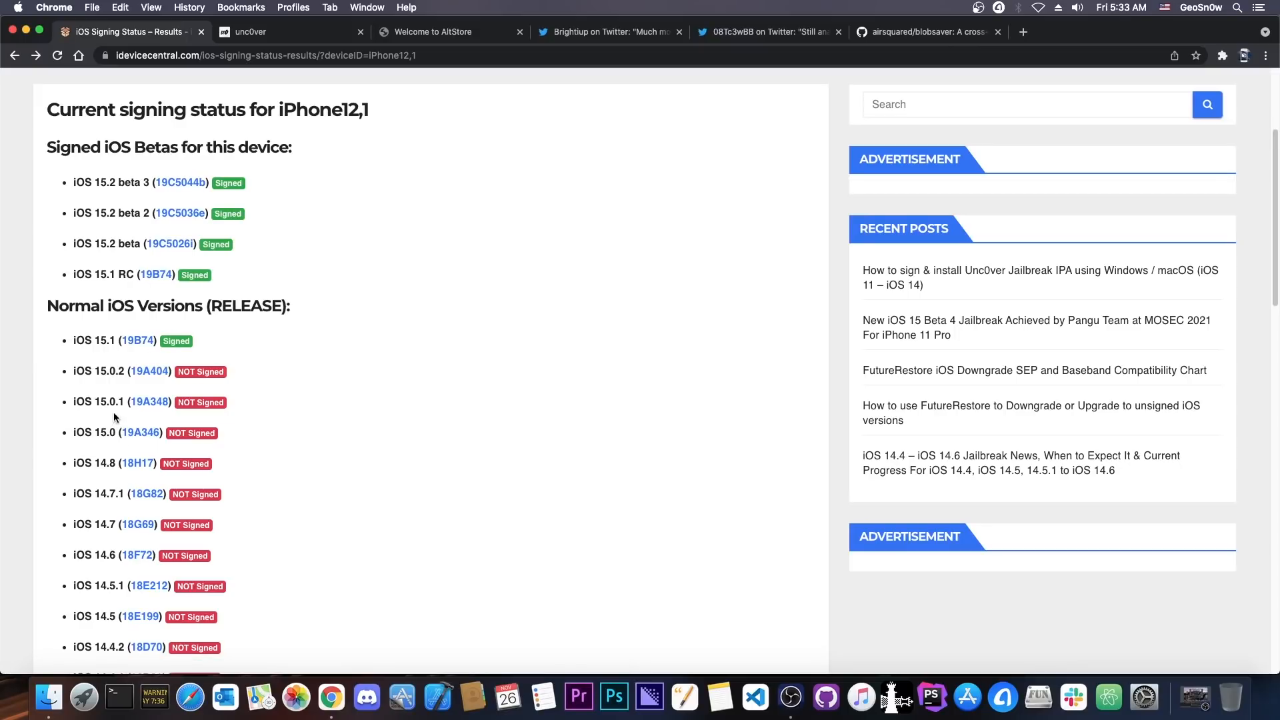
mouse_move(121, 382)
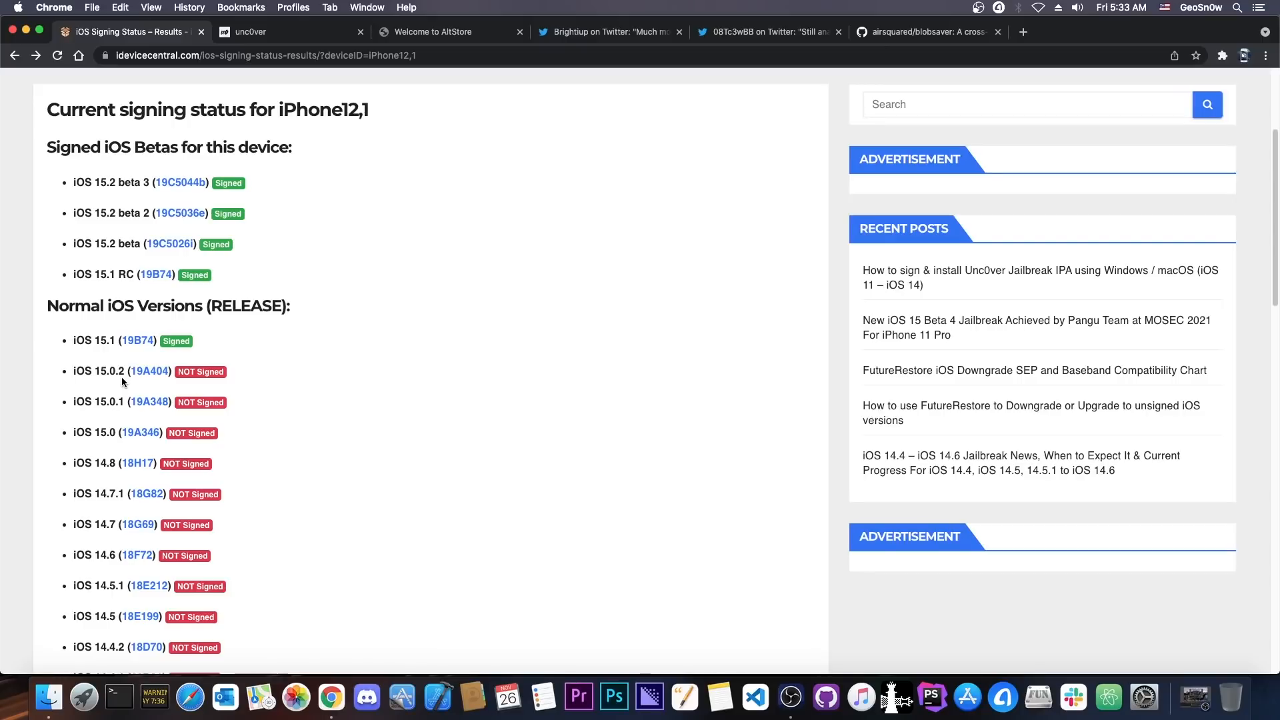
mouse_move(172, 365)
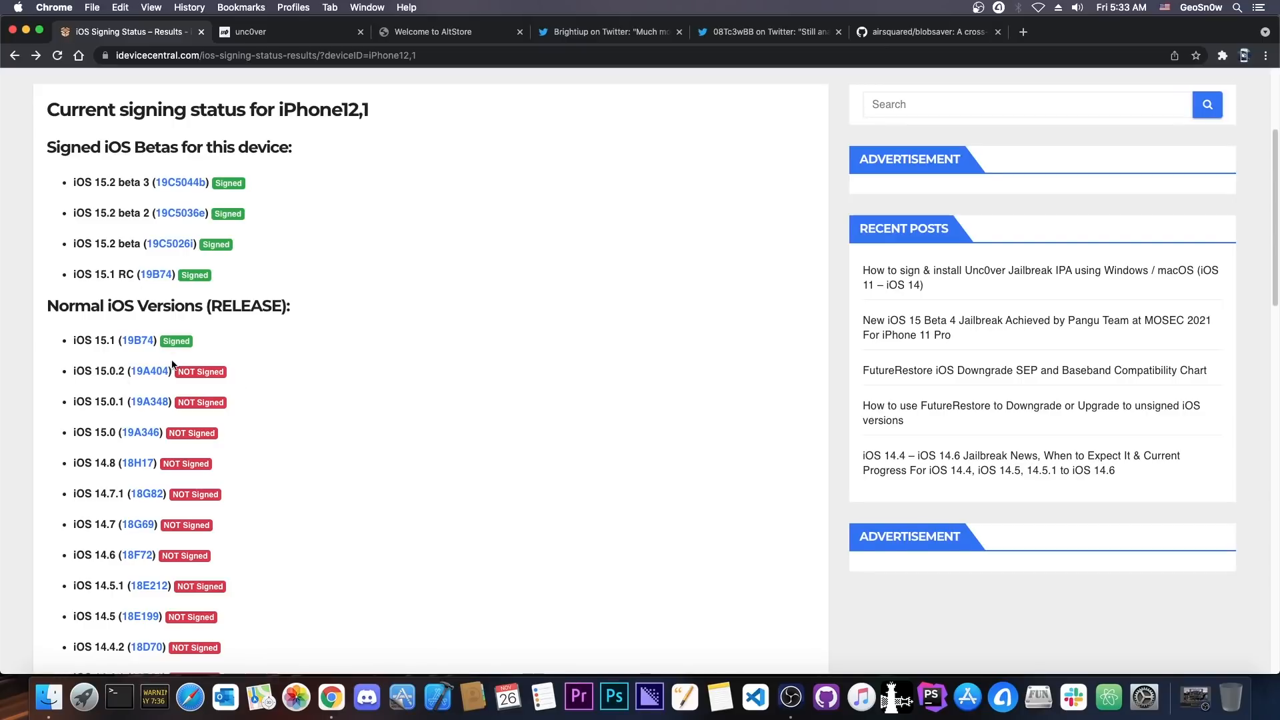
click(768, 31)
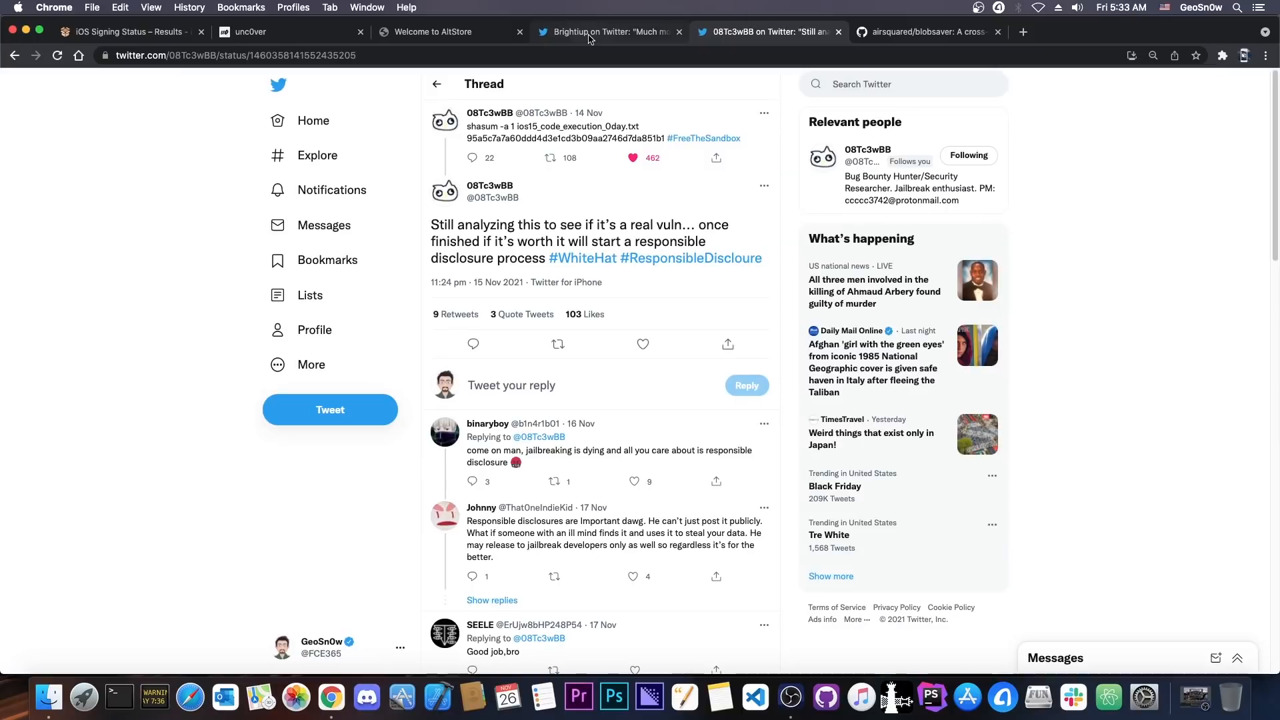
click(609, 32)
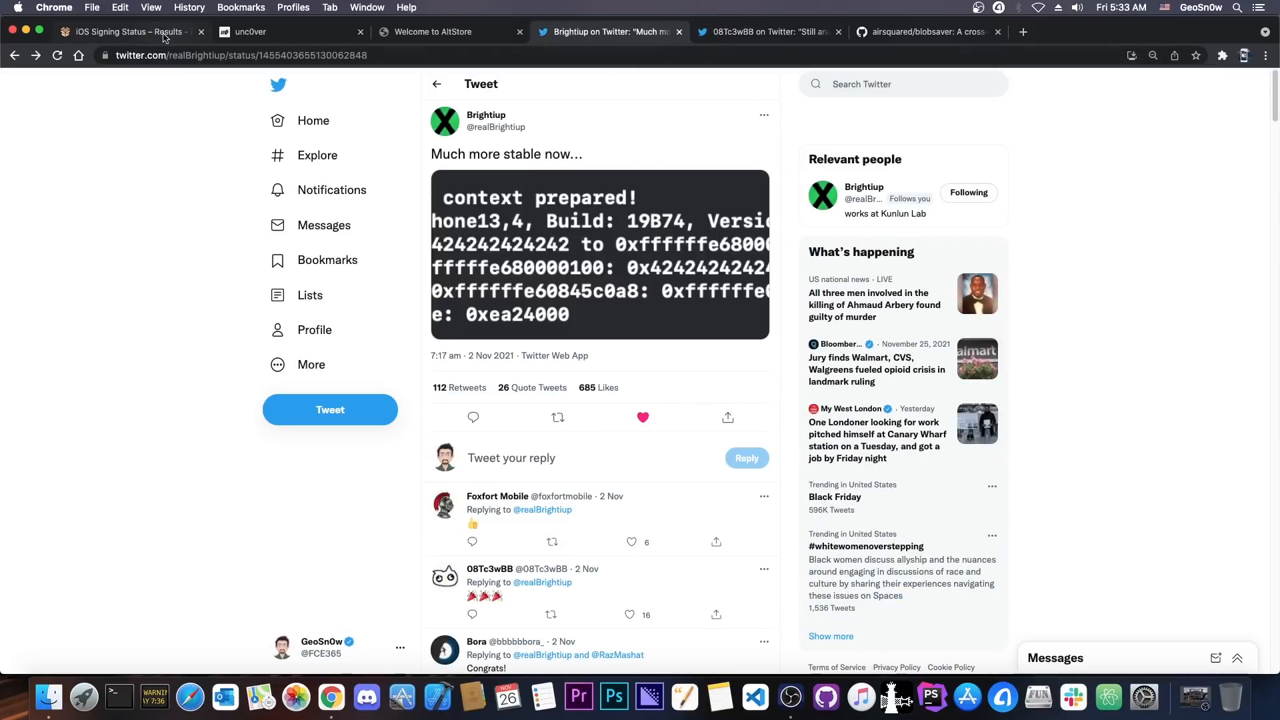
click(130, 31)
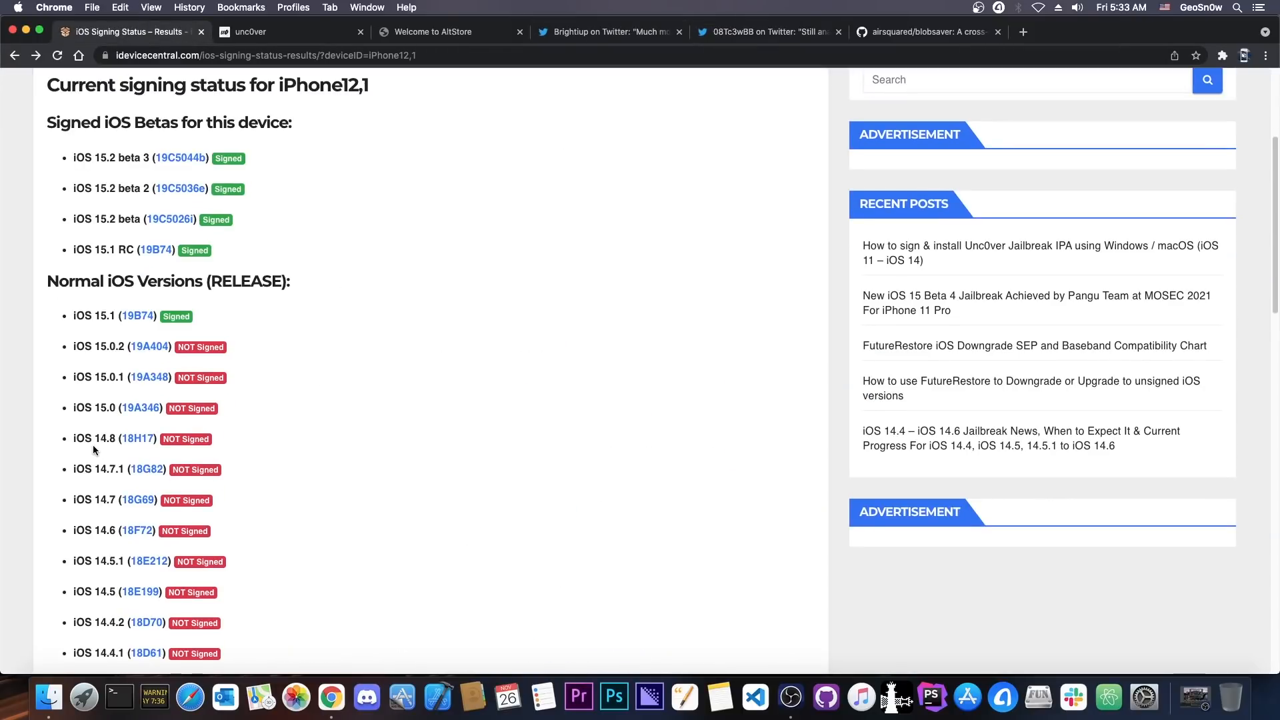
mouse_move(137, 529)
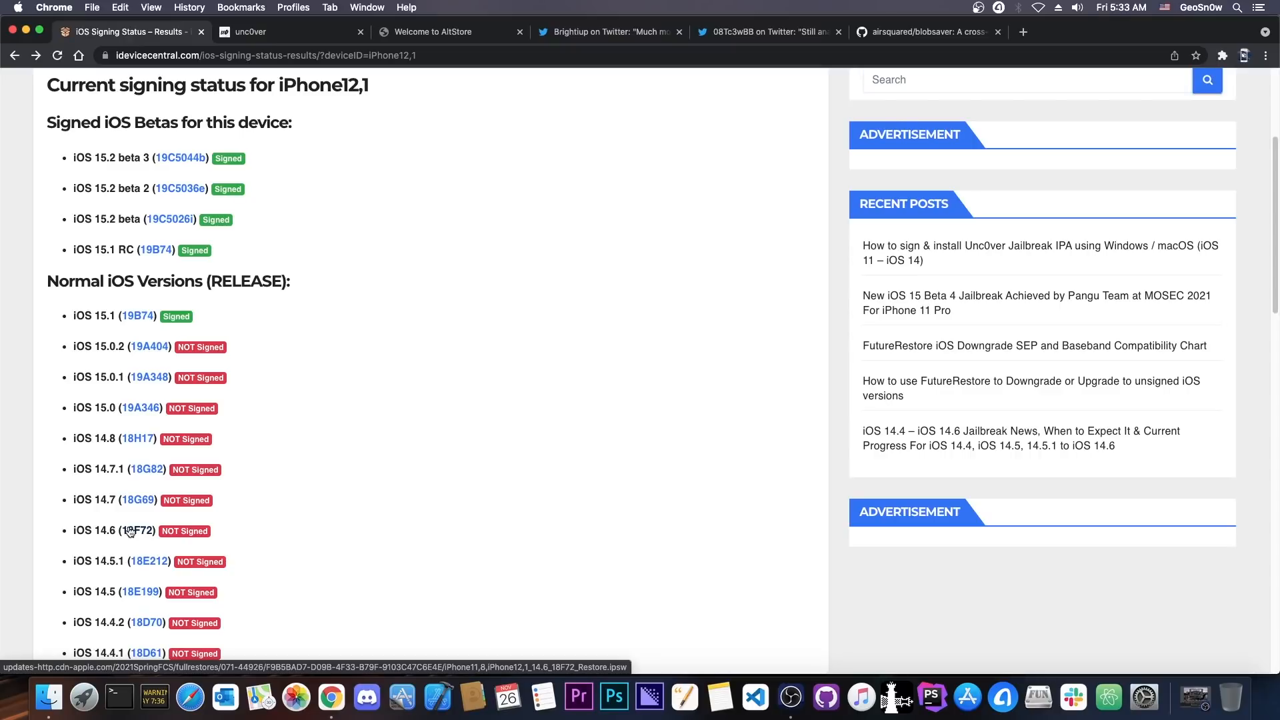
scroll(up, 3)
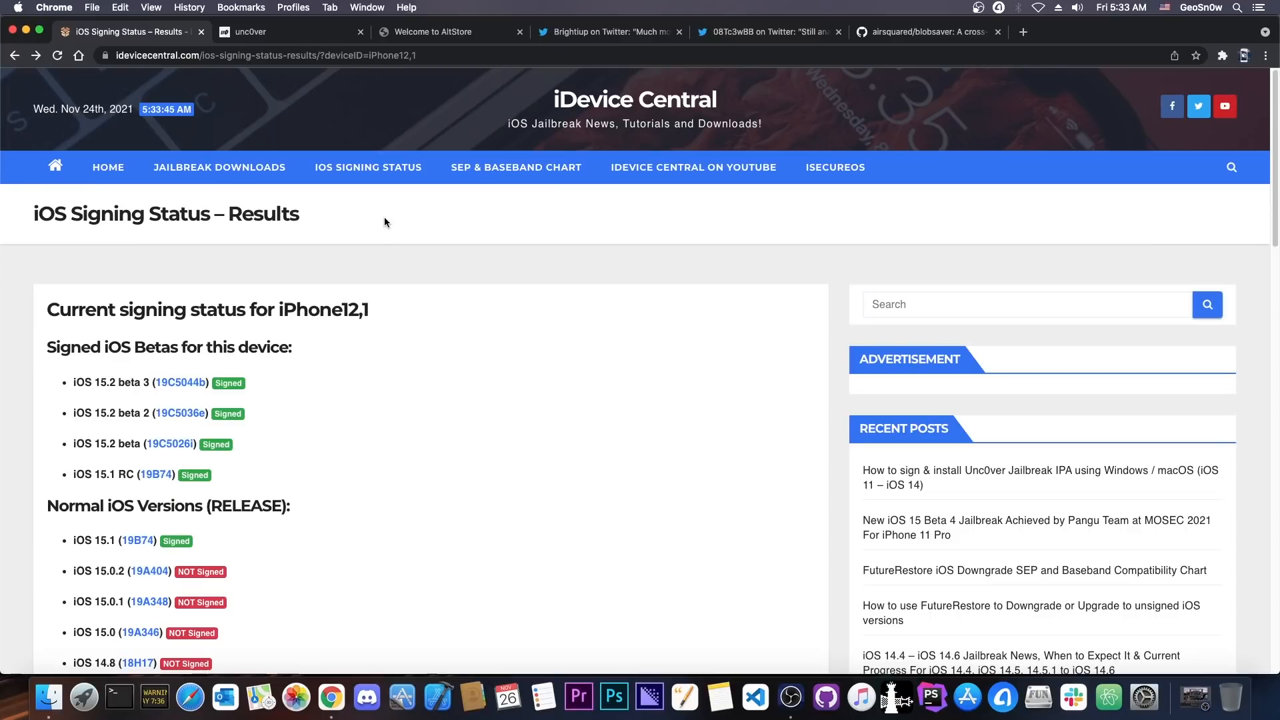
click(286, 31)
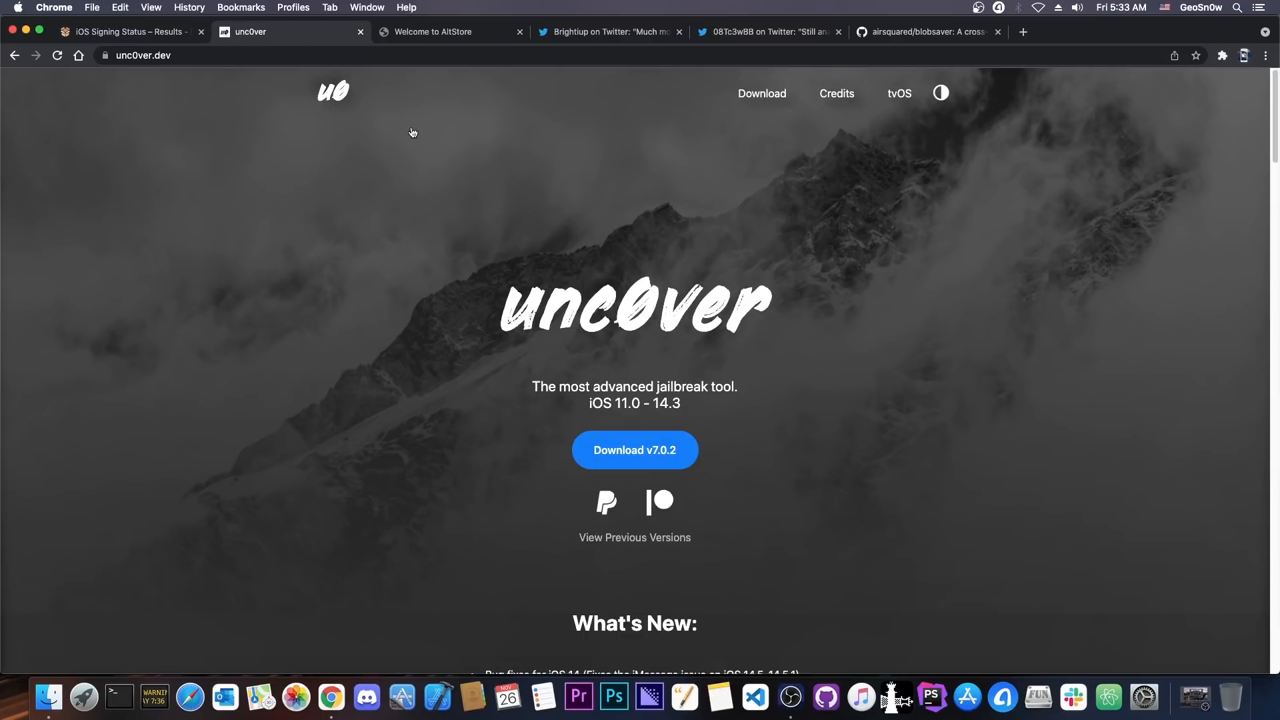
scroll(down, 3)
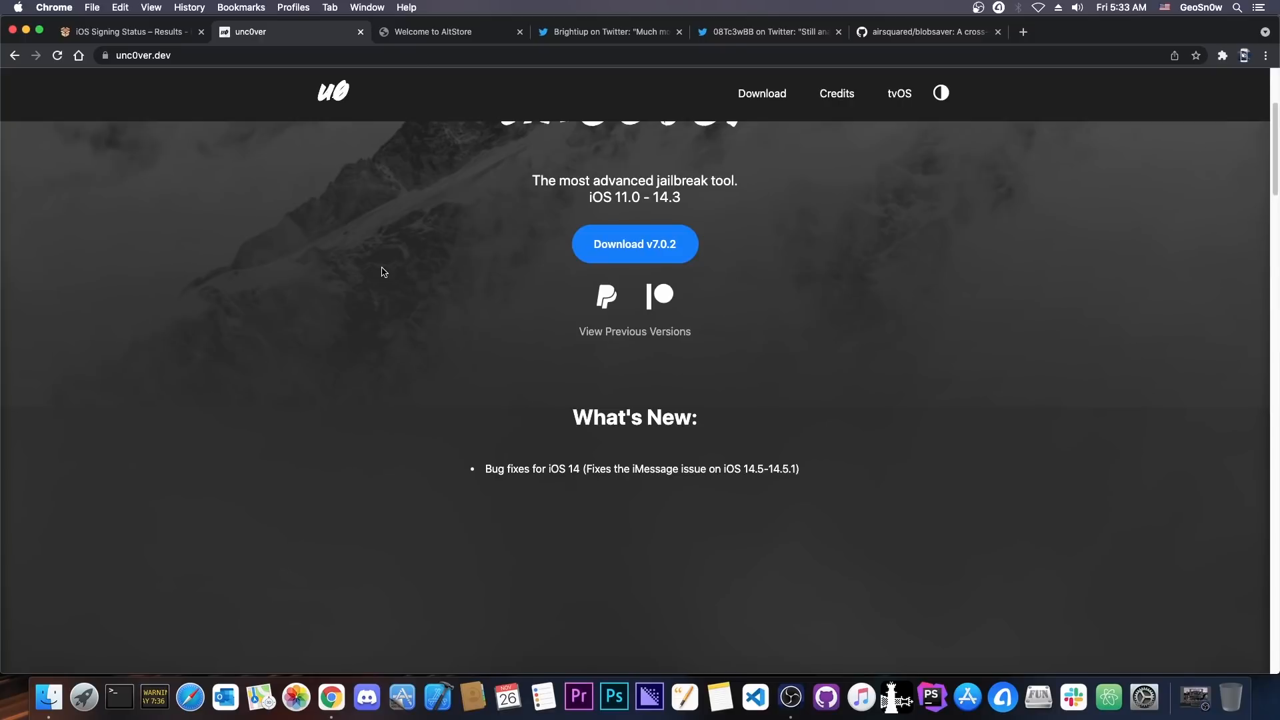
mouse_move(863, 479)
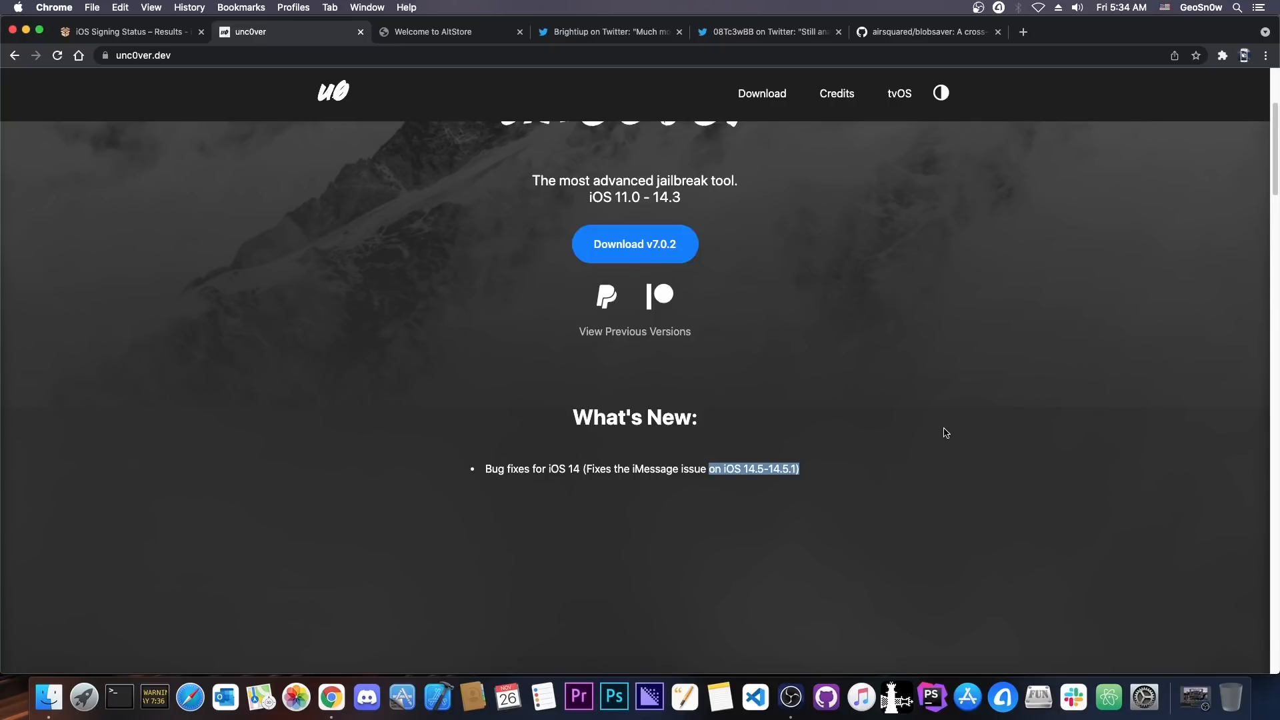
click(131, 31)
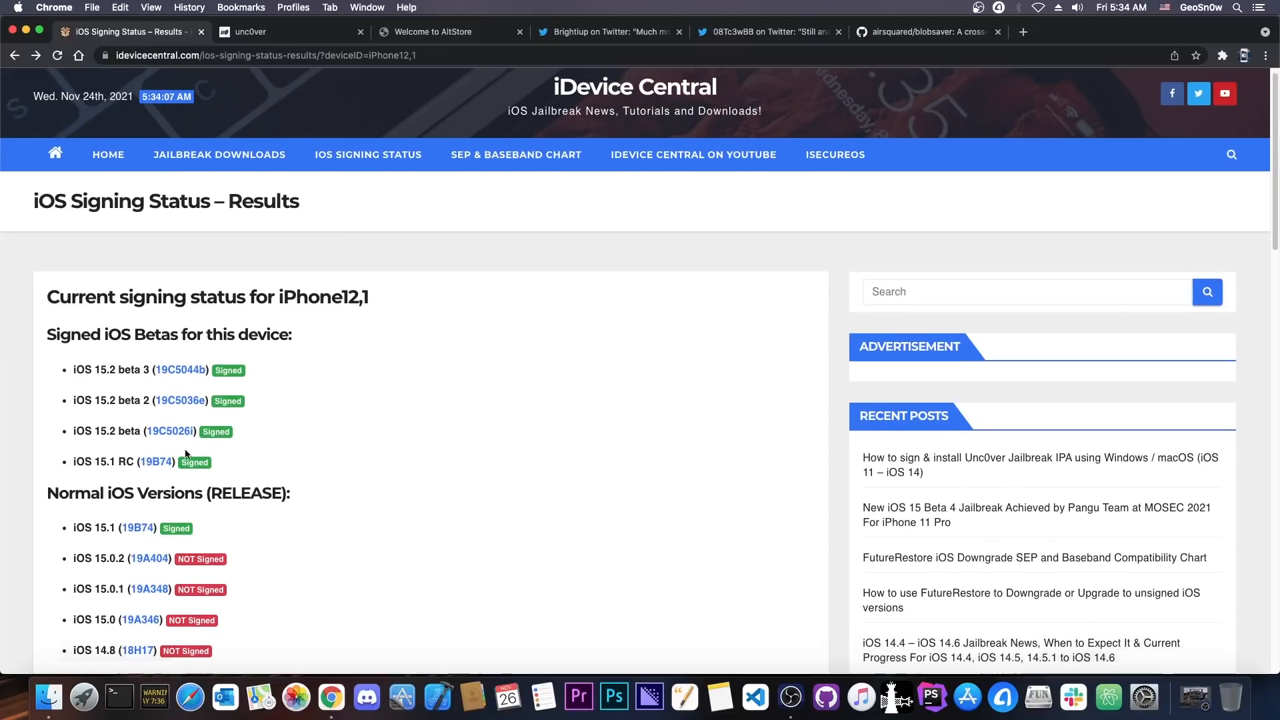